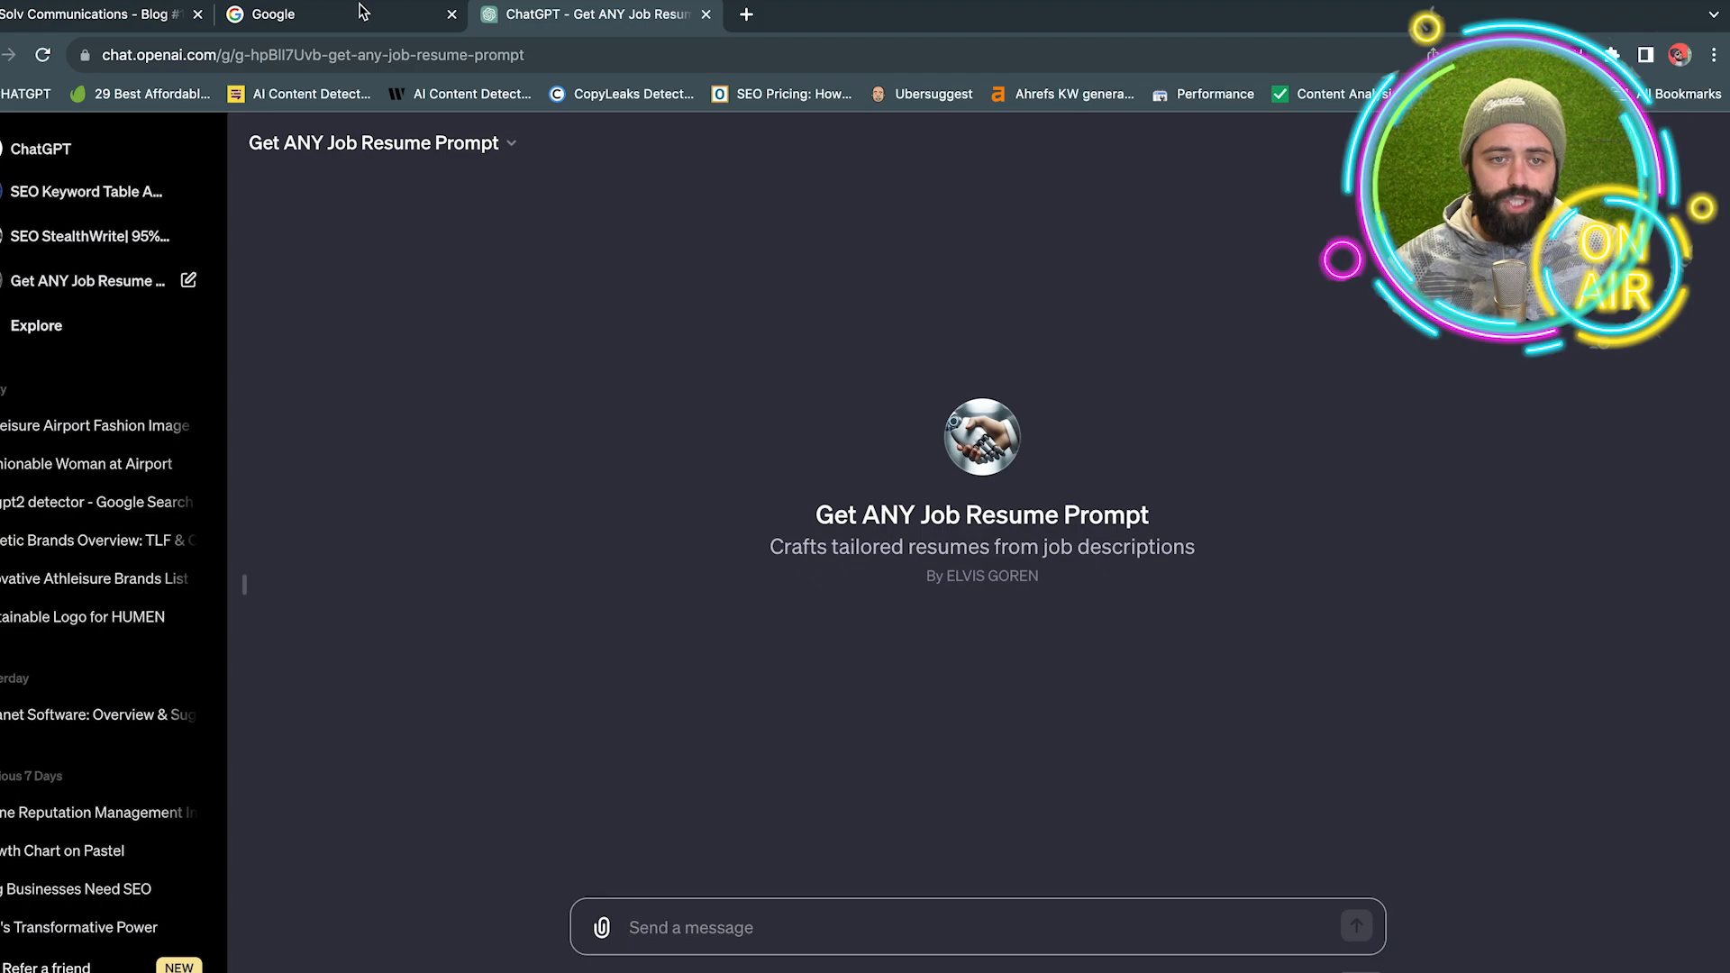
Step: On the Google tab, search for 'apple careers' using the autocomplete suggestion
left_click(270, 14)
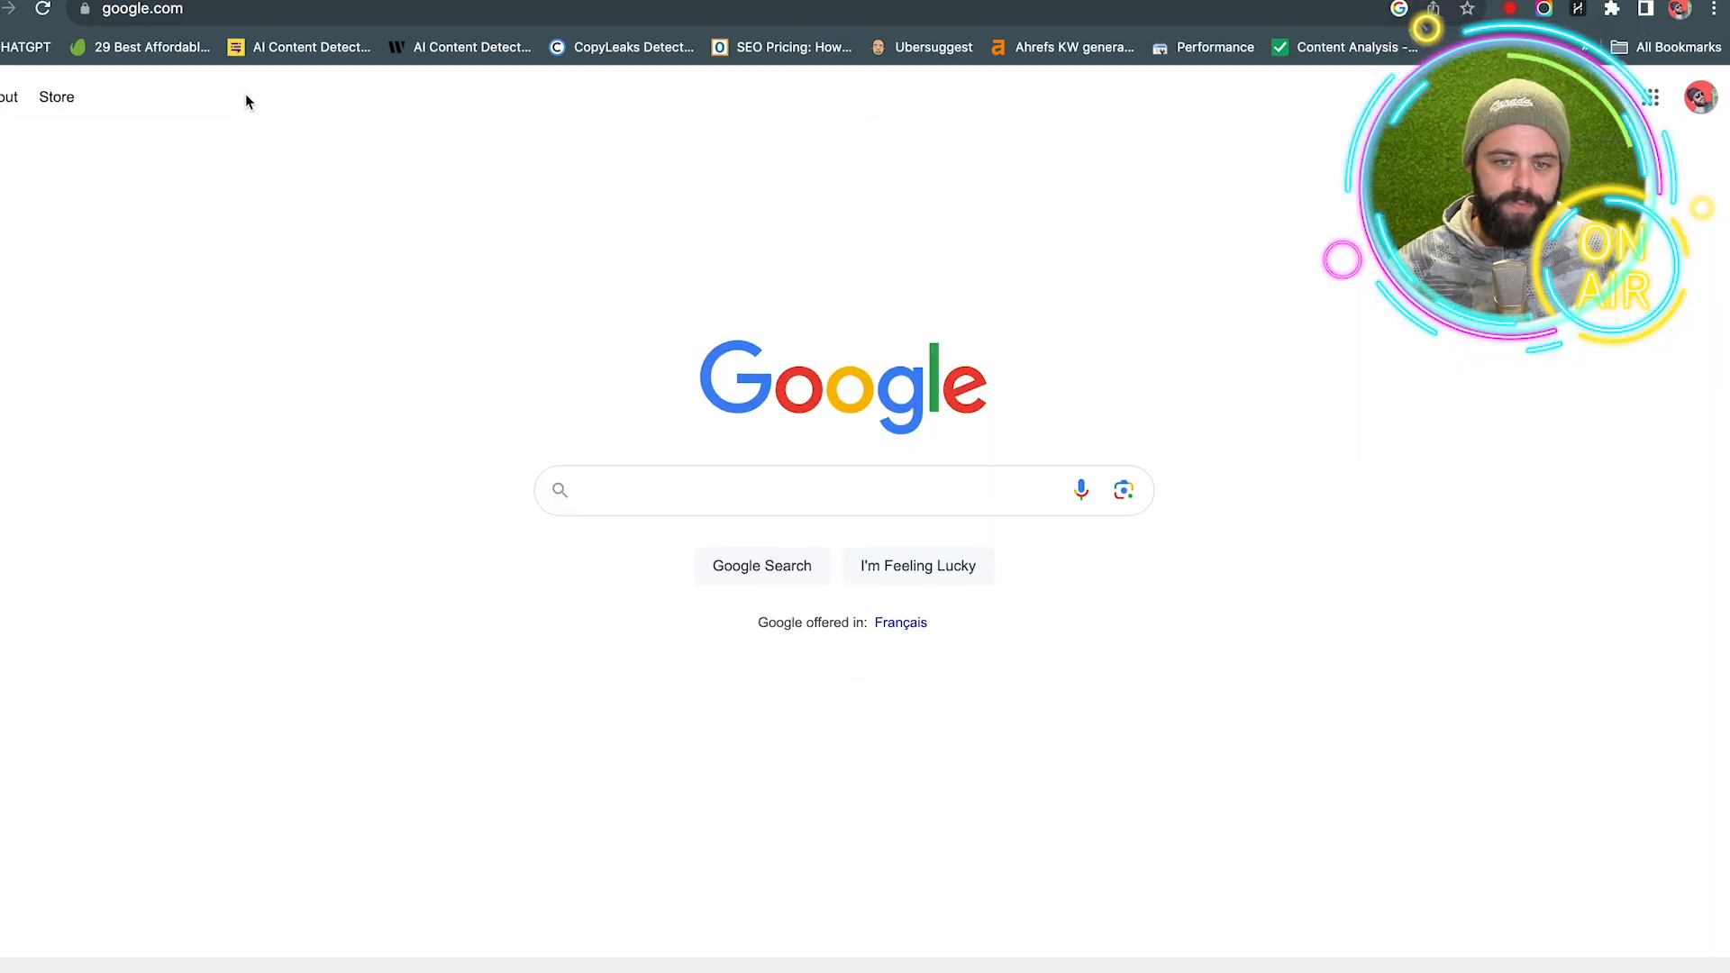
mouse_move(525, 352)
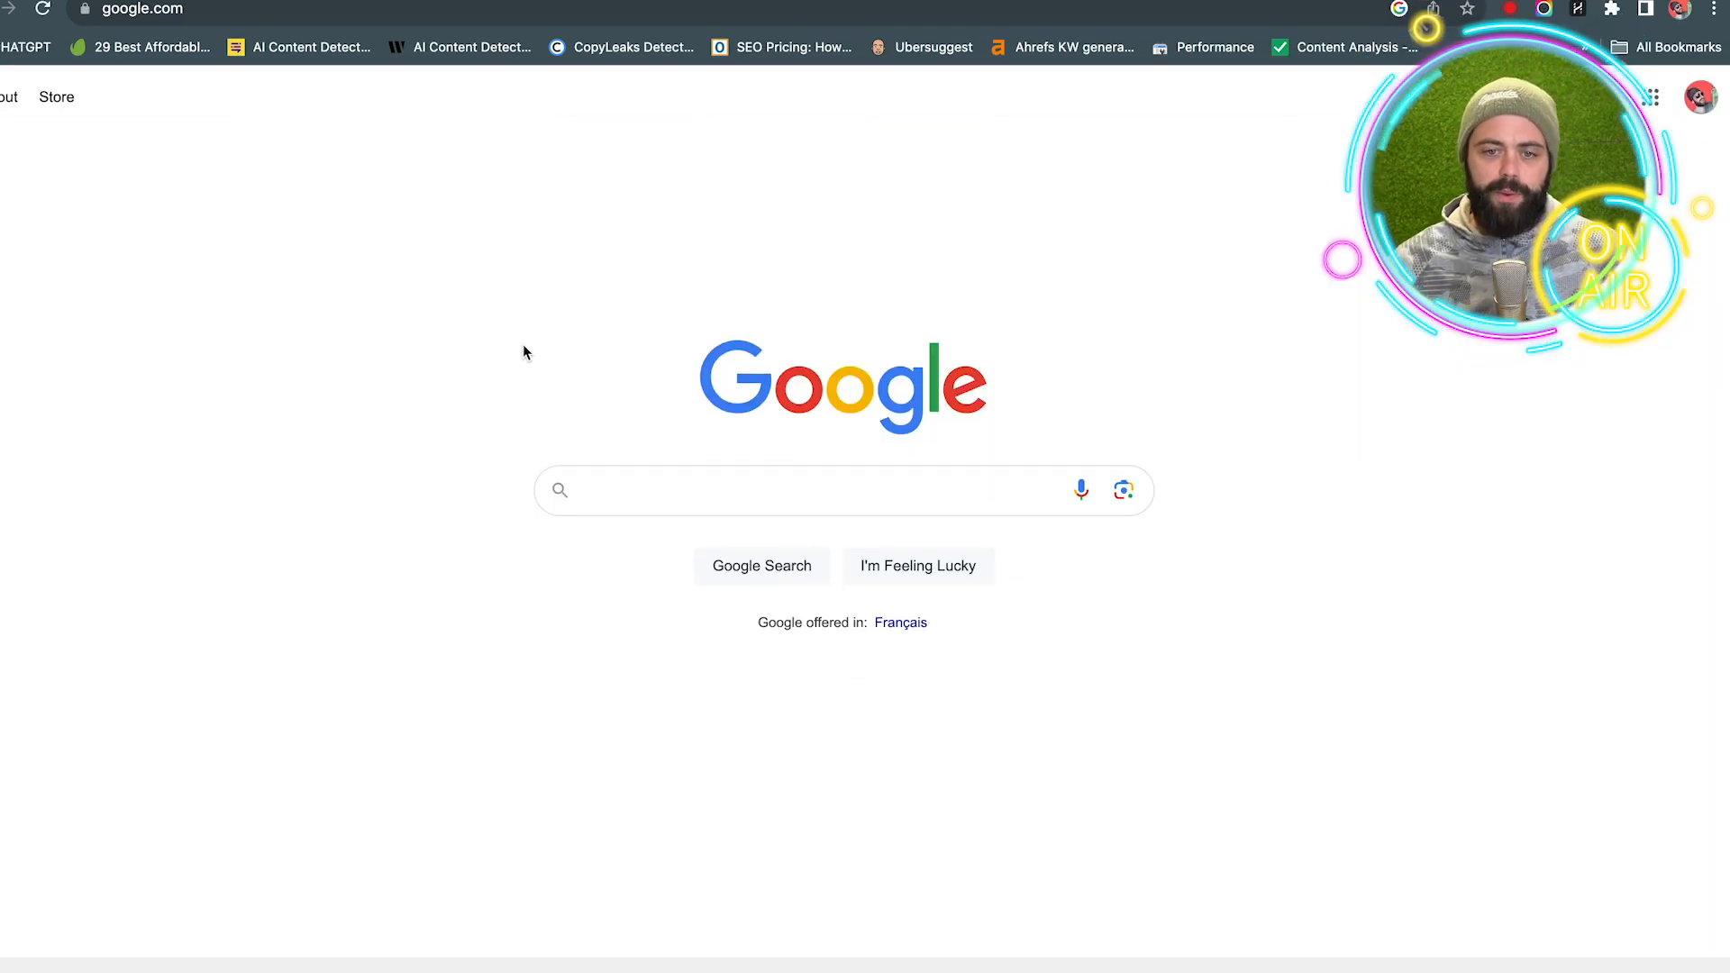
type("a")
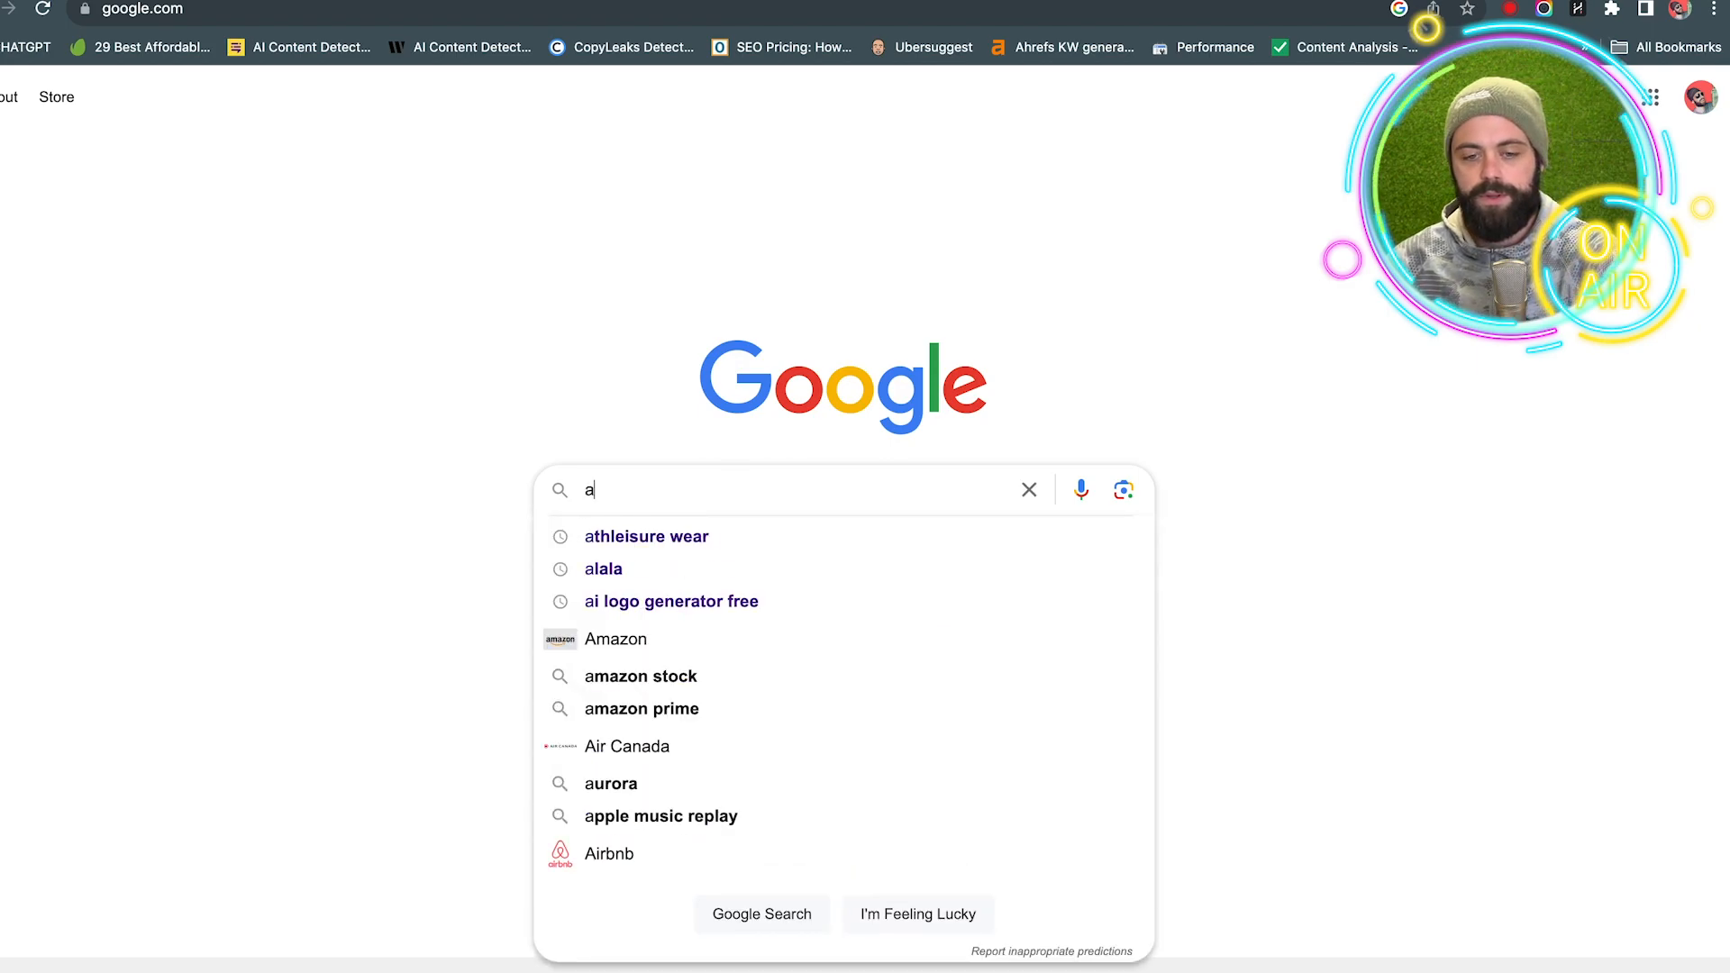
type("pple care")
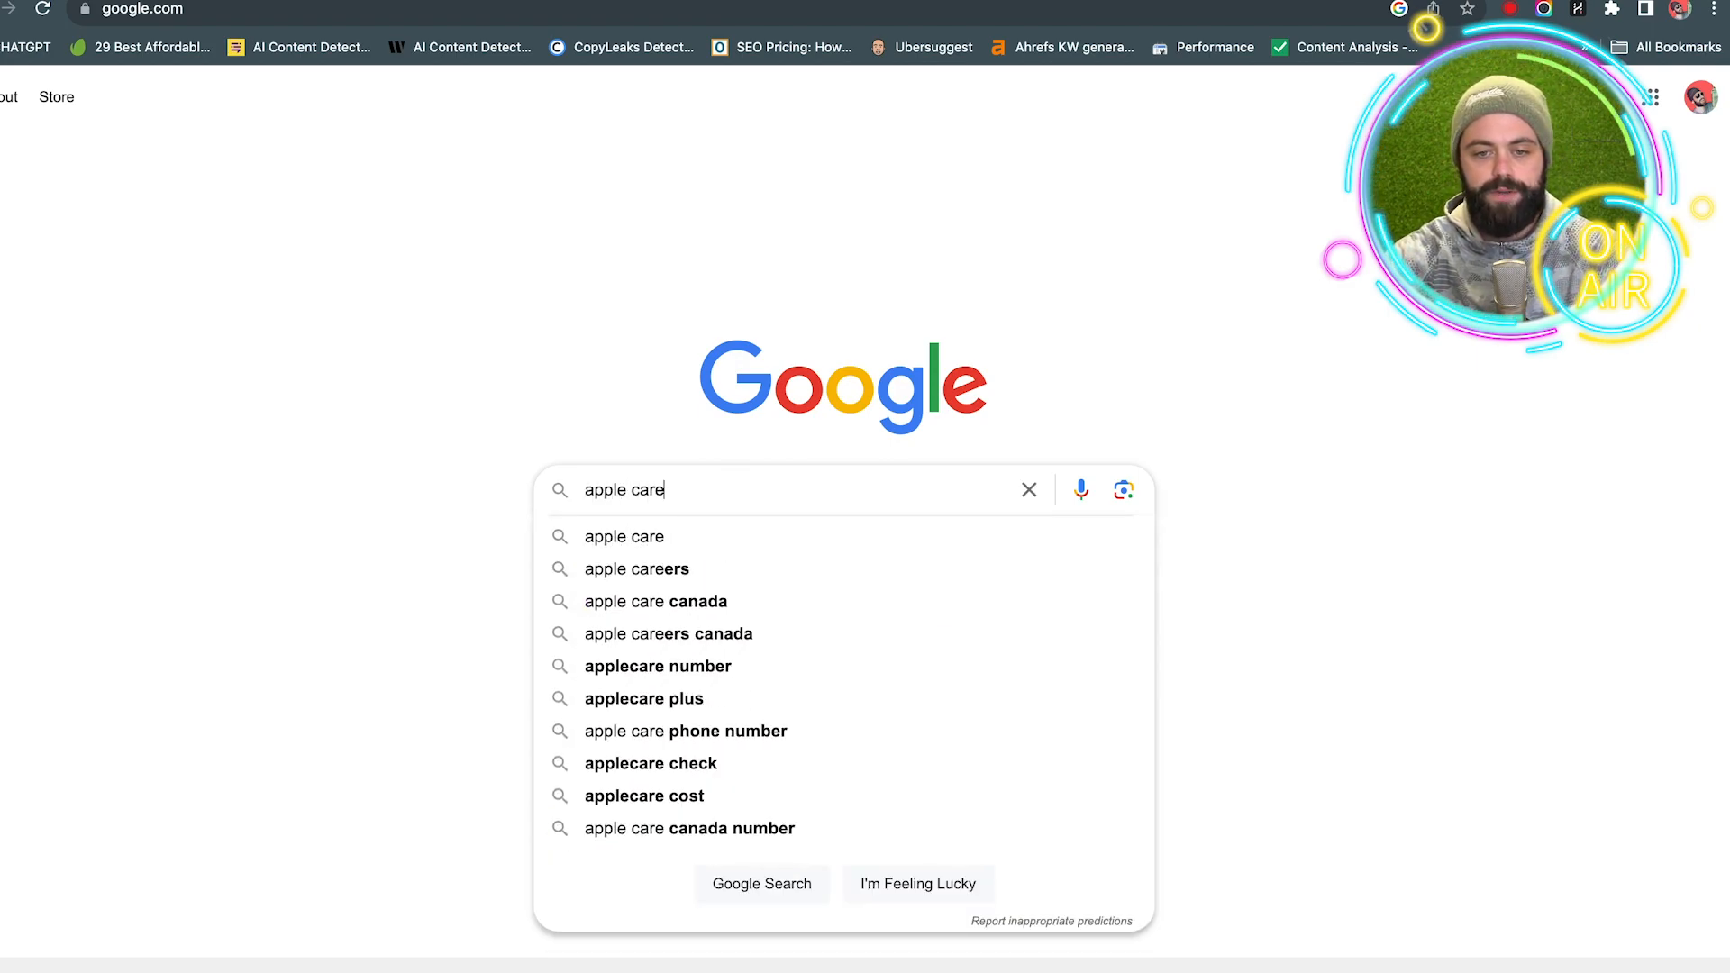
left_click(637, 568)
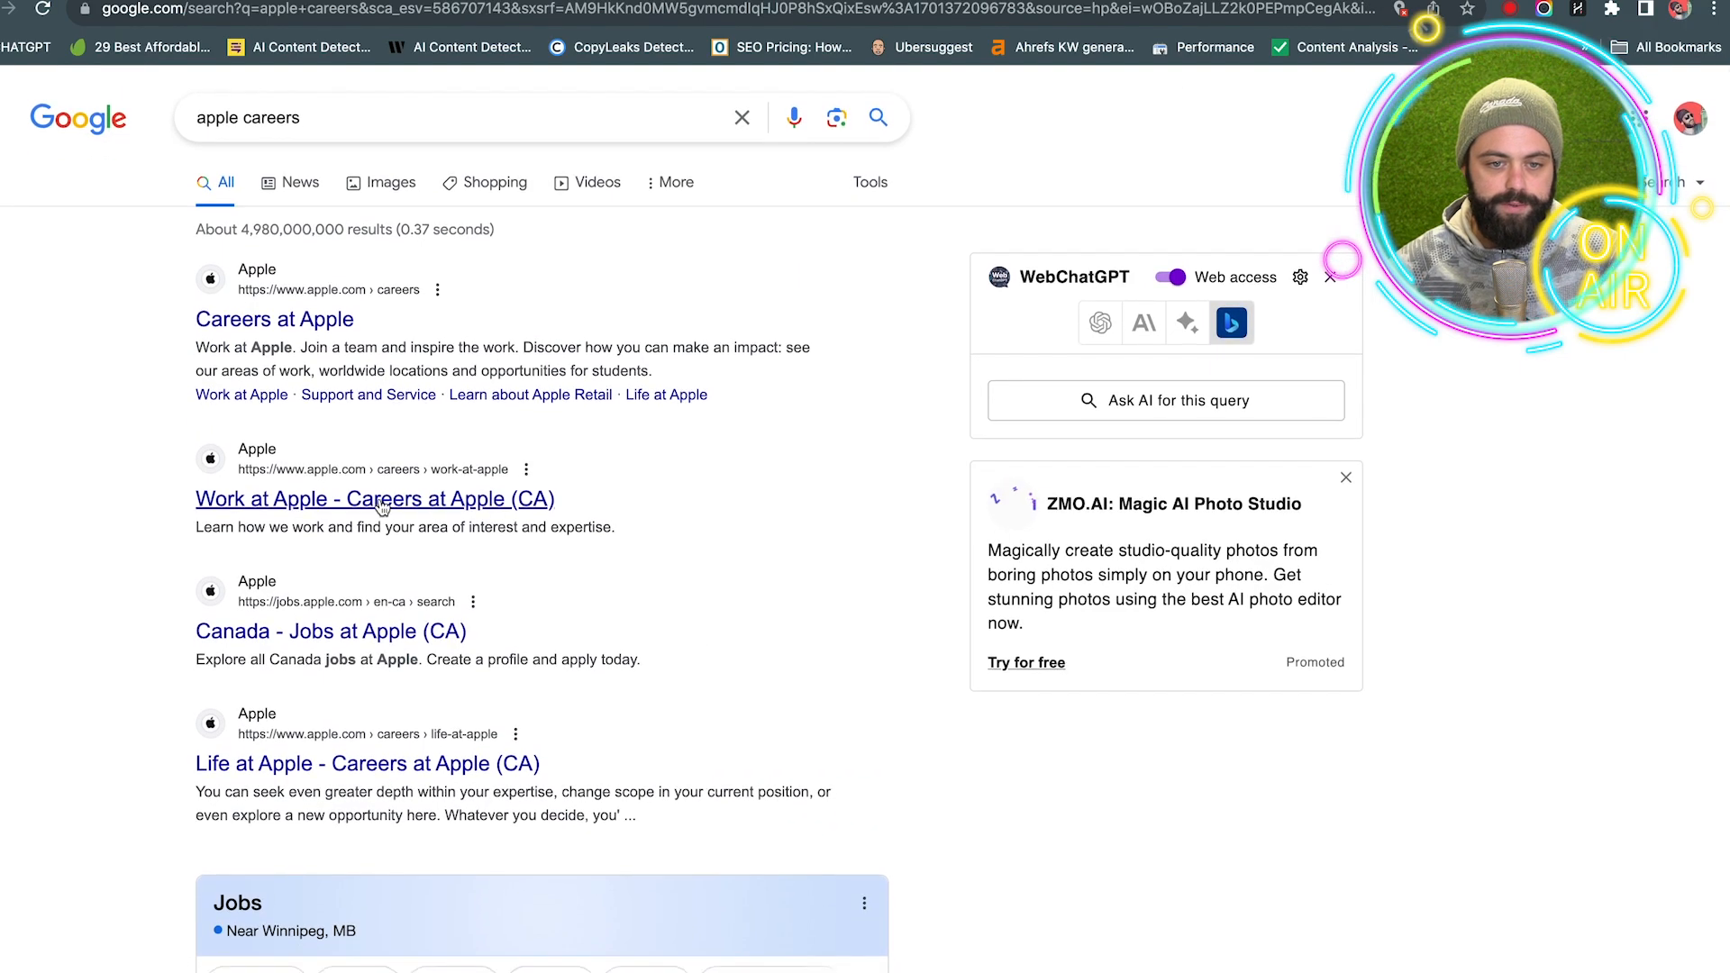
Step: Open the Careers at Apple site and its Work at Apple overview of teams
left_click(374, 498)
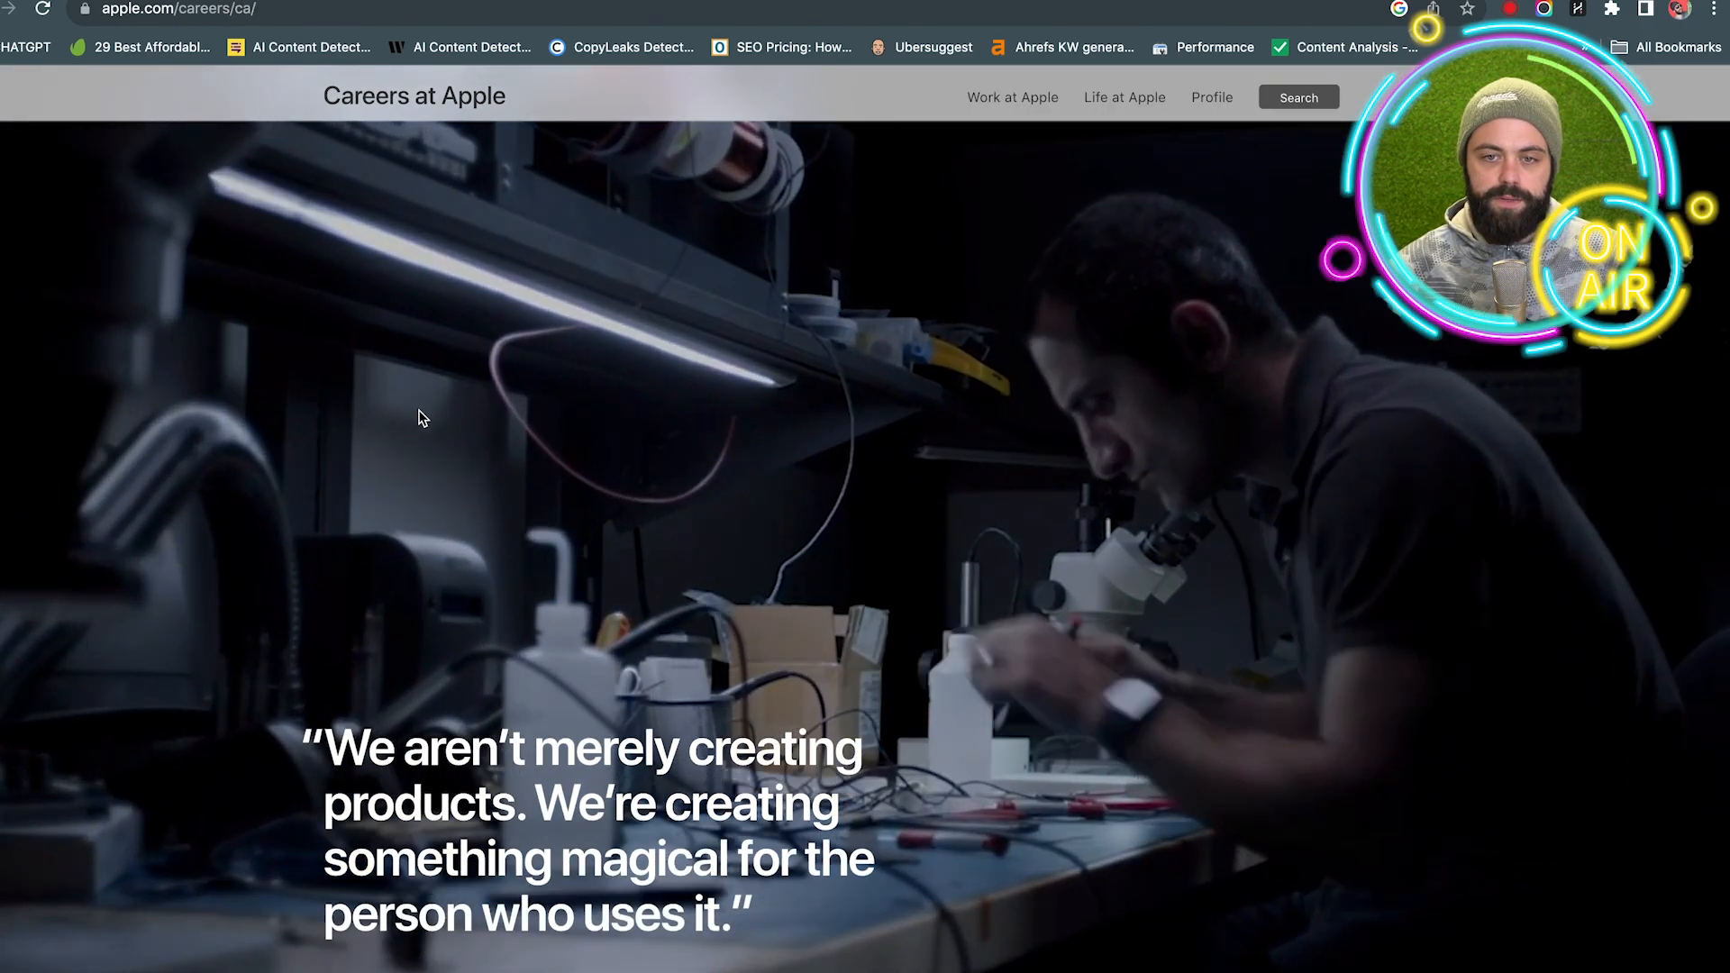
scroll("down", 3)
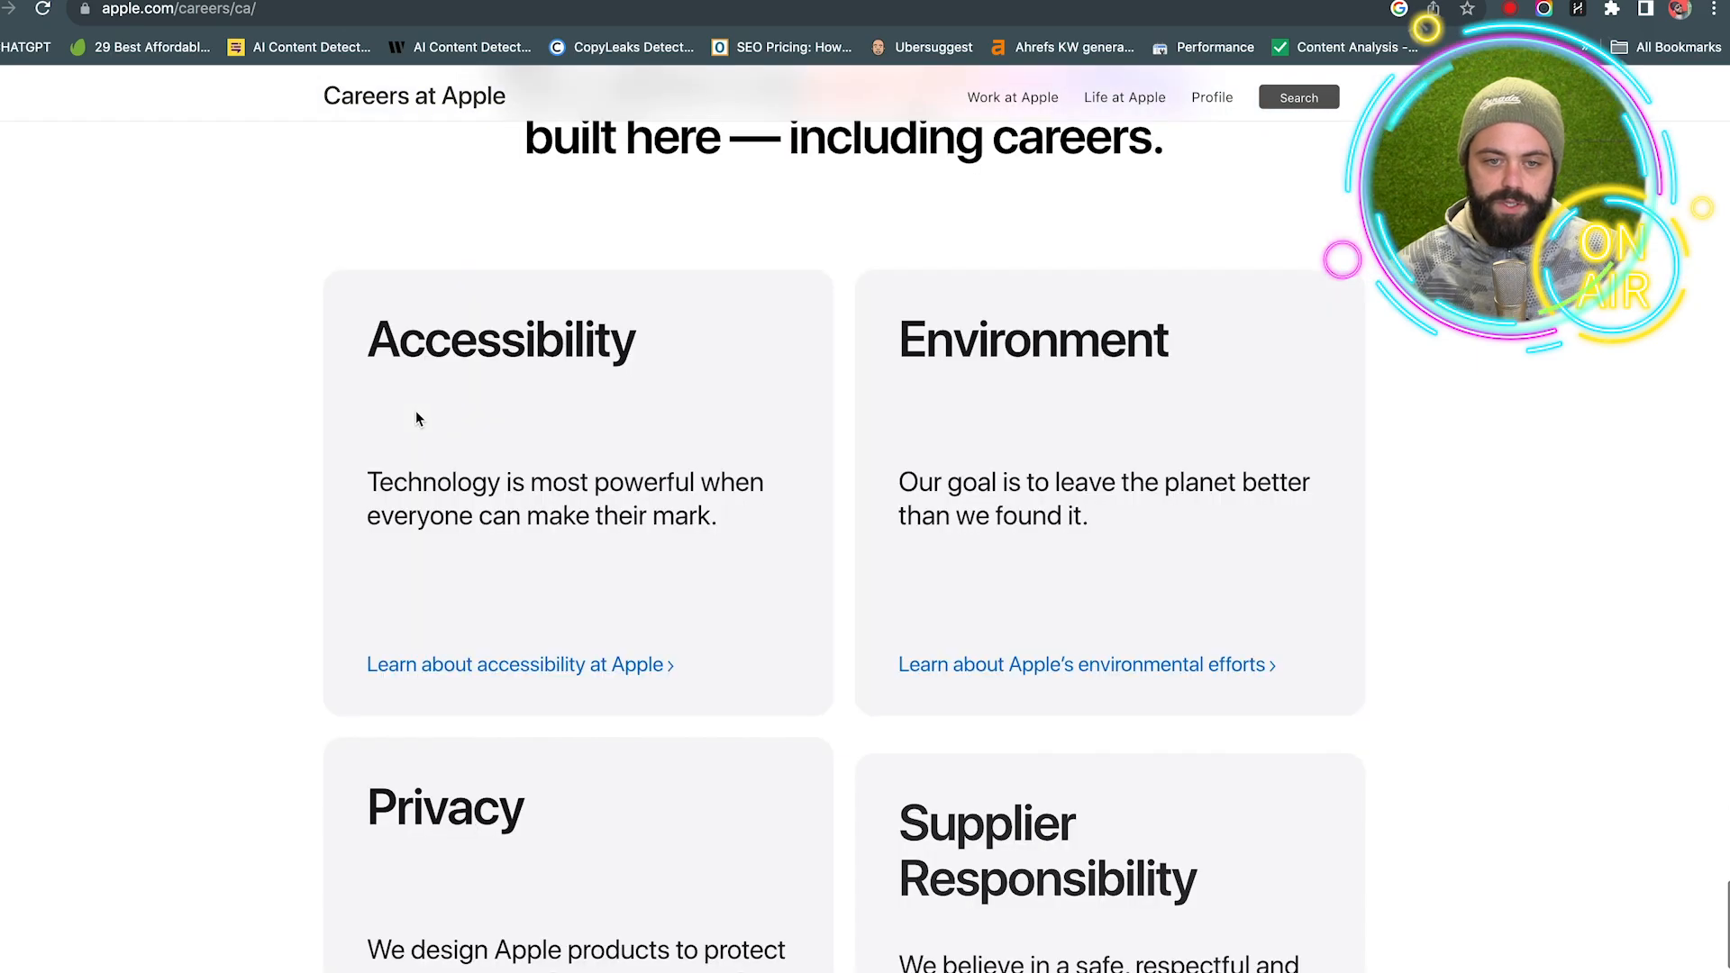
scroll("up", 3)
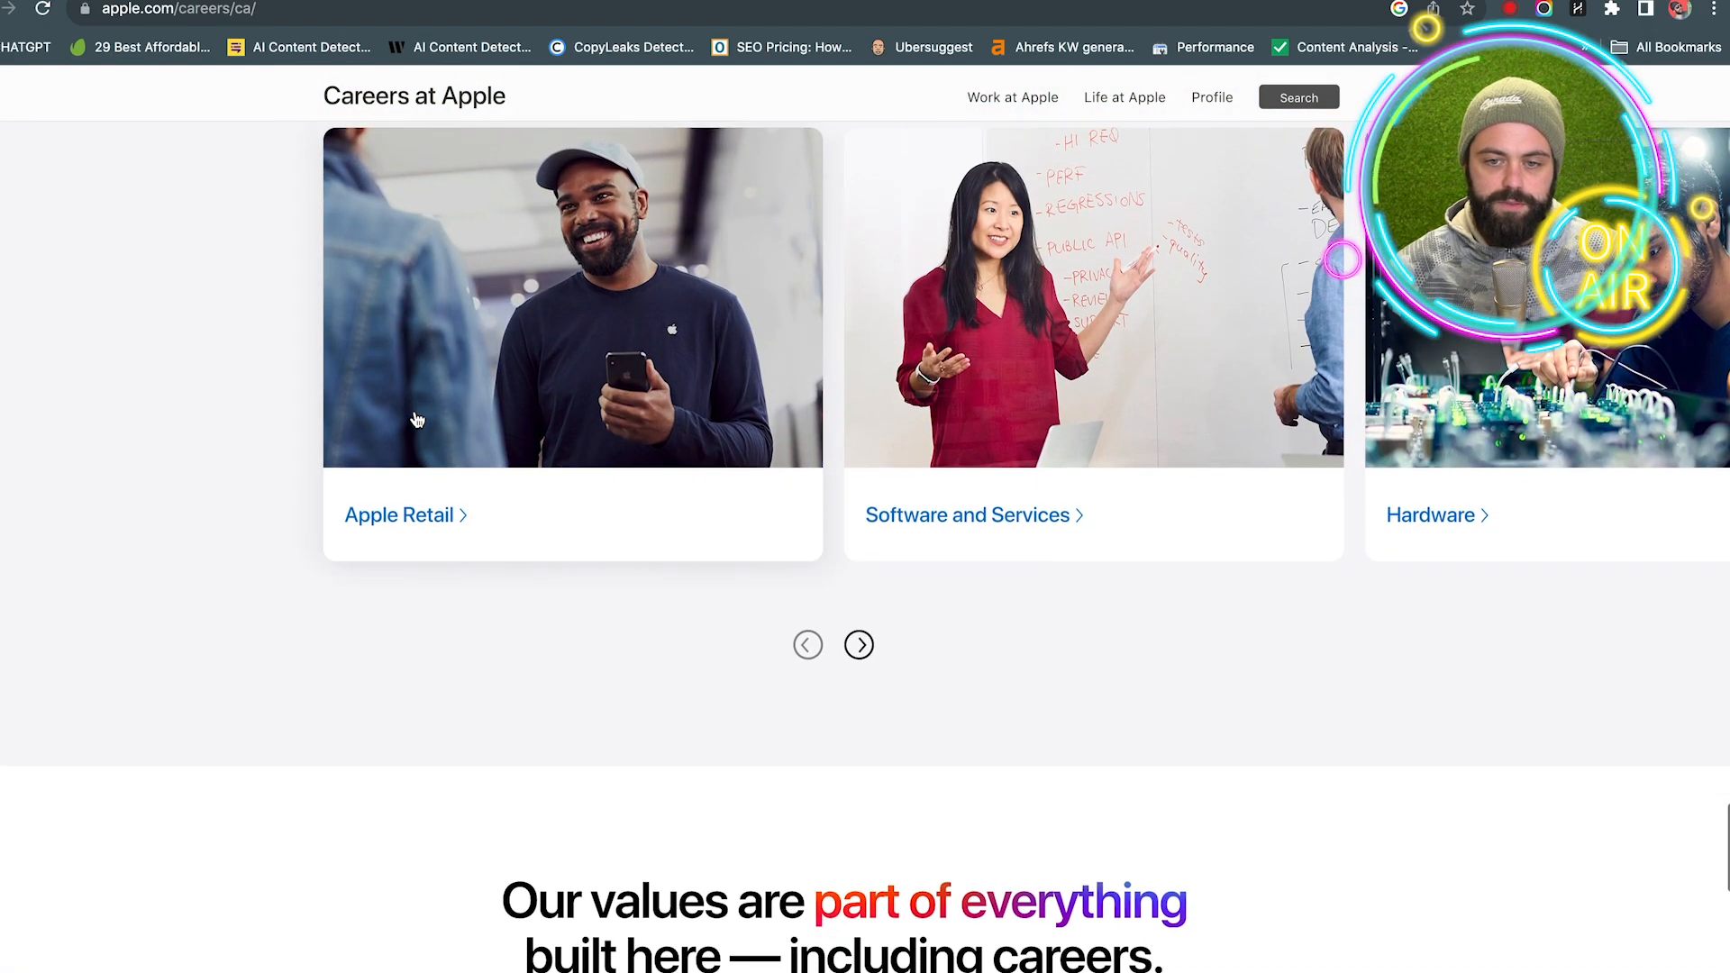
left_click(1011, 97)
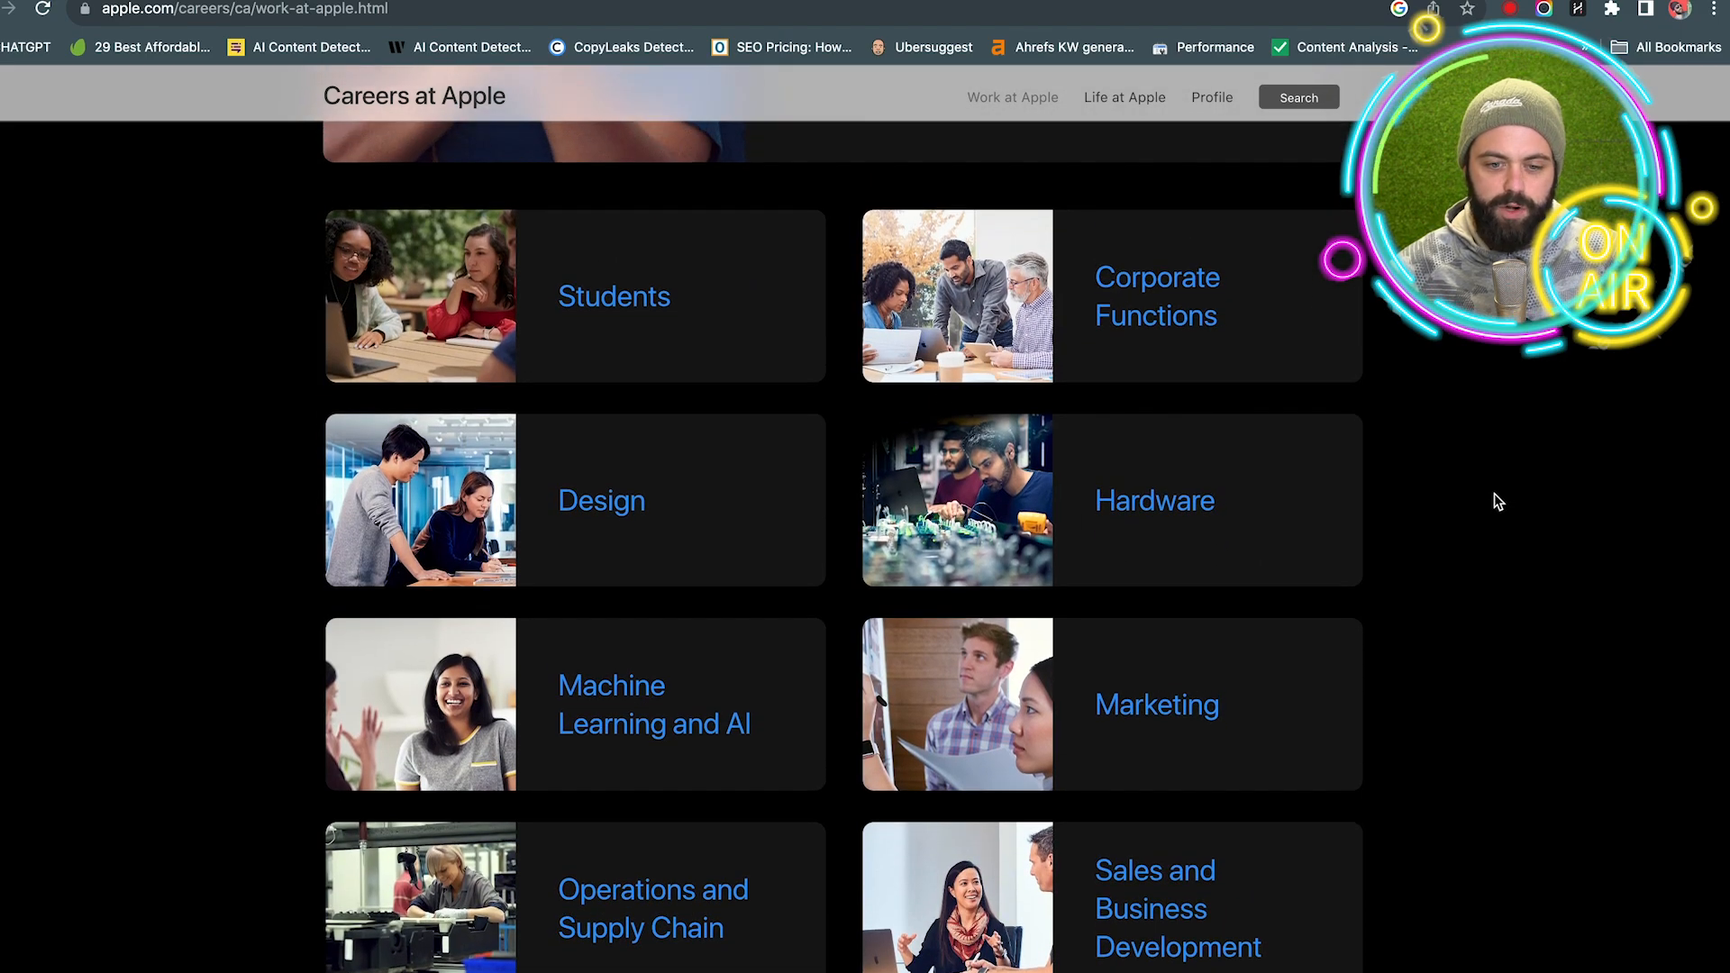
scroll("up", 3)
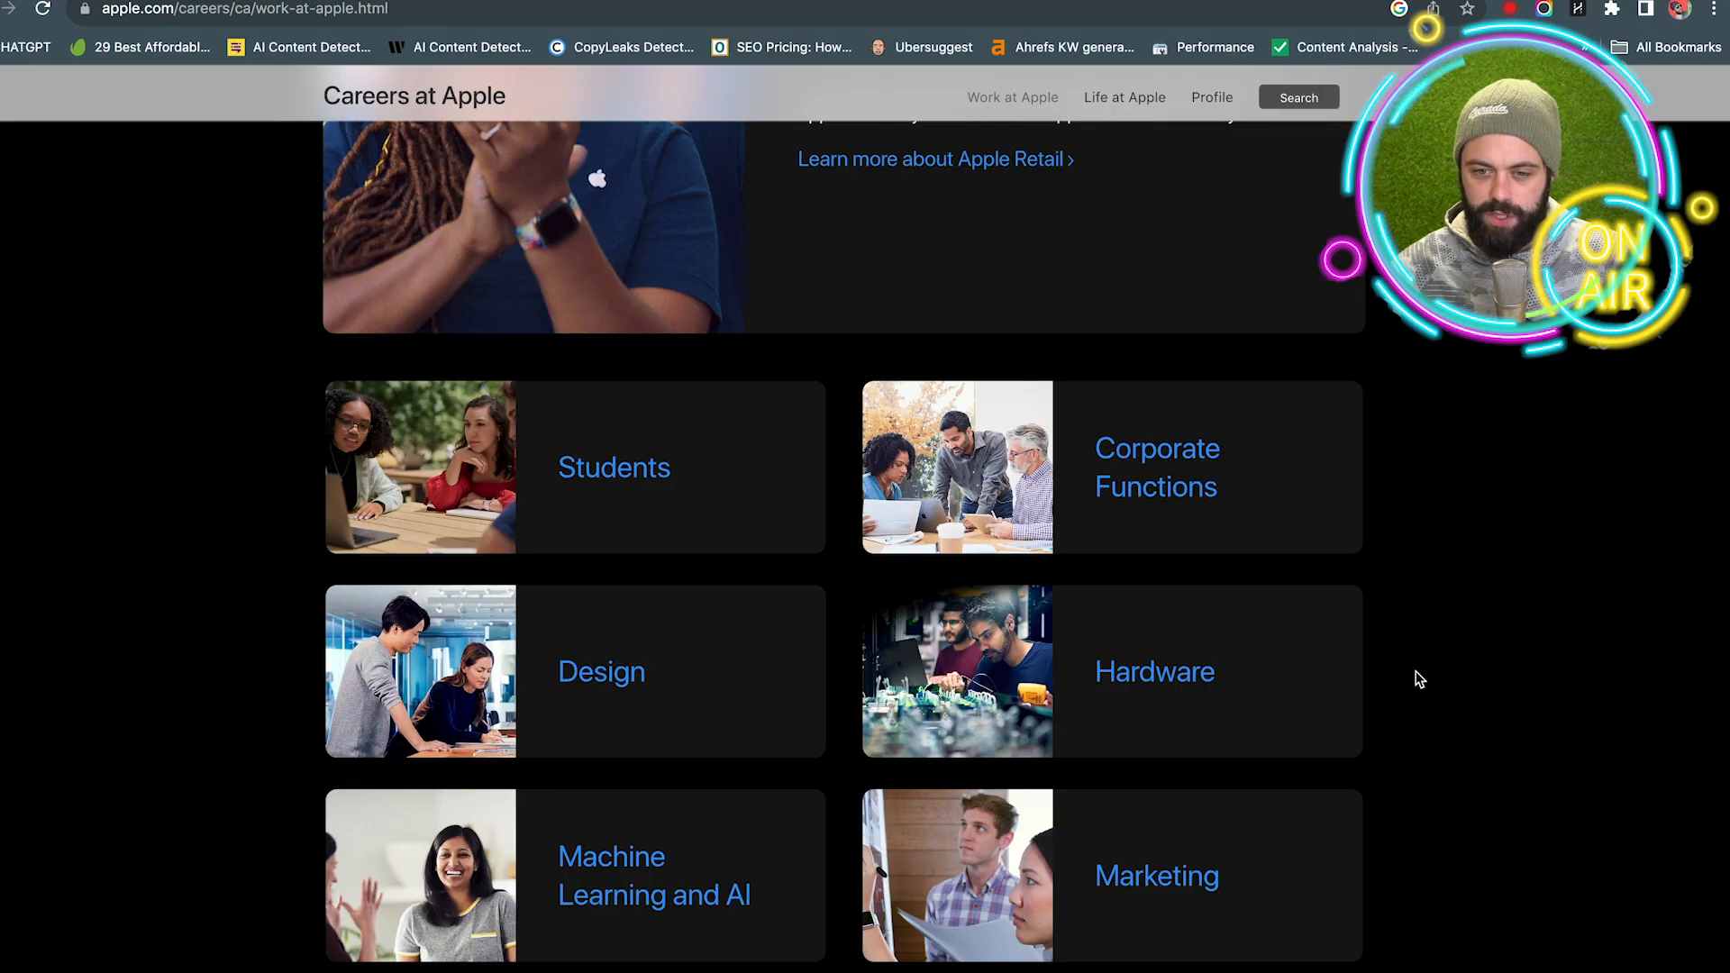
Step: Open the Hardware team page and list Canada Architecture roles, which return no results
left_click(1154, 670)
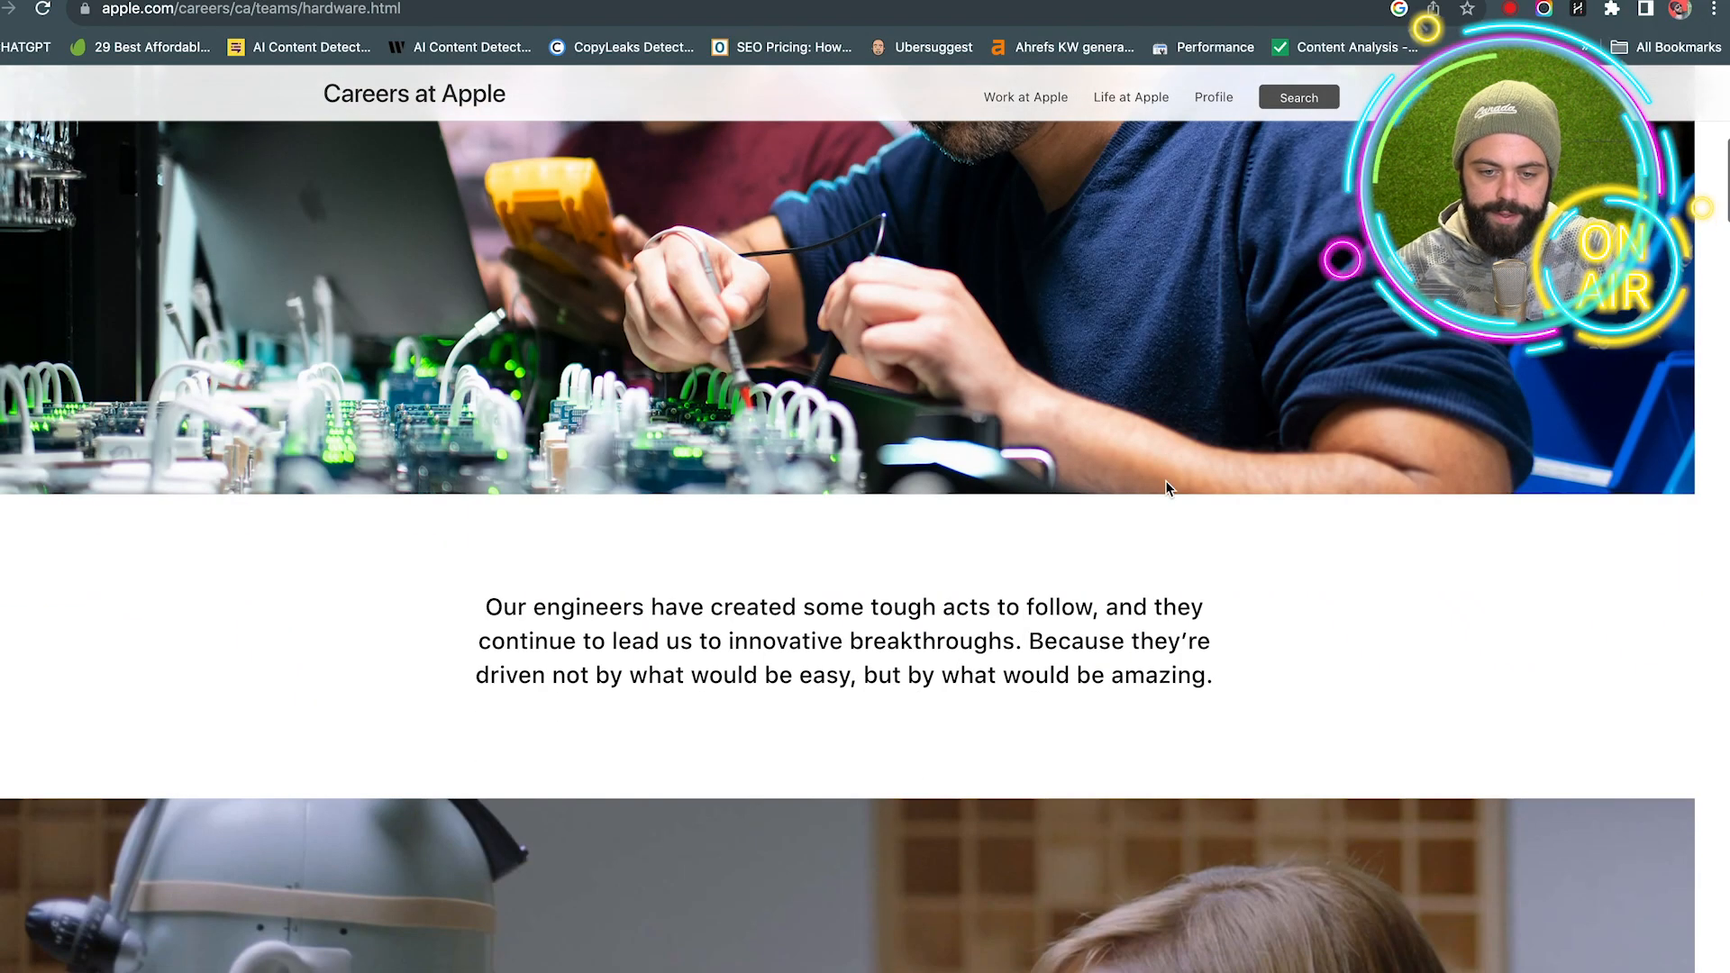
scroll("down", 3)
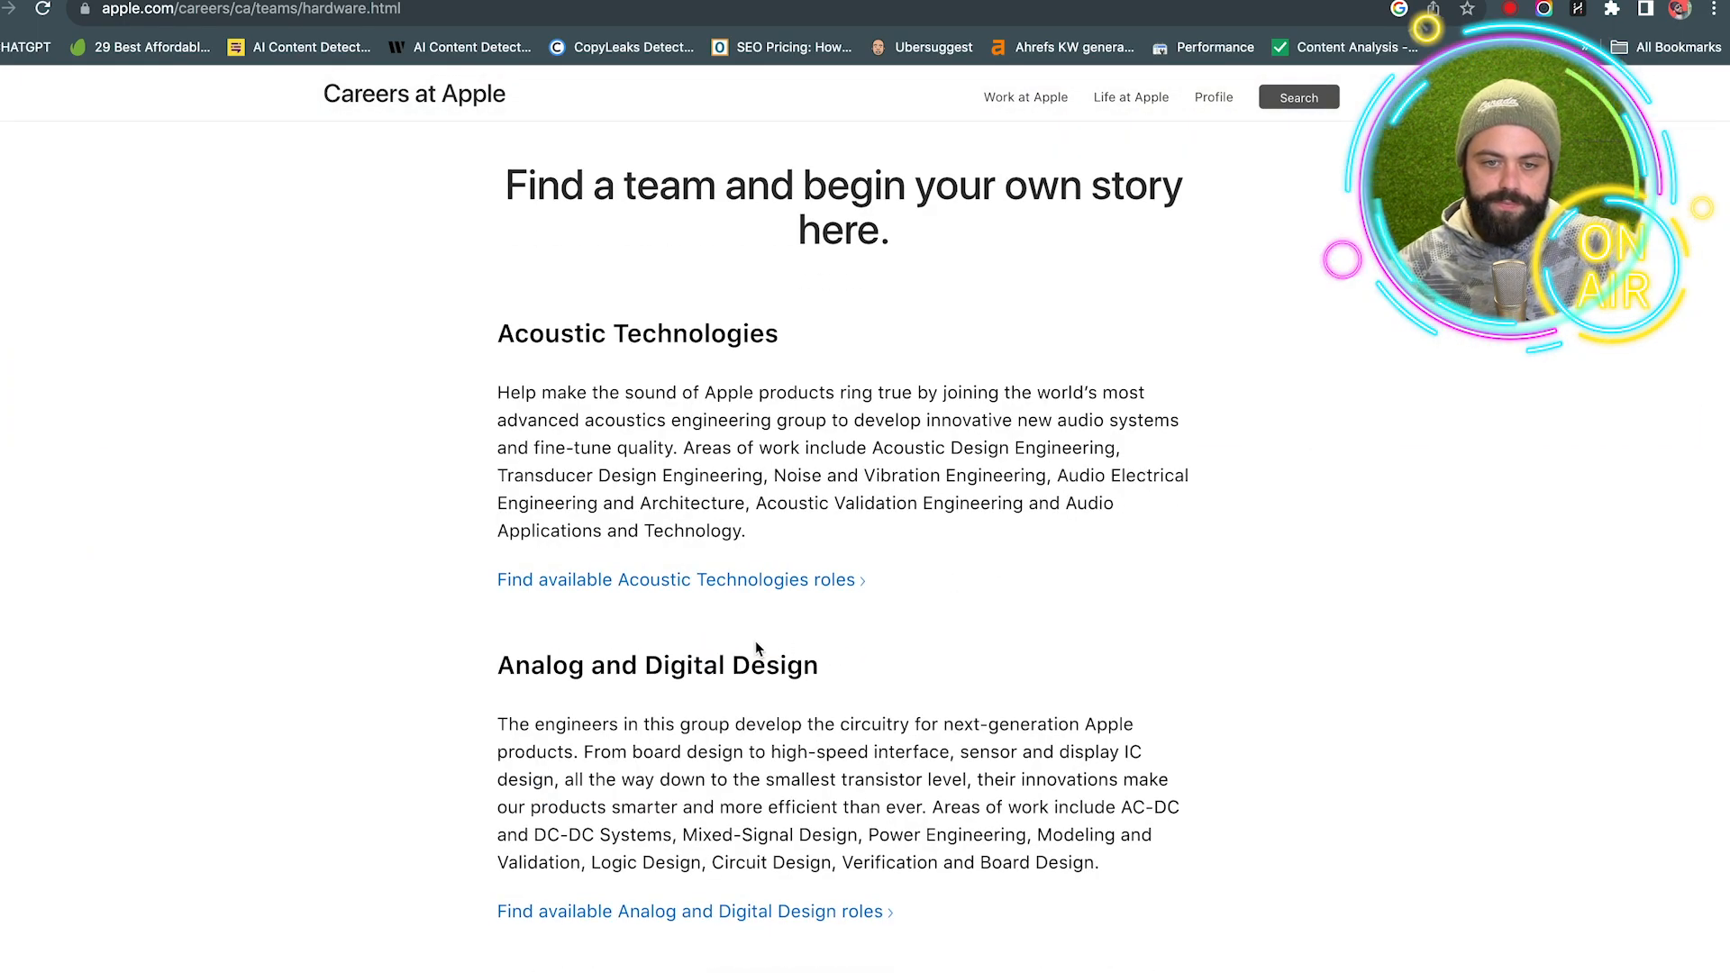
scroll("down", 3)
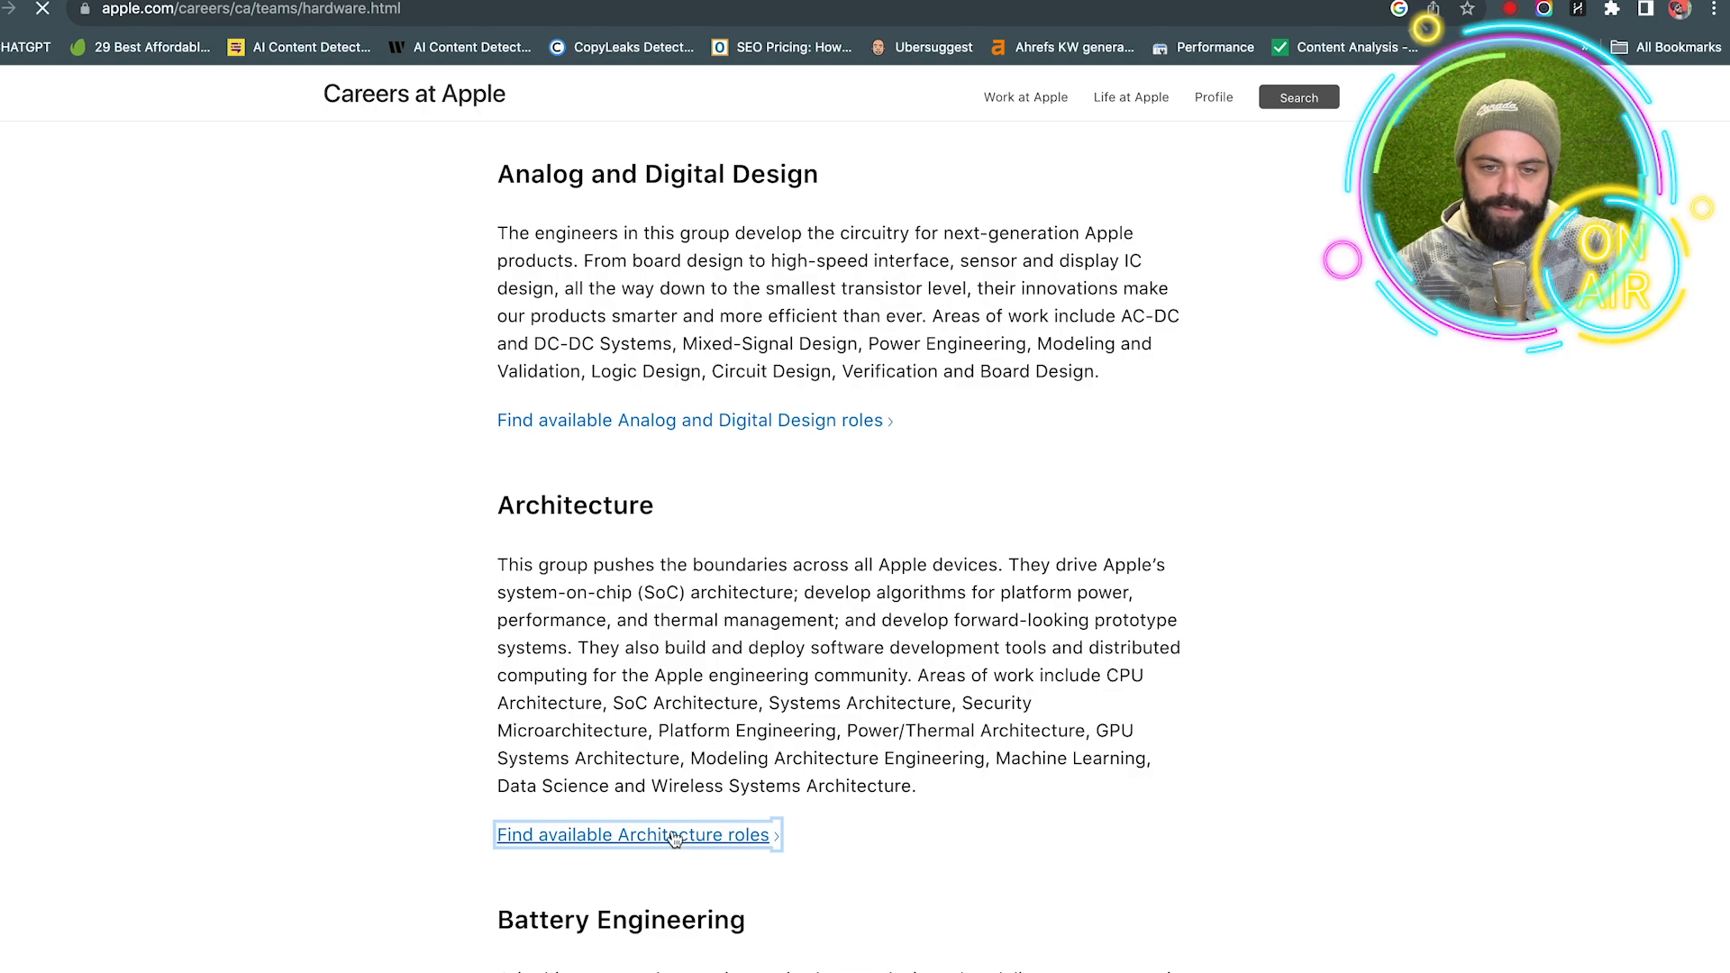
left_click(629, 834)
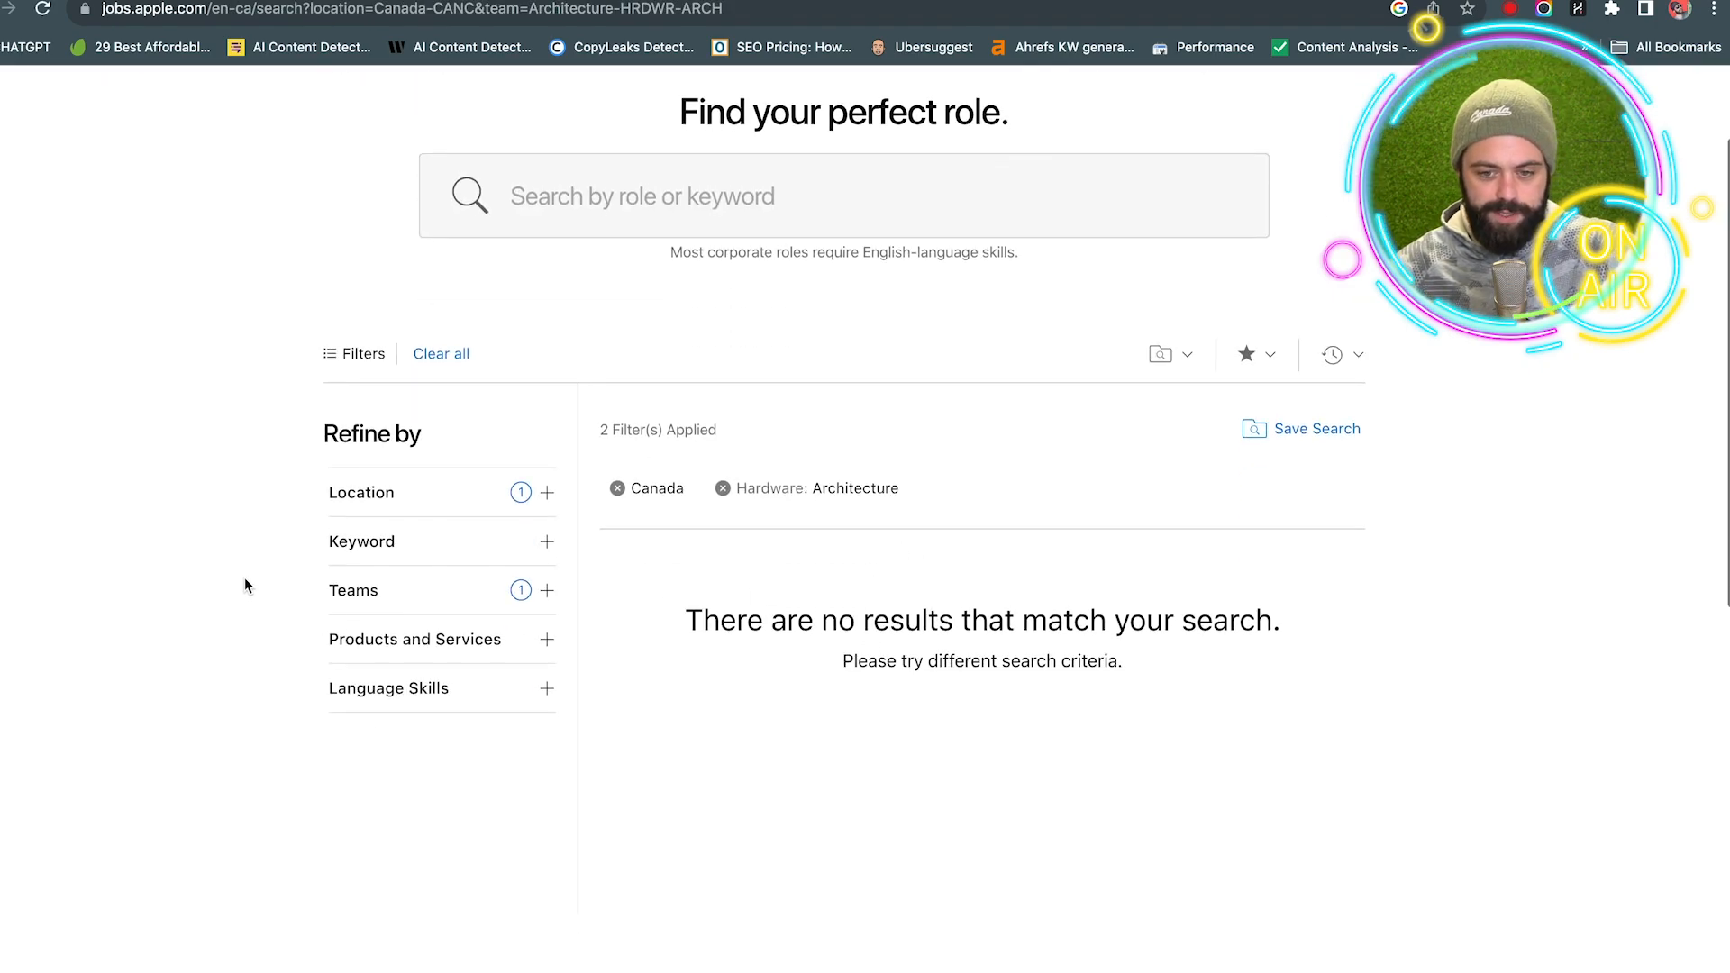
Step: Scroll the 600+ United States results toward the IT Risk and Compliance Analyst listing
scroll("down", 3)
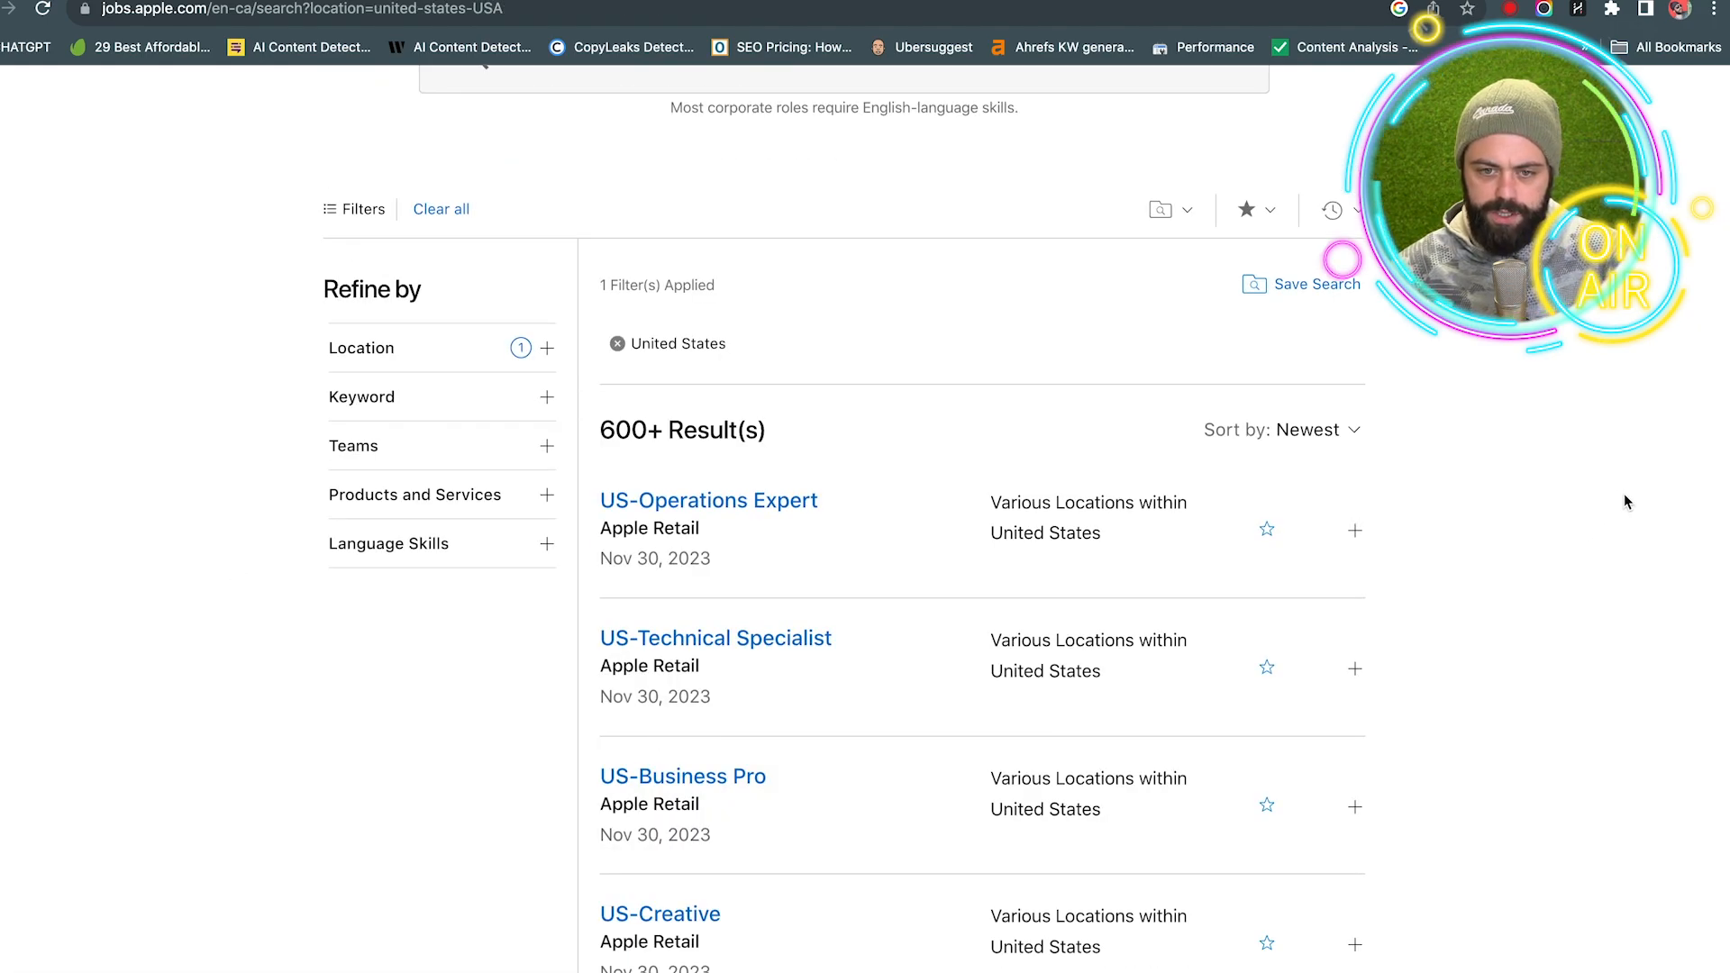
scroll("down", 3)
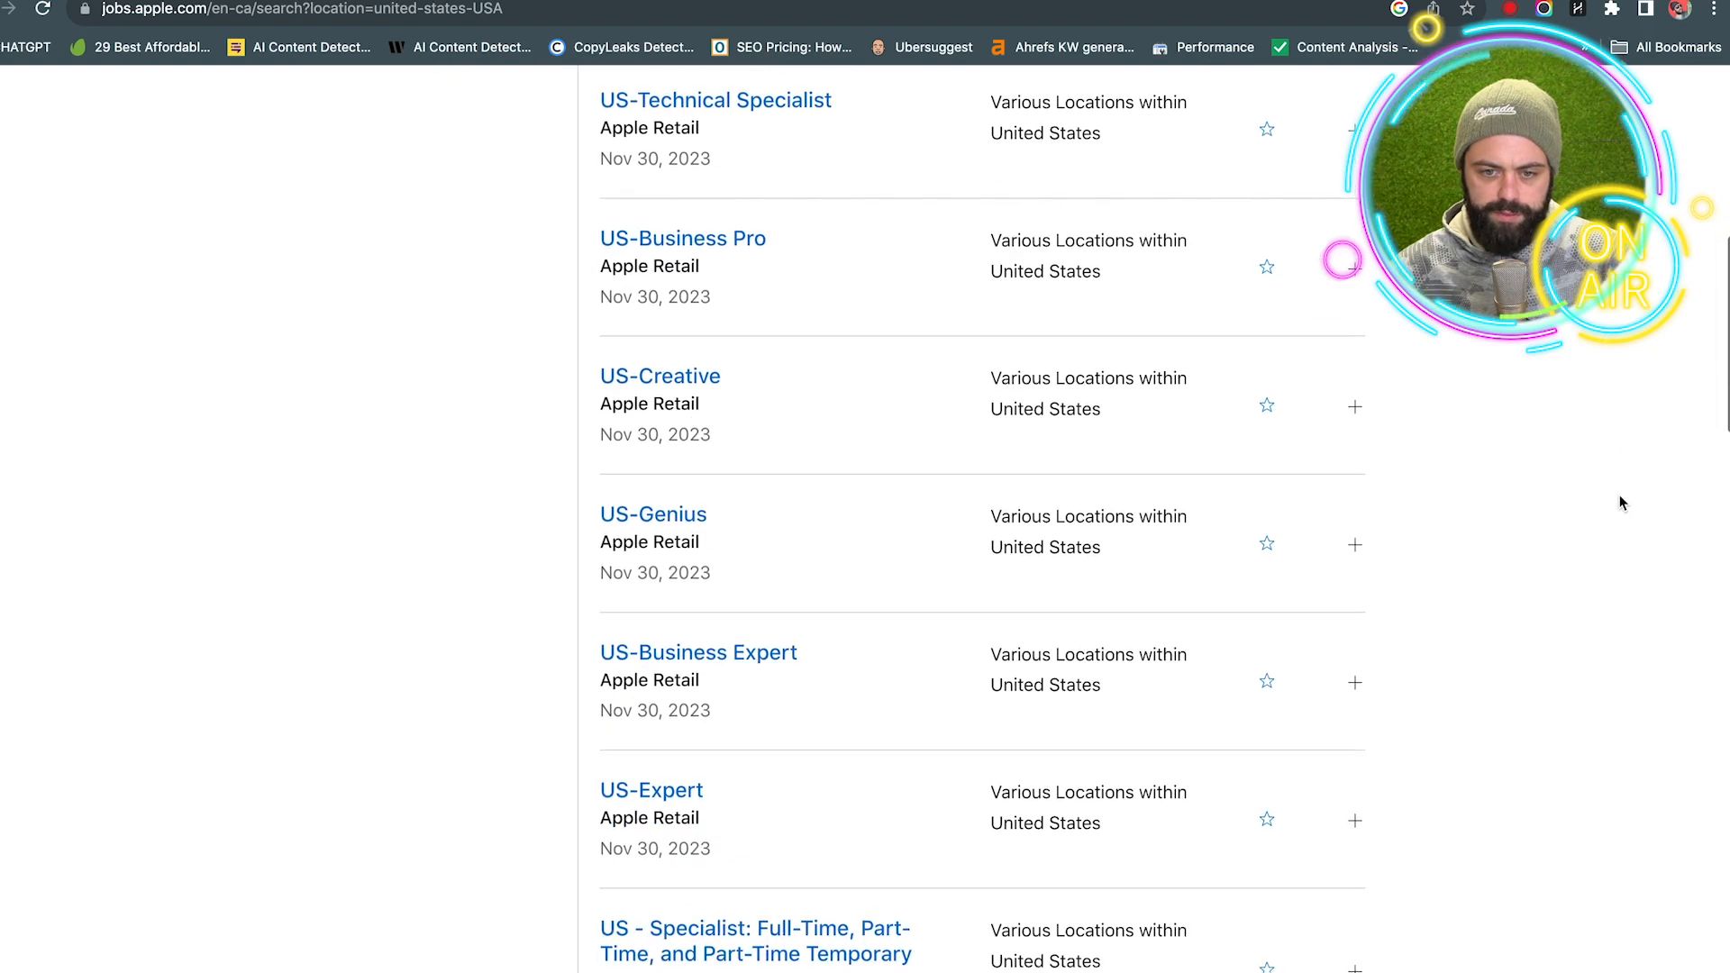
mouse_move(399, 658)
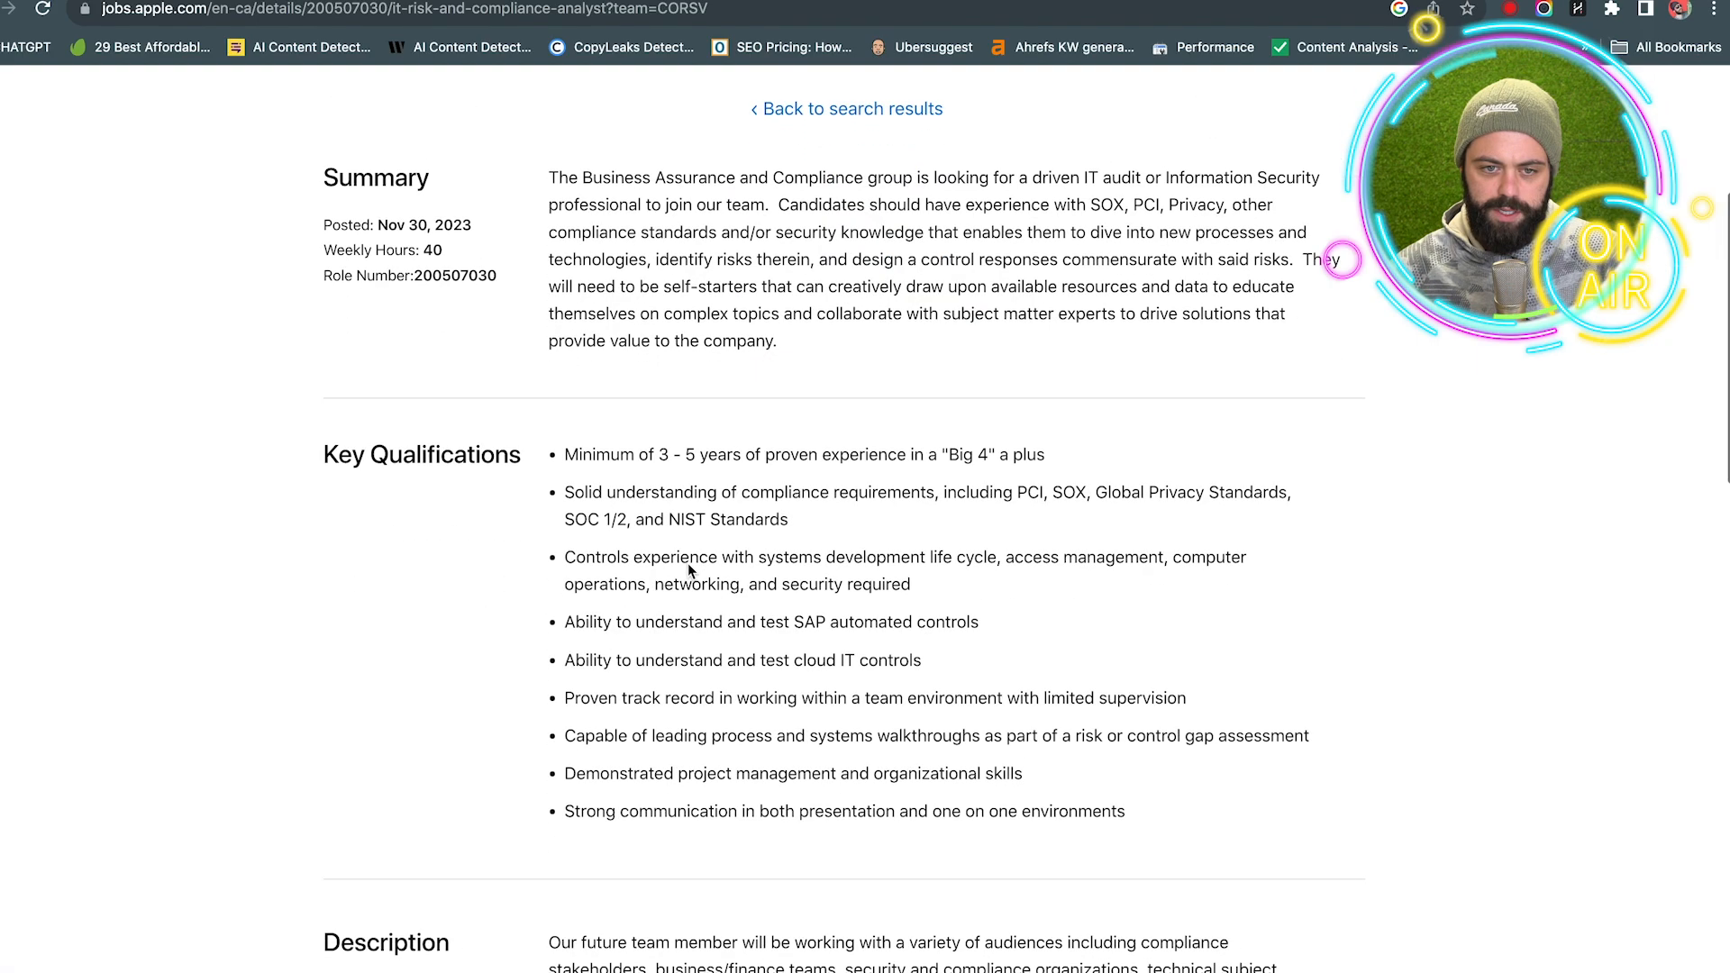
Step: Select and copy the posting's Summary through Key Qualifications text
scroll("up", 3)
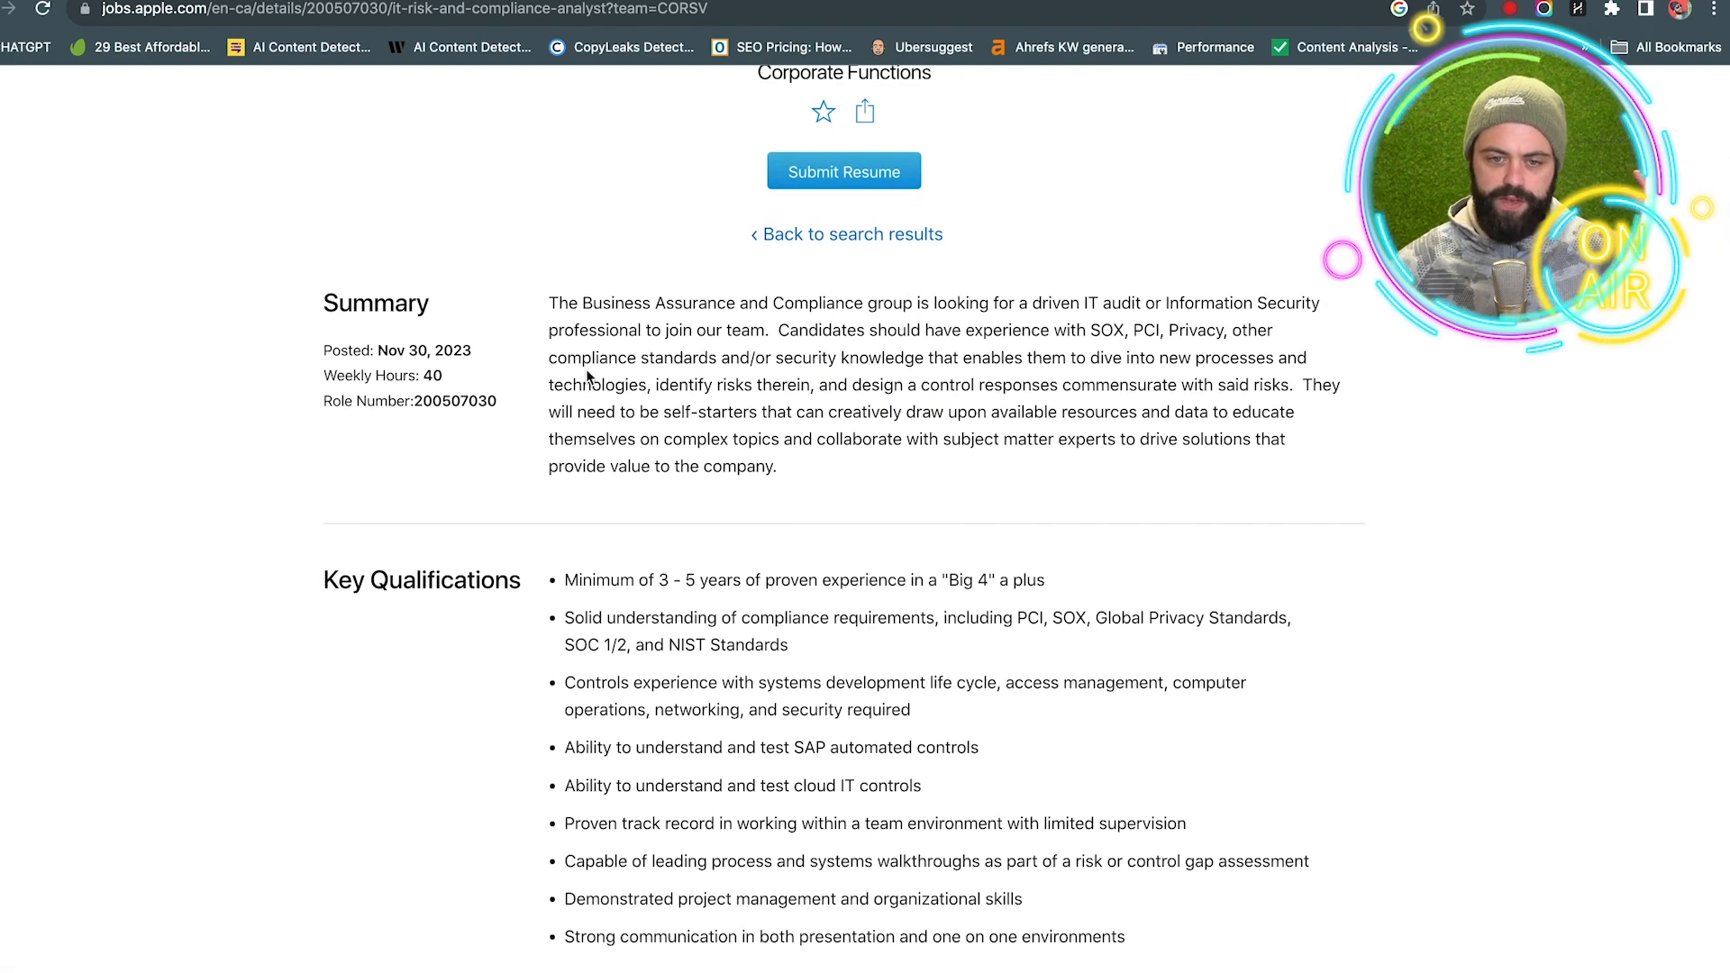
left_click_drag(339, 302, 615, 461)
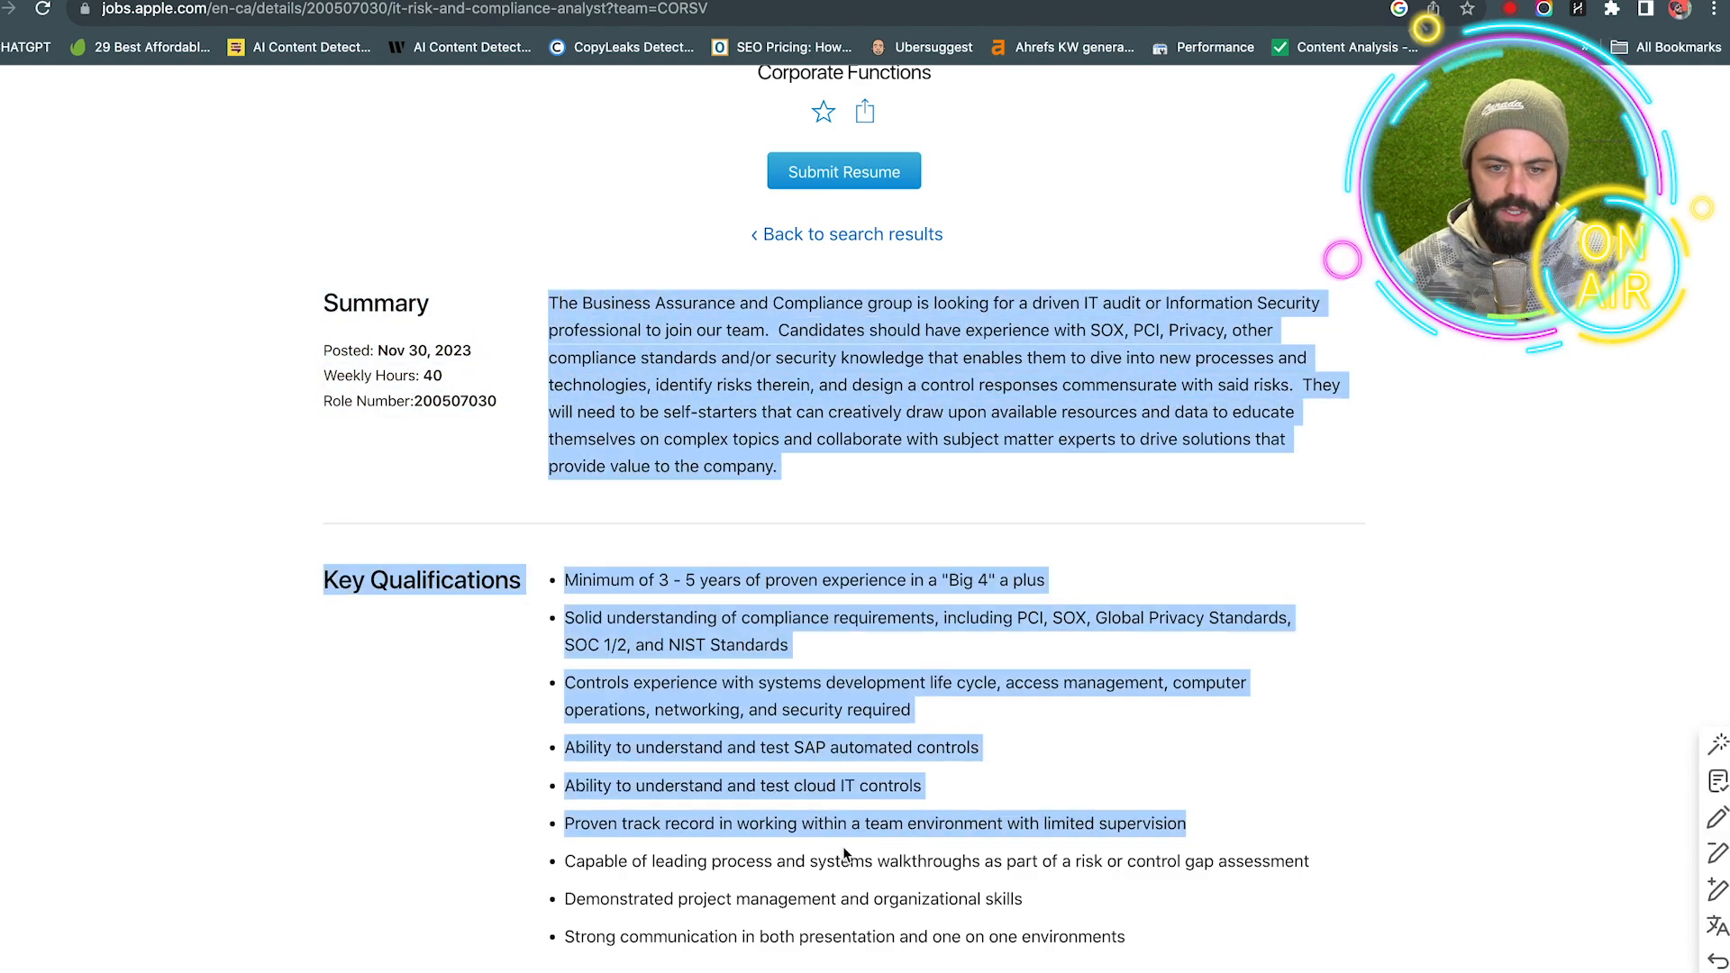
scroll("down", 3)
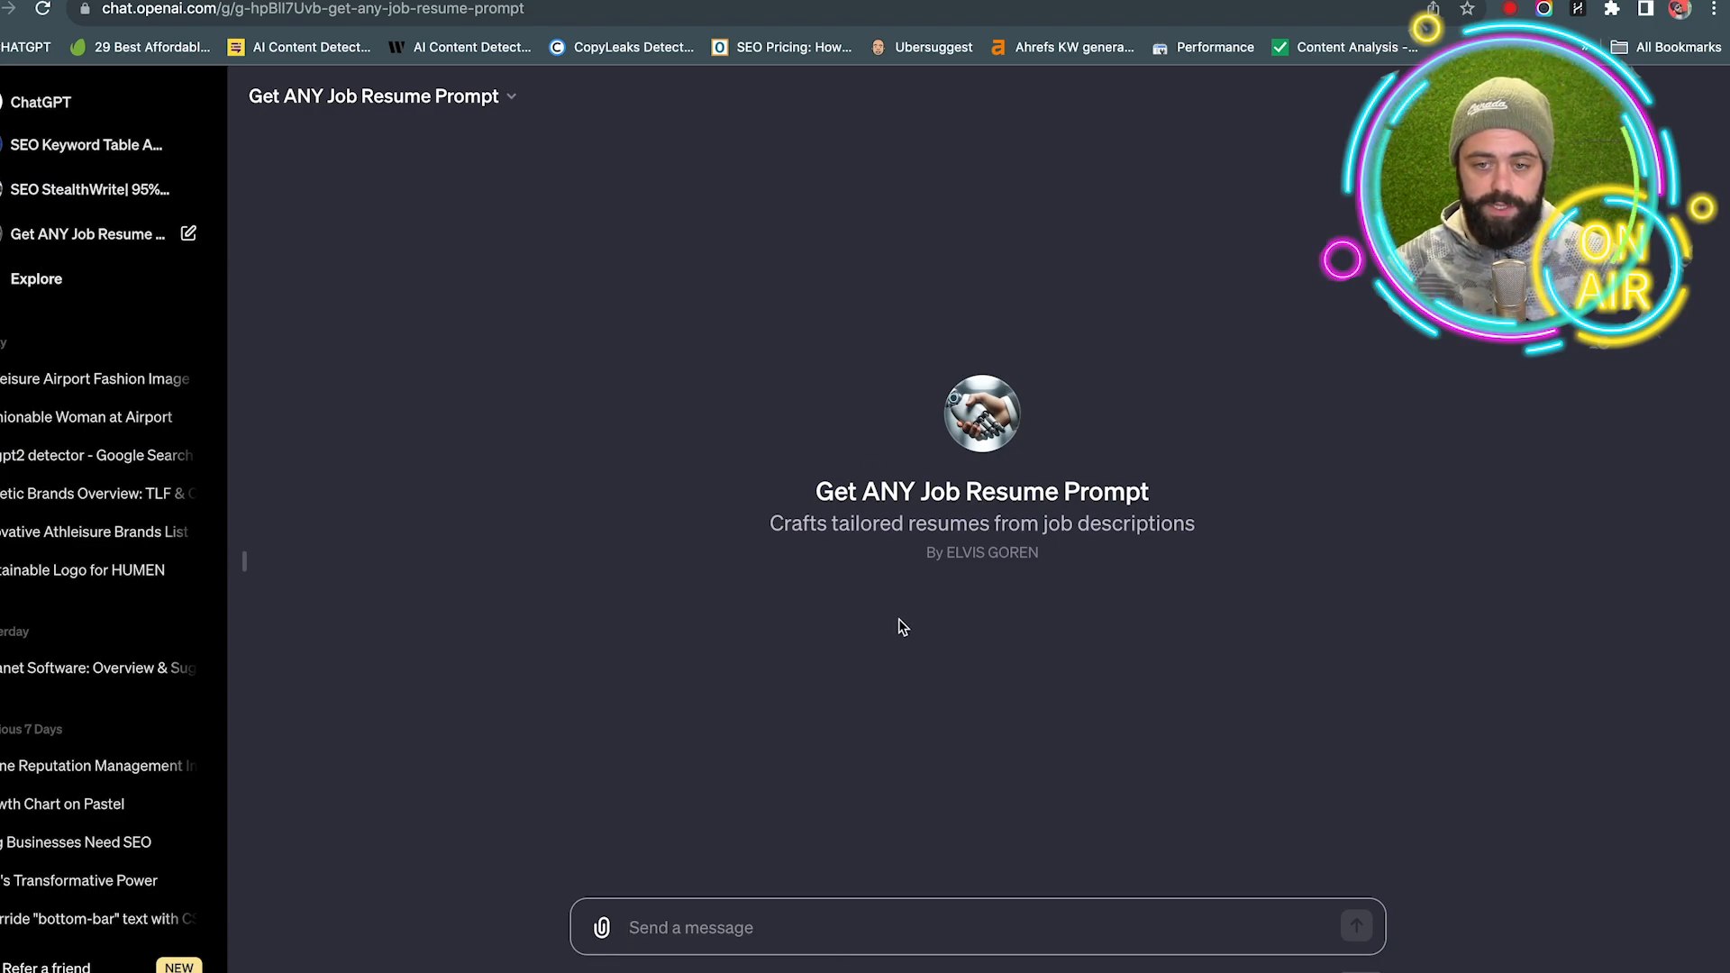
mouse_move(787, 851)
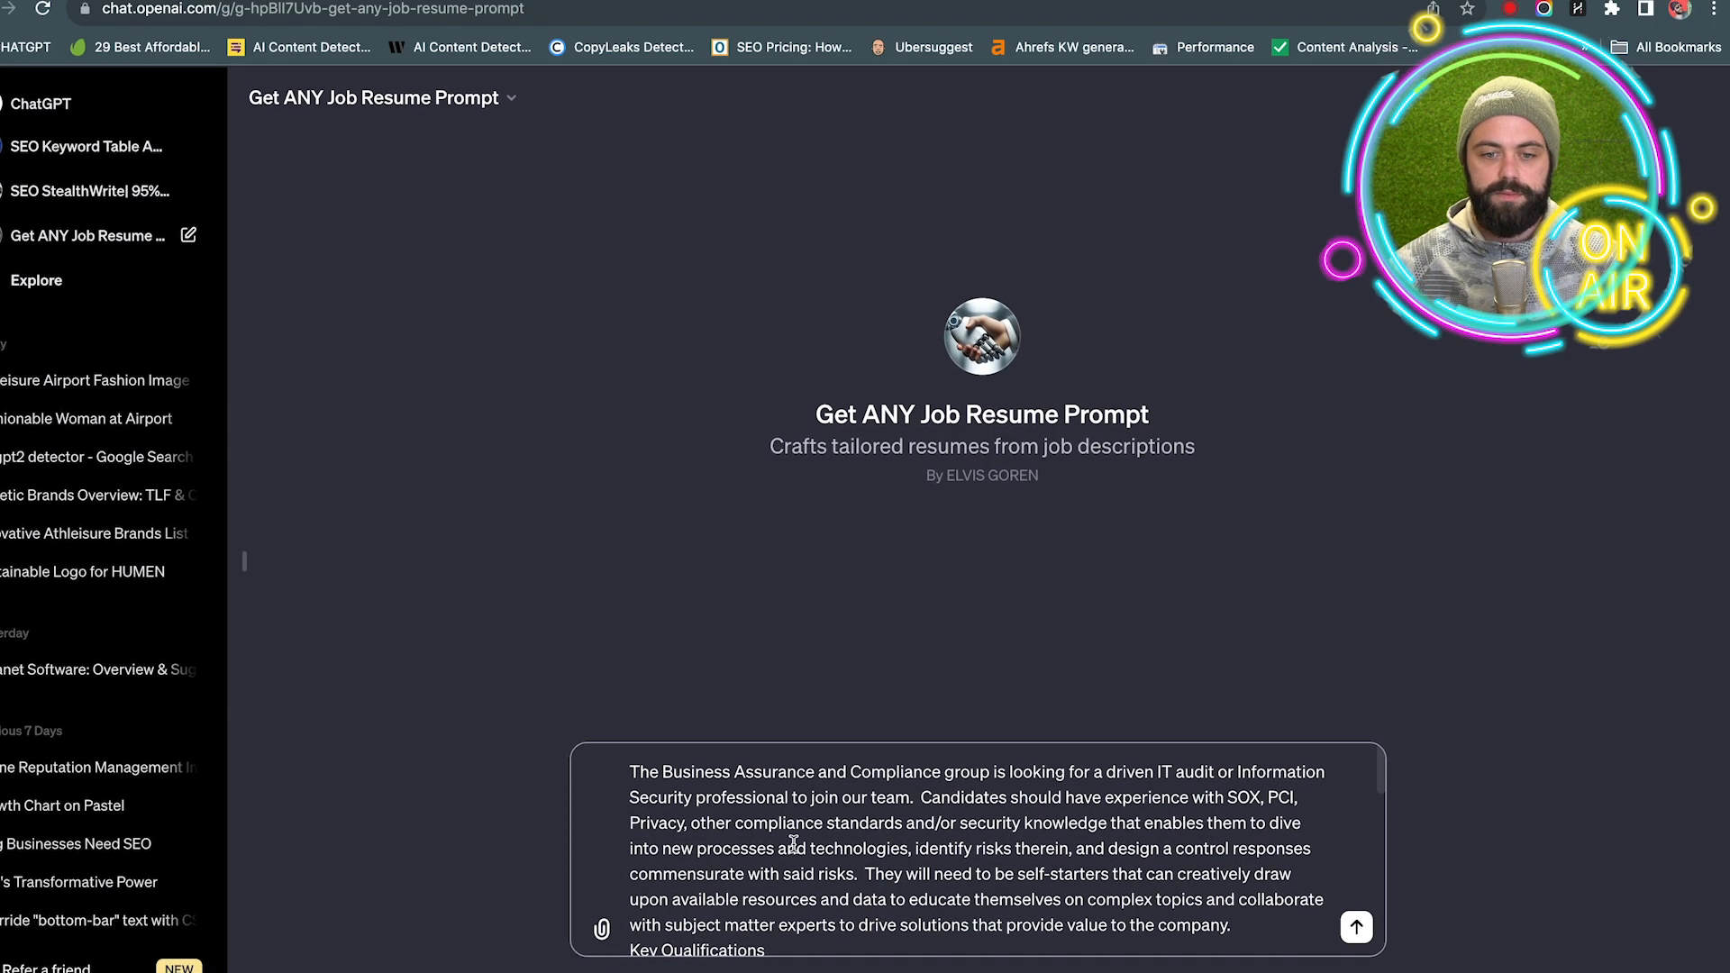
Step: Submit the pasted Apple IT job description to the resume GPT and follow its reply
scroll("down", 3)
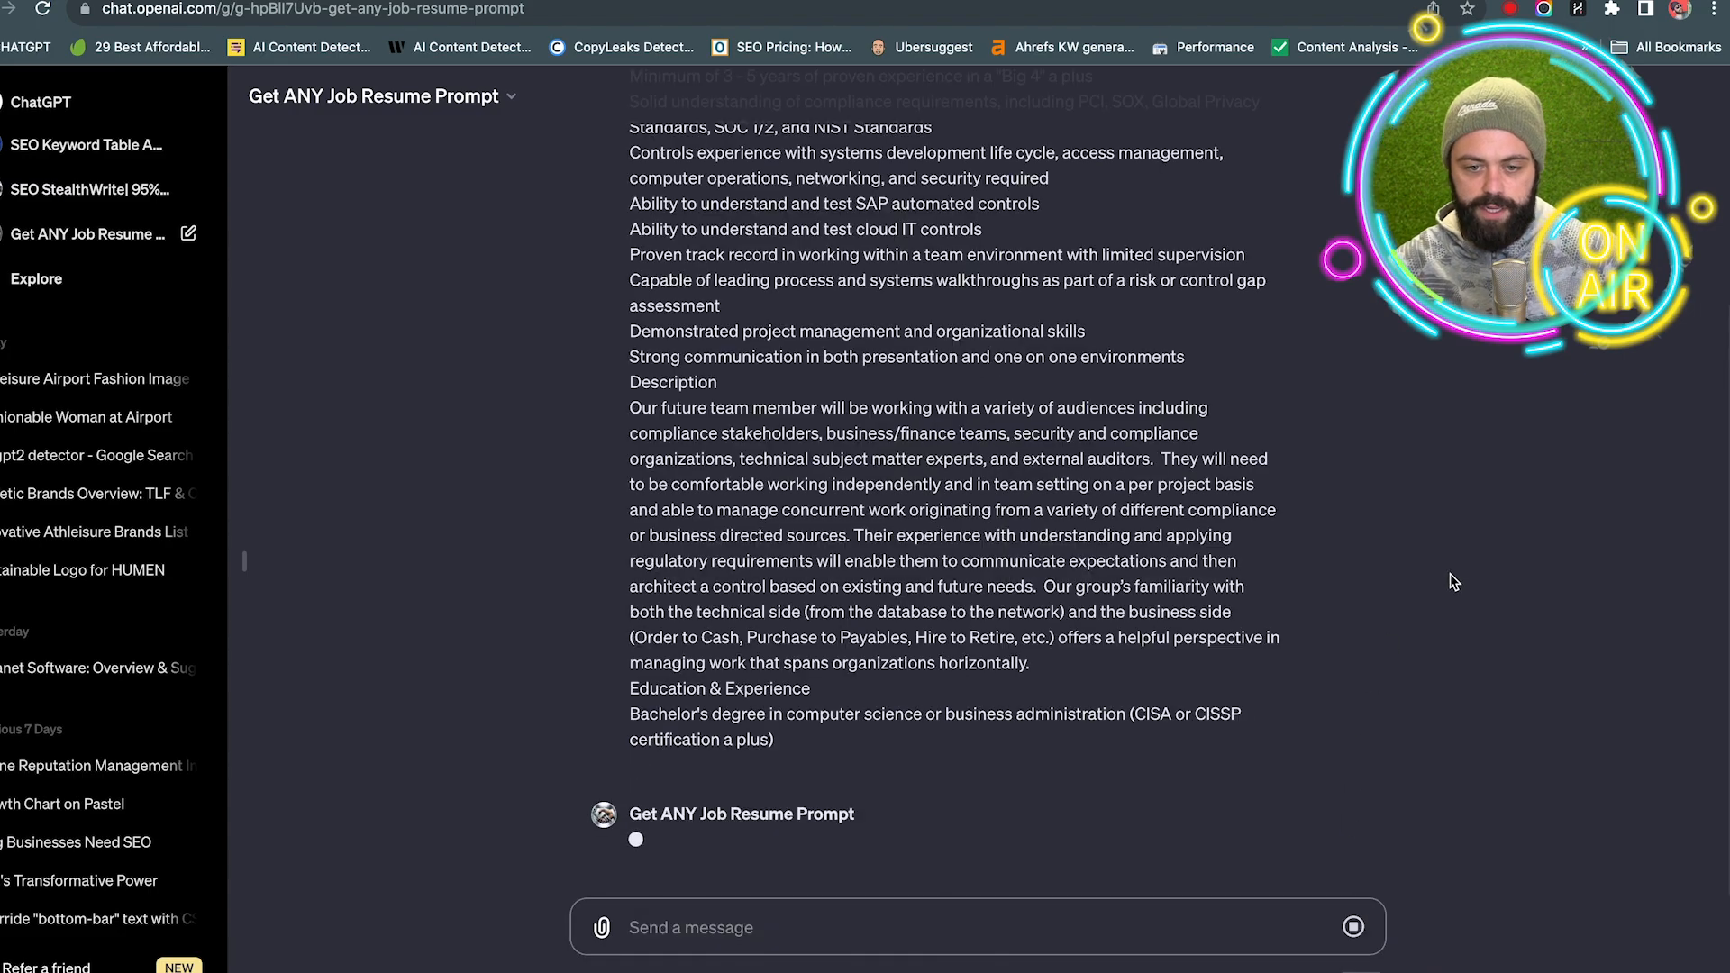
scroll("up", 3)
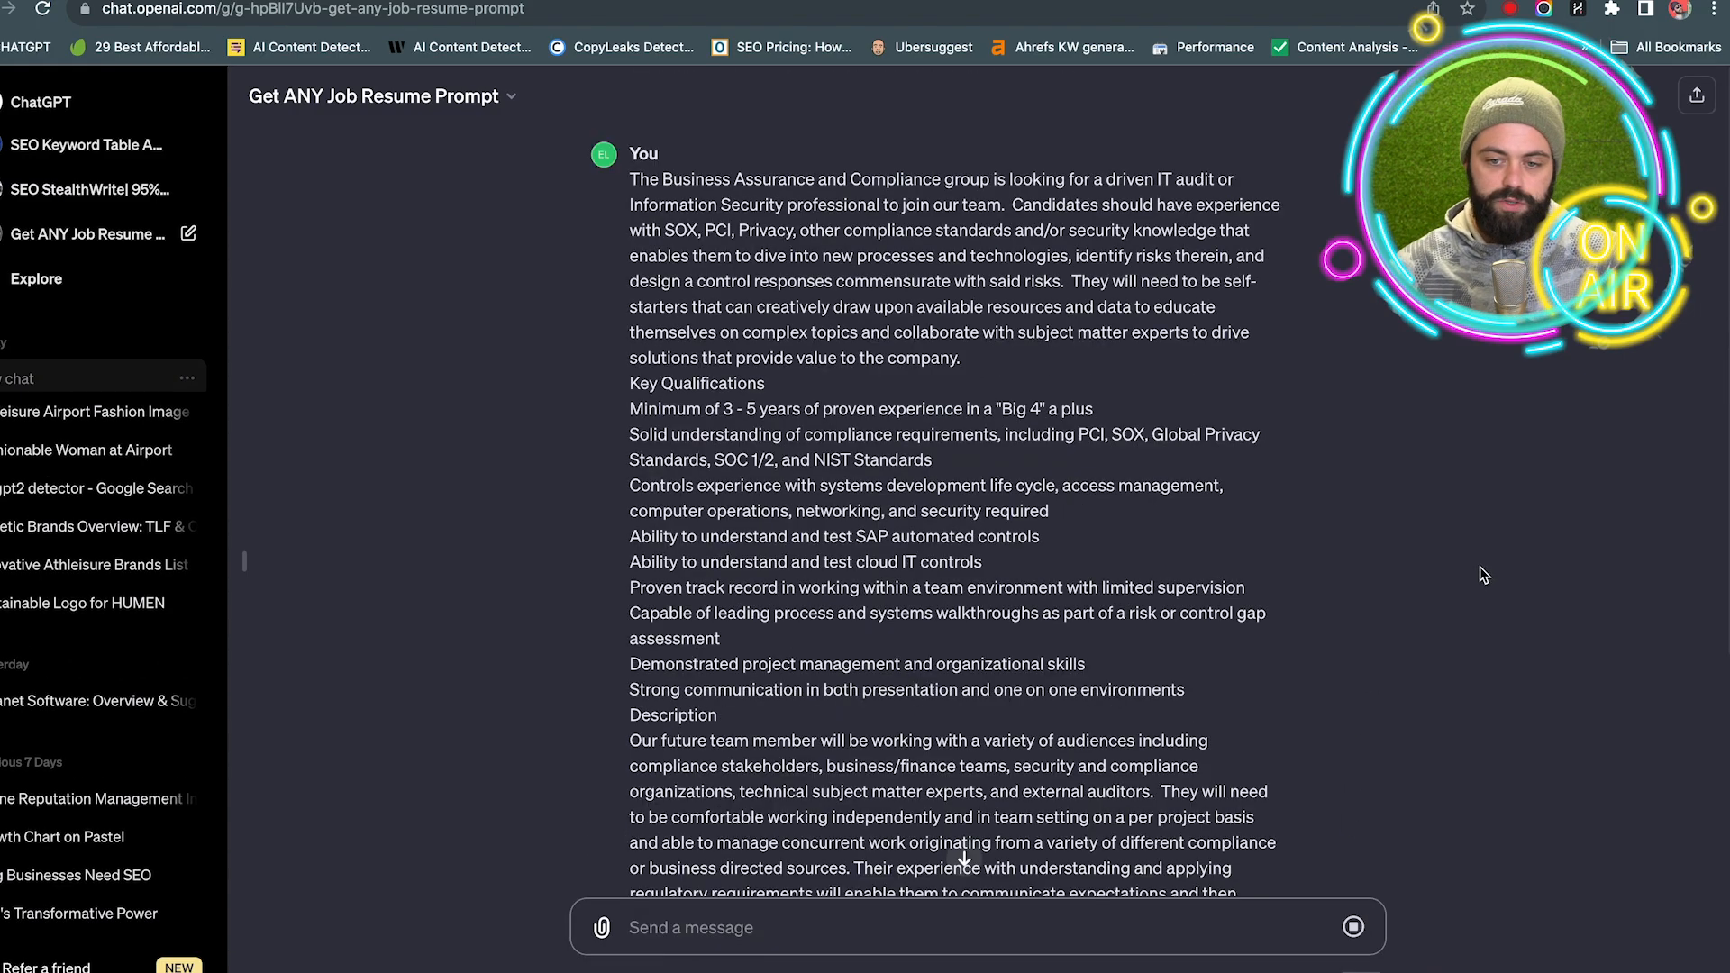
scroll("down", 3)
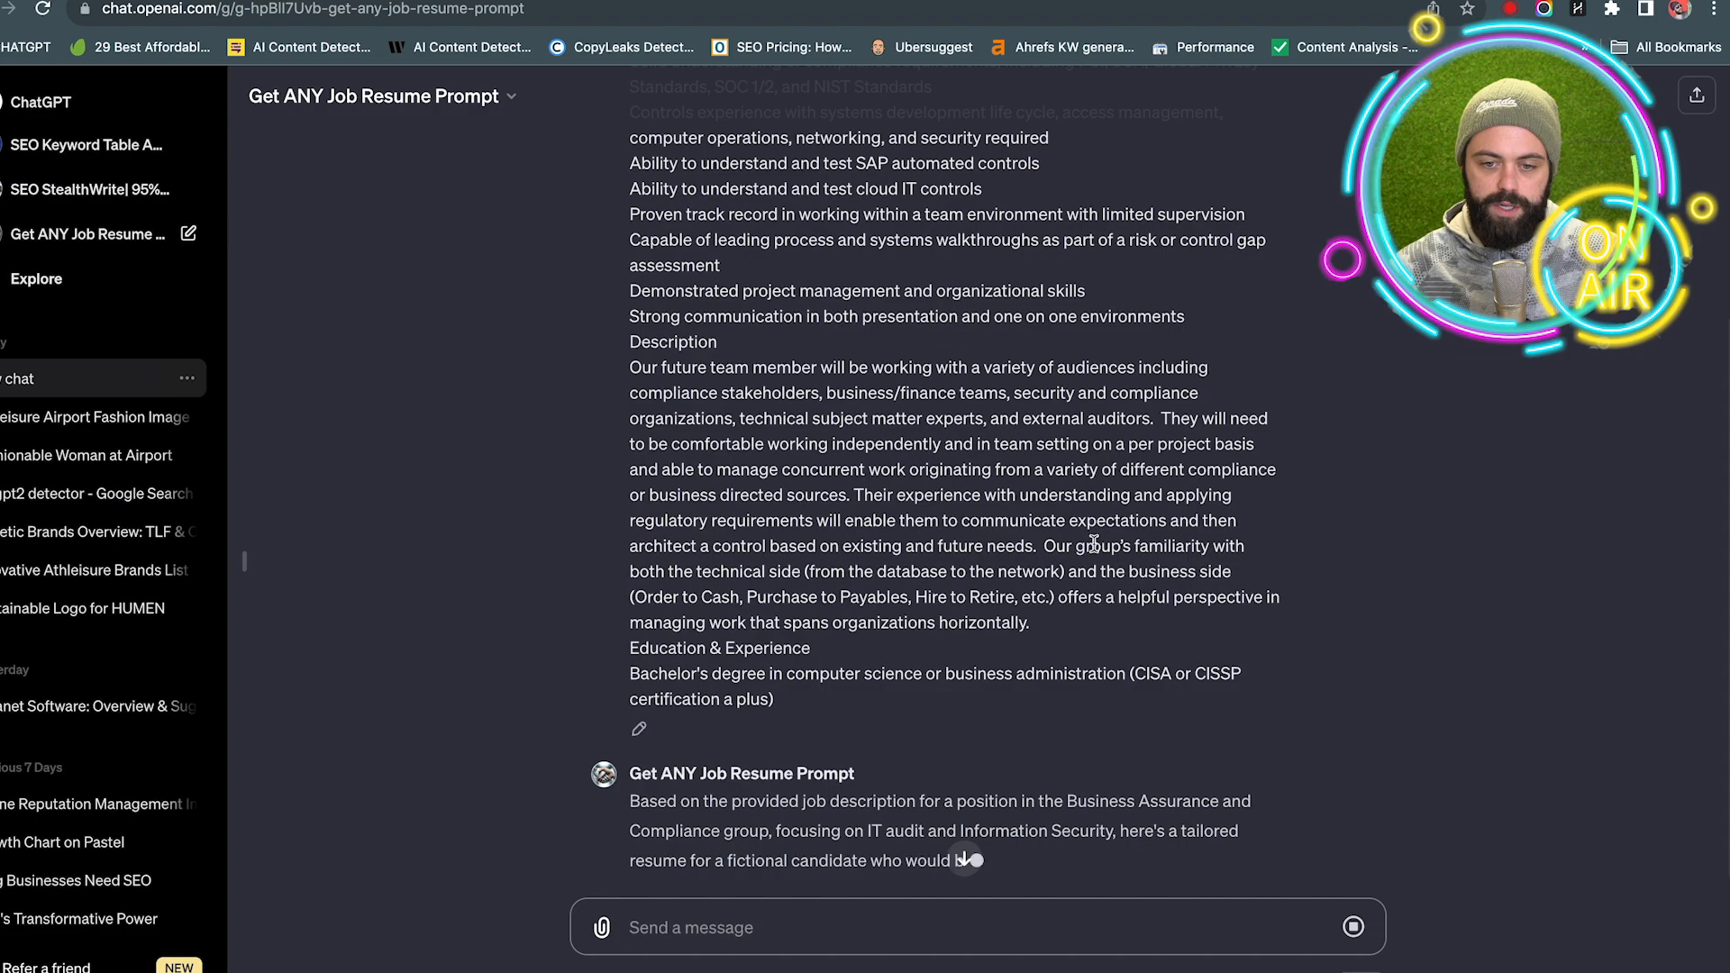
Step: Follow the resume down through skills and references as it generates, then scroll back up
scroll("down", 3)
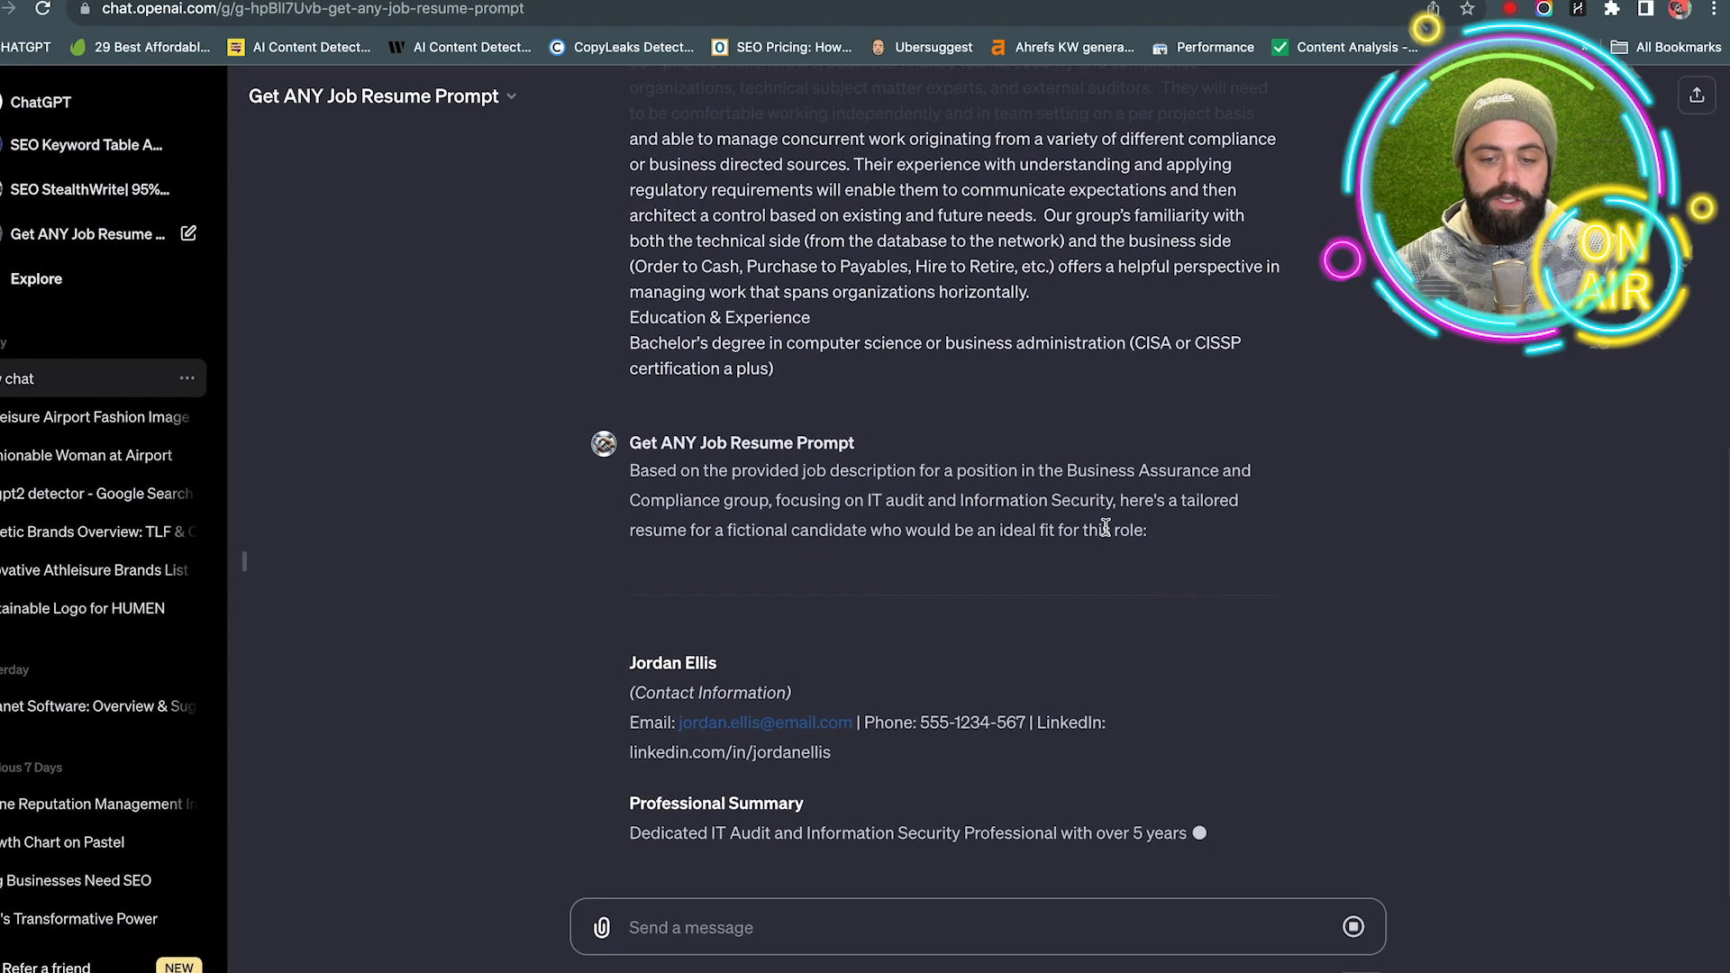
scroll("down", 3)
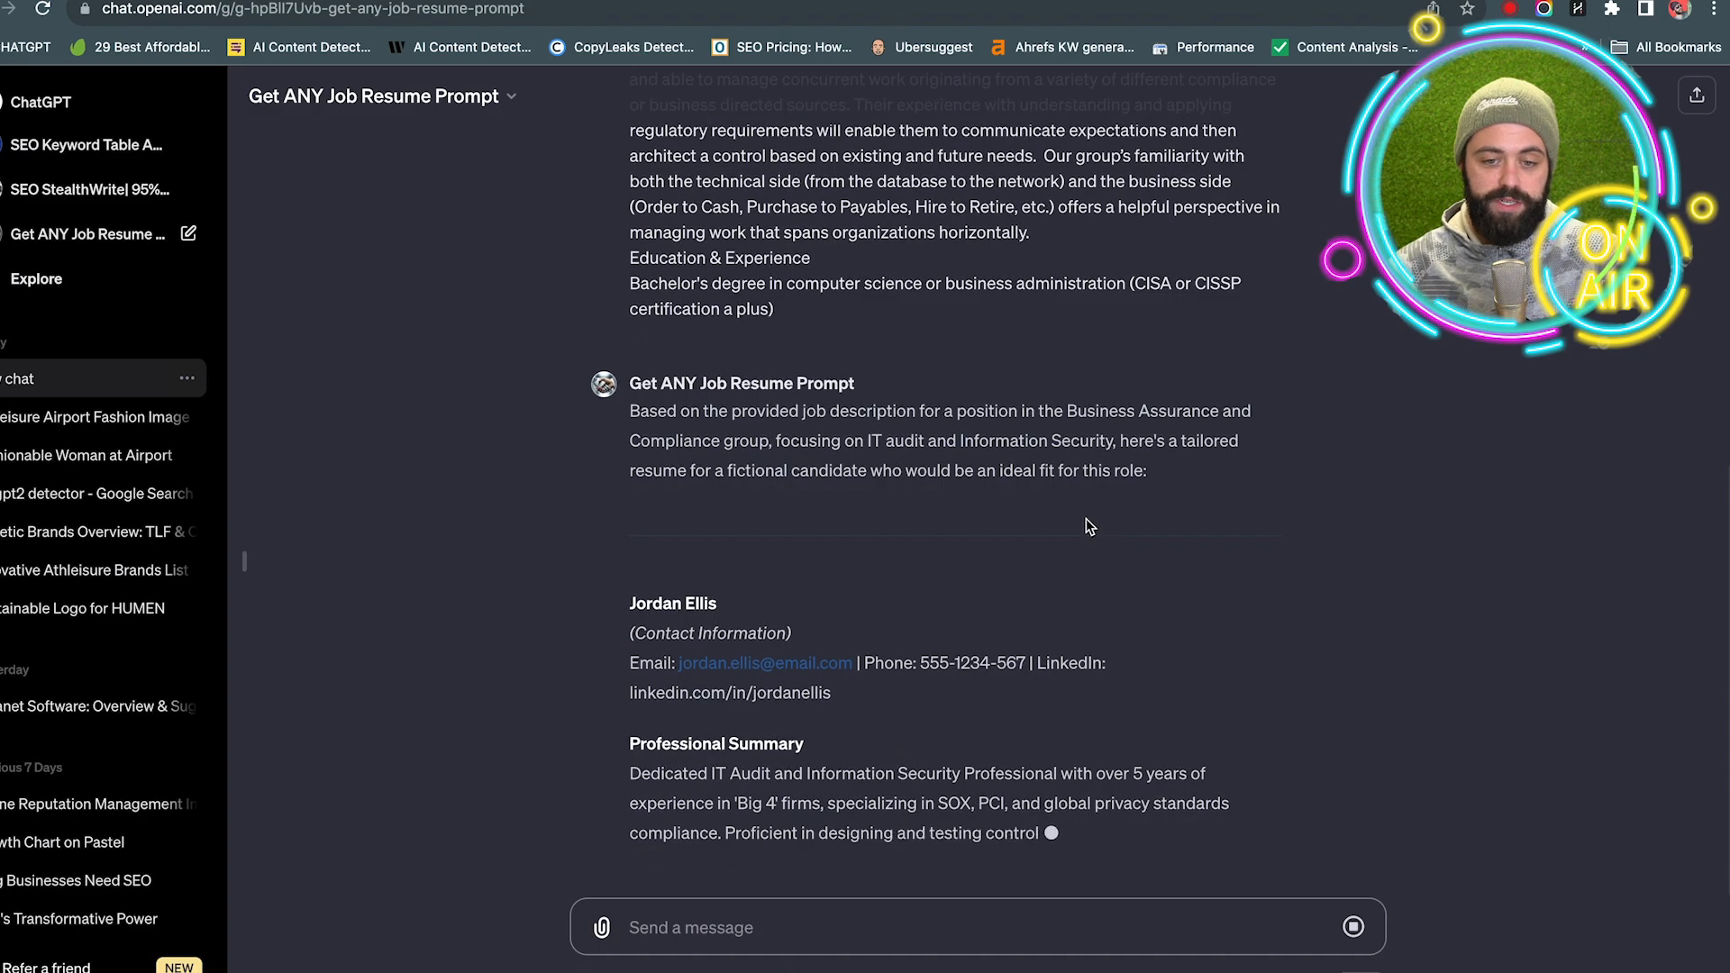
scroll("down", 3)
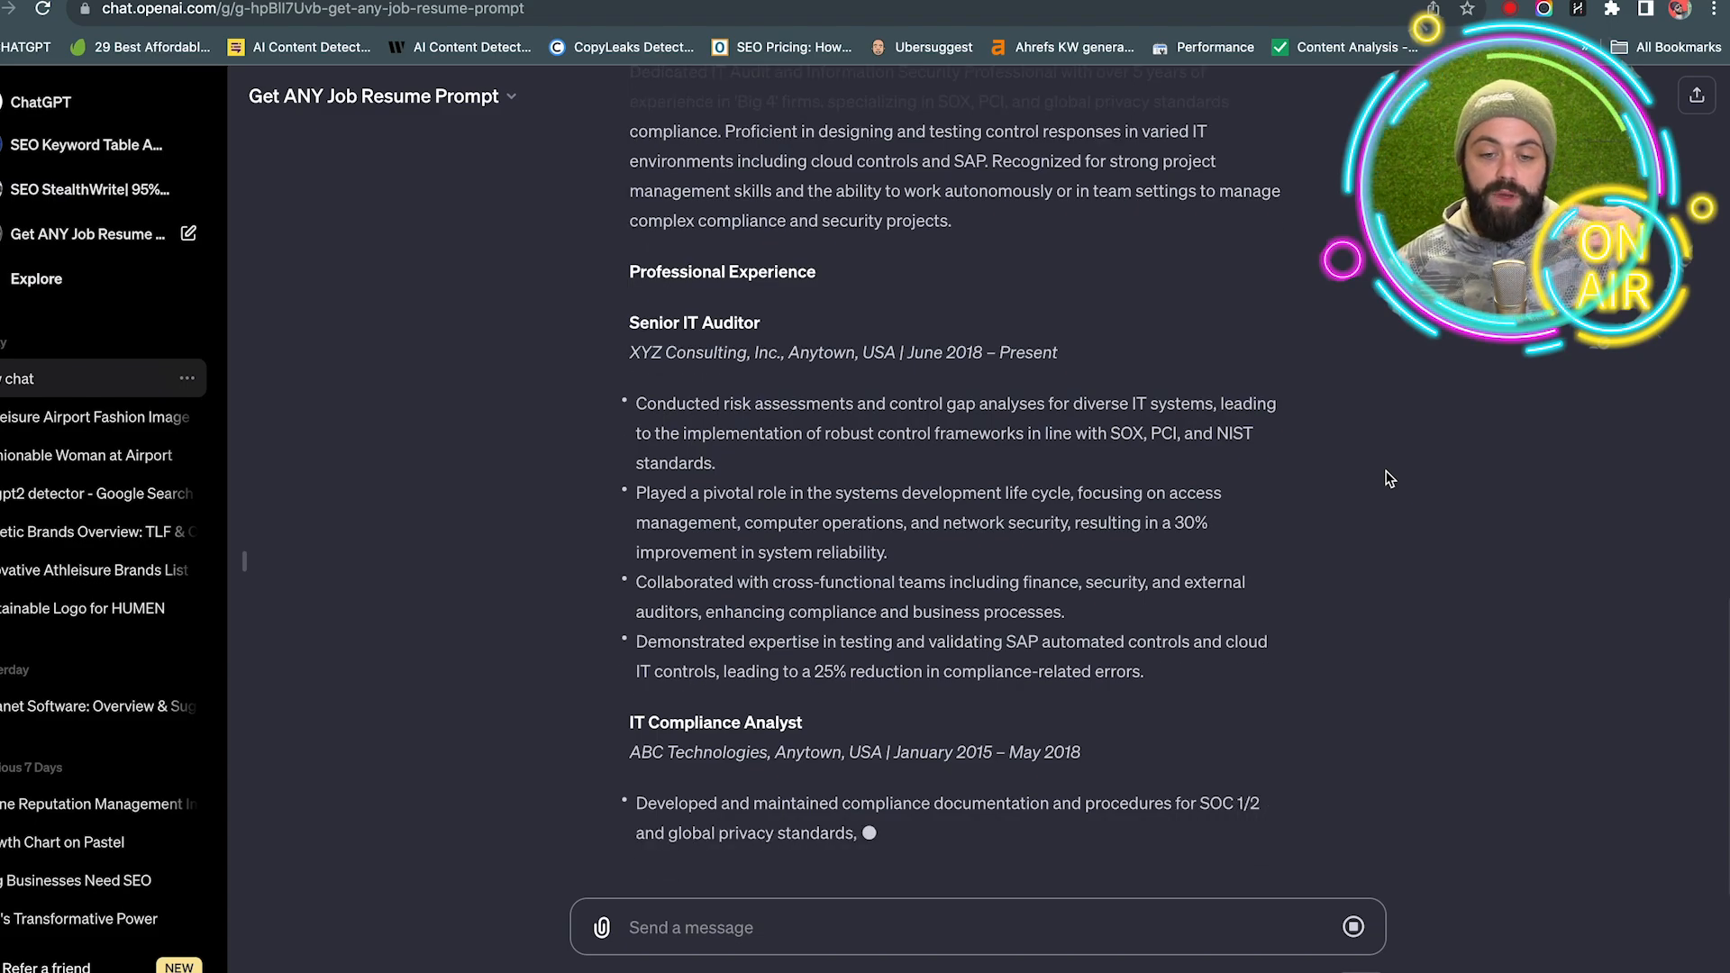
scroll("down", 3)
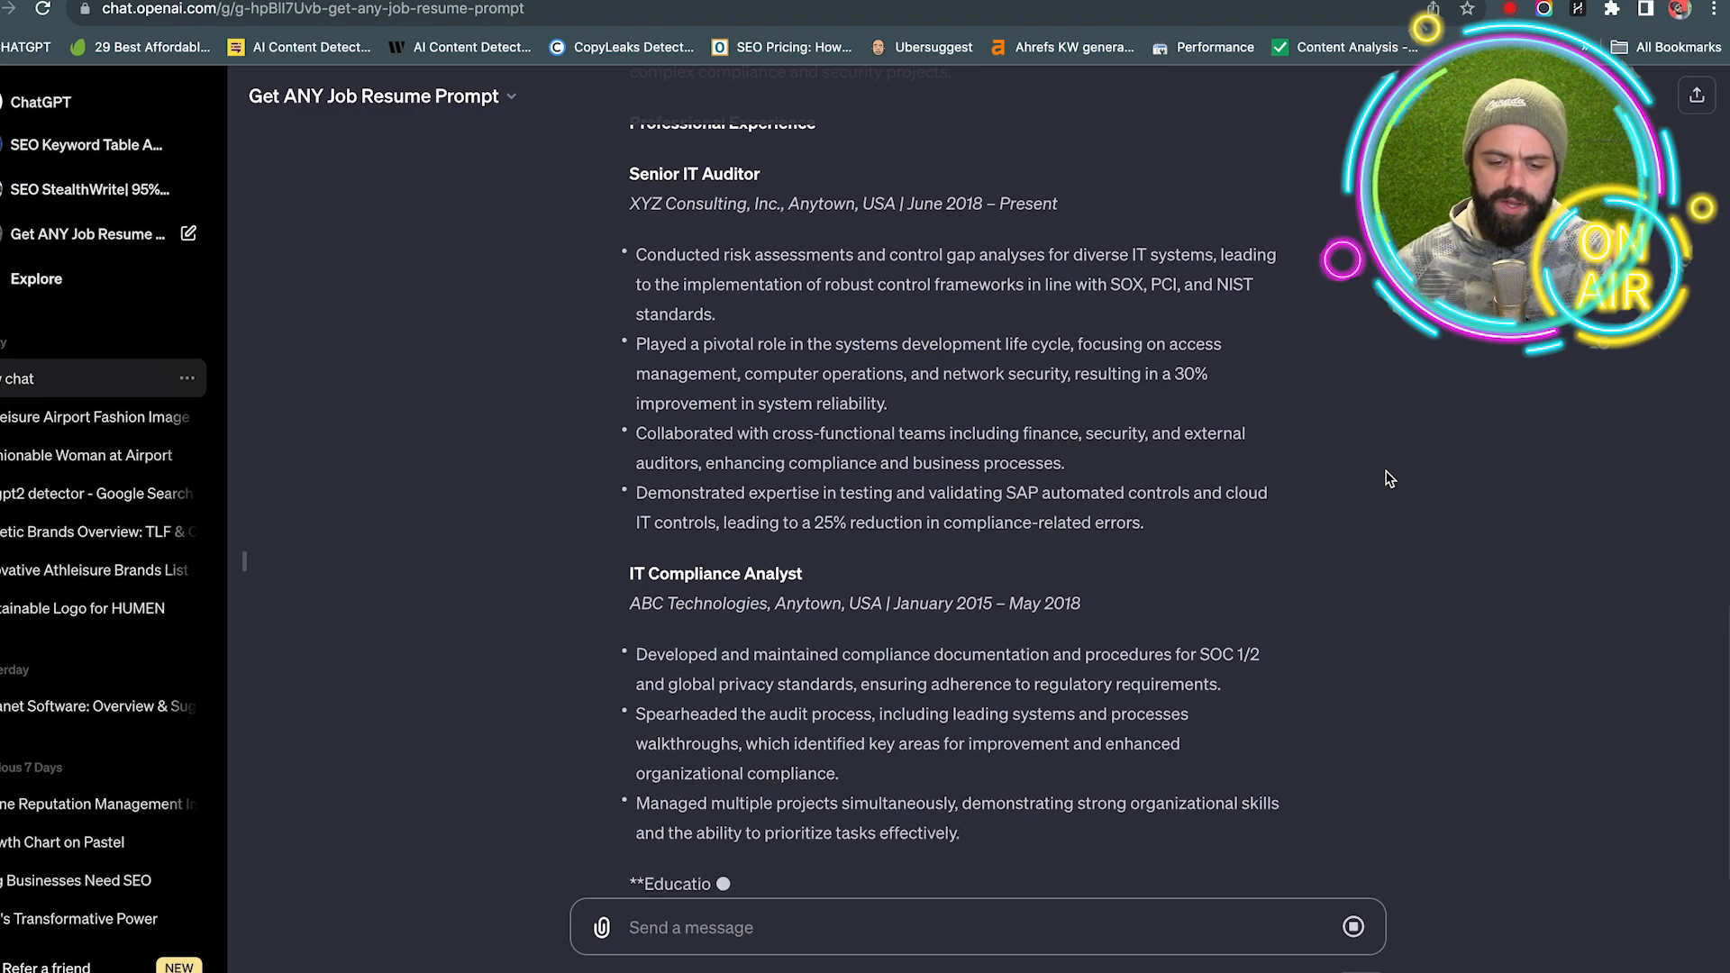
scroll("down", 3)
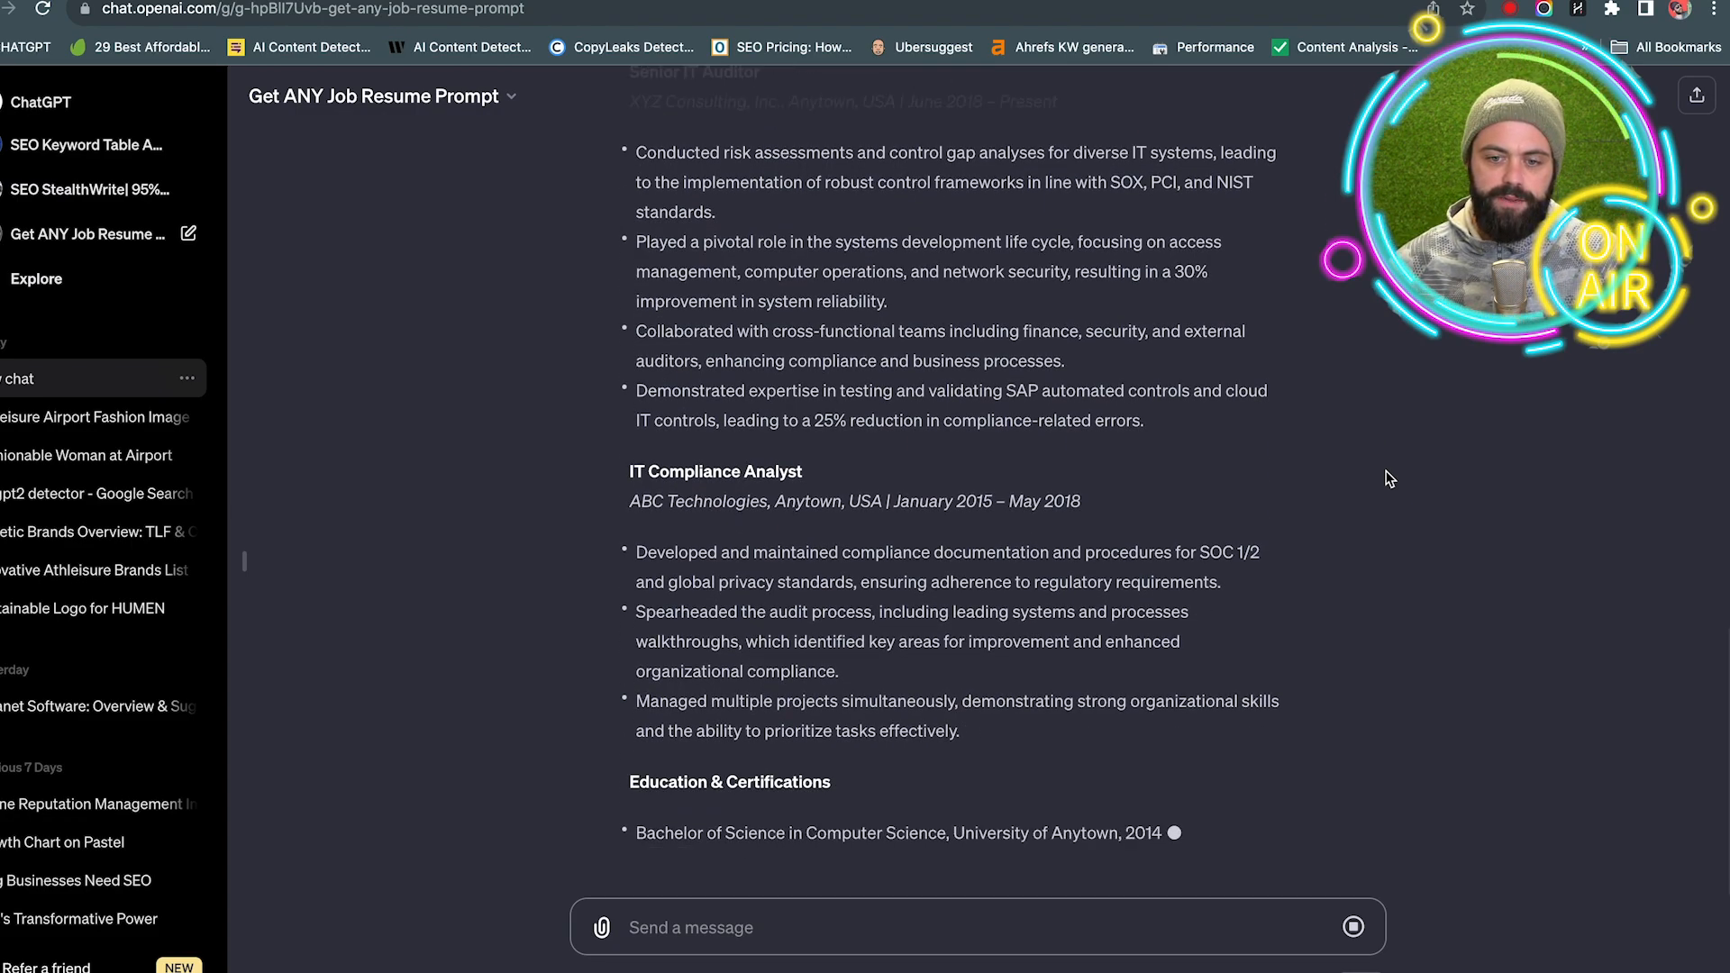
scroll("down", 3)
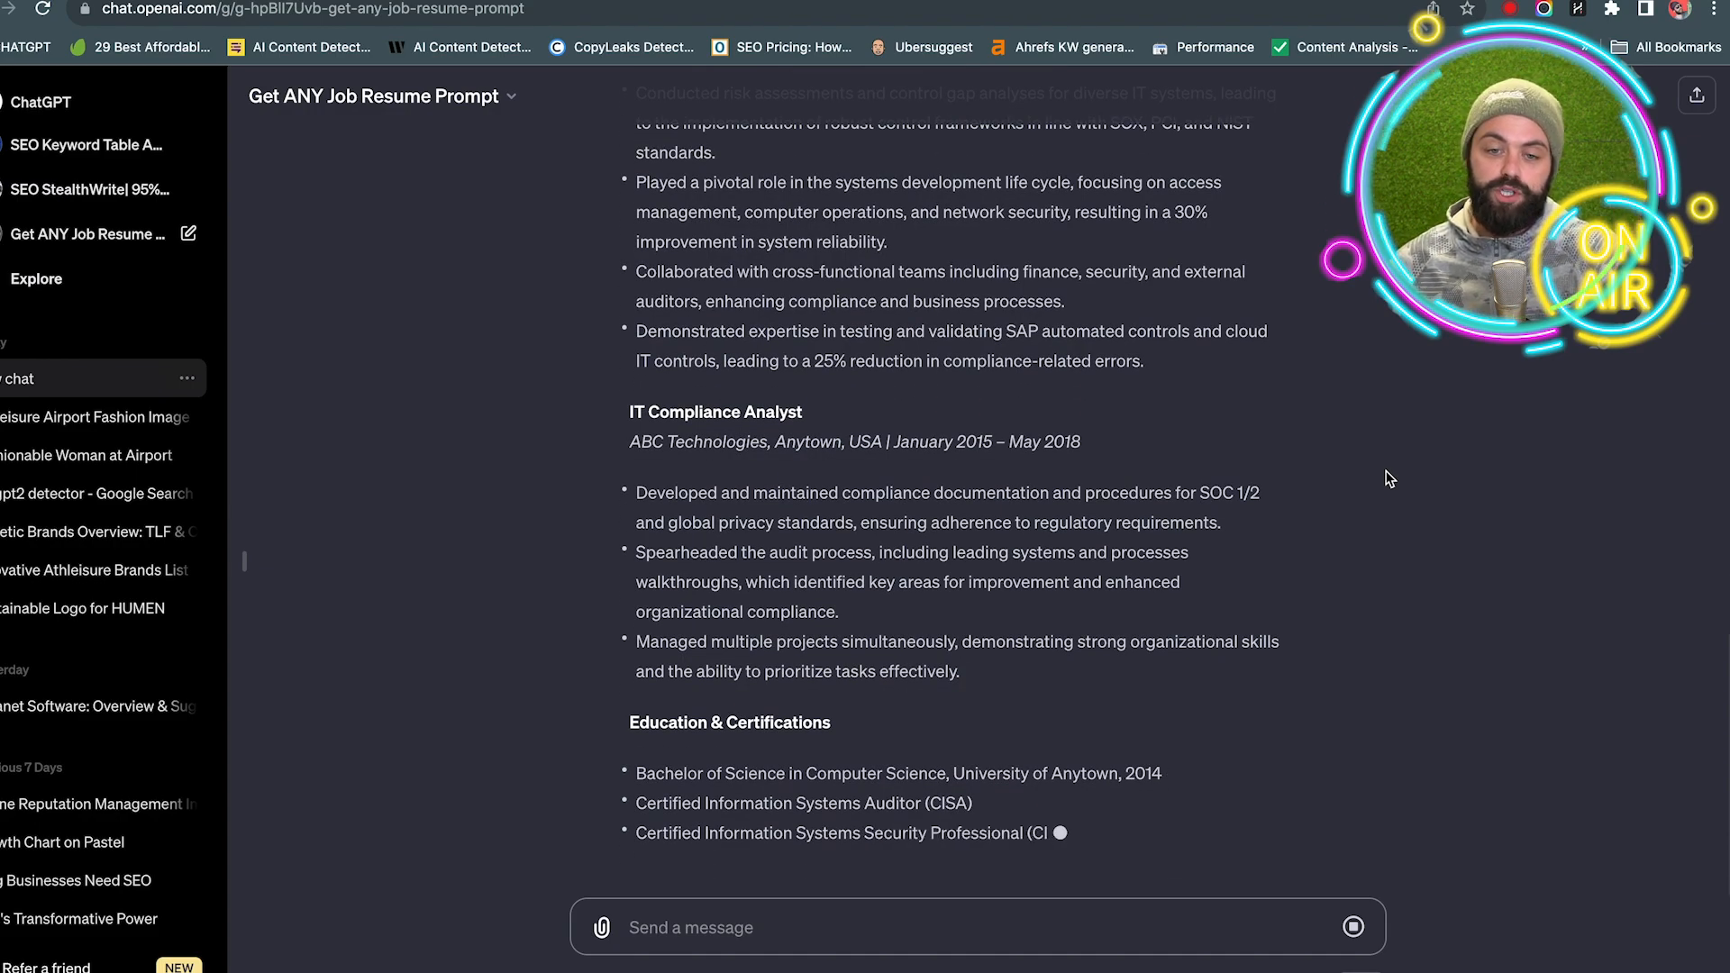
scroll("down", 3)
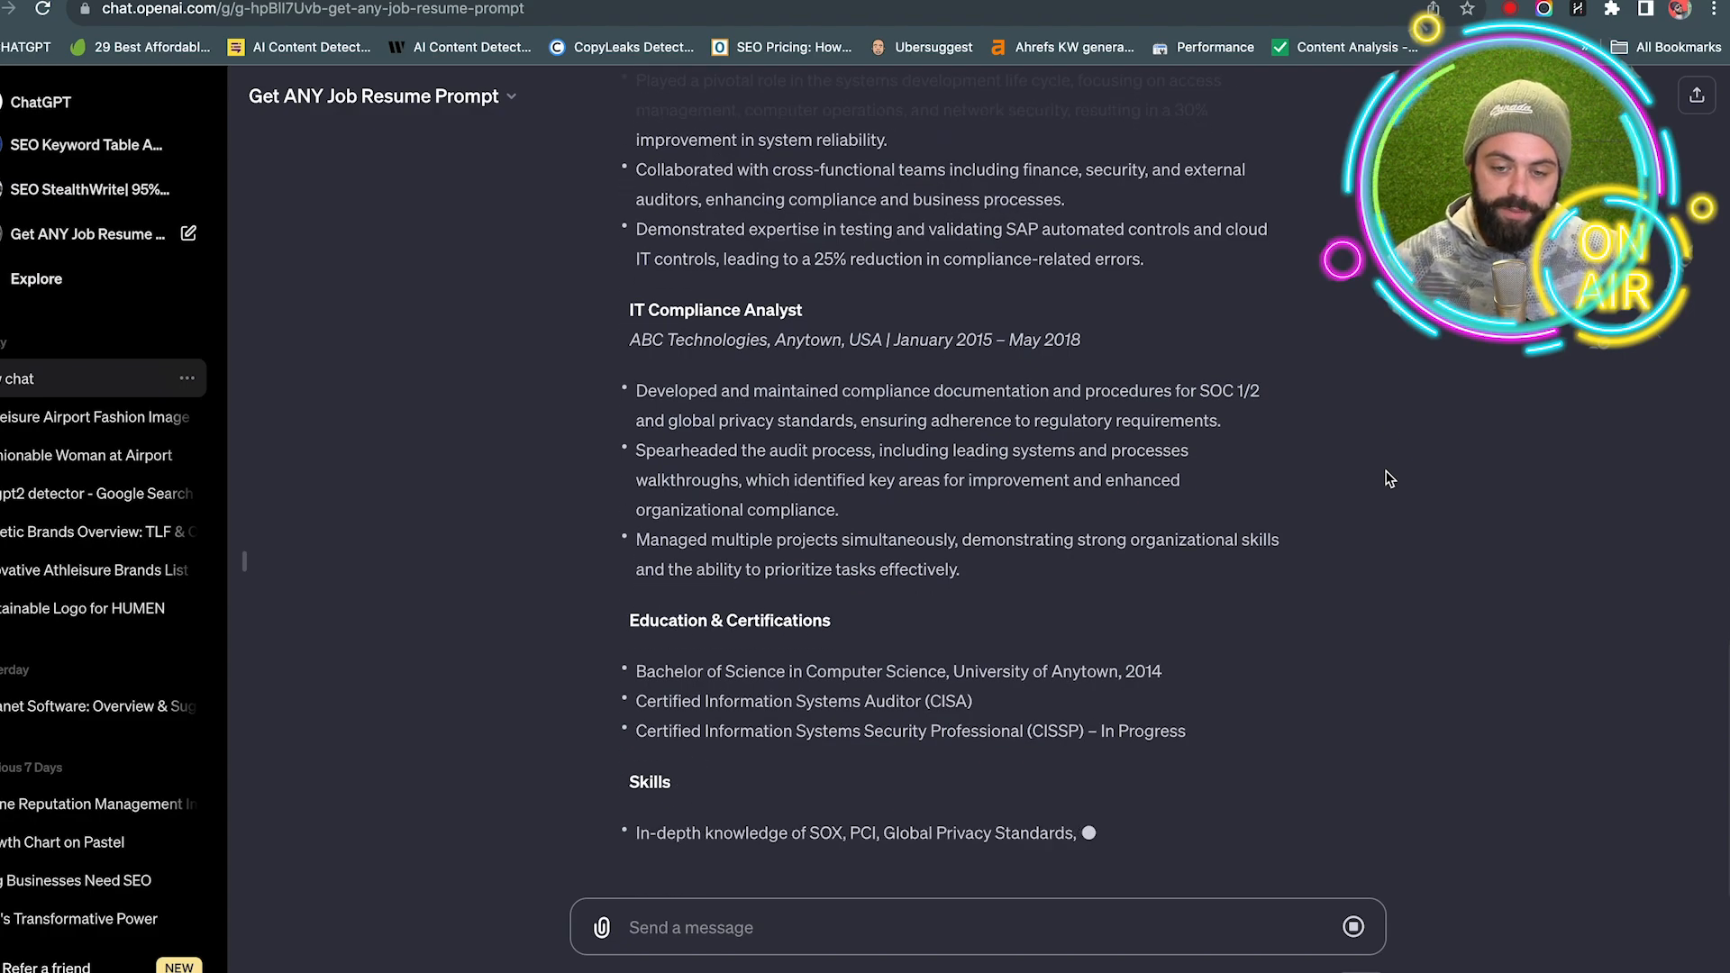
scroll("down", 3)
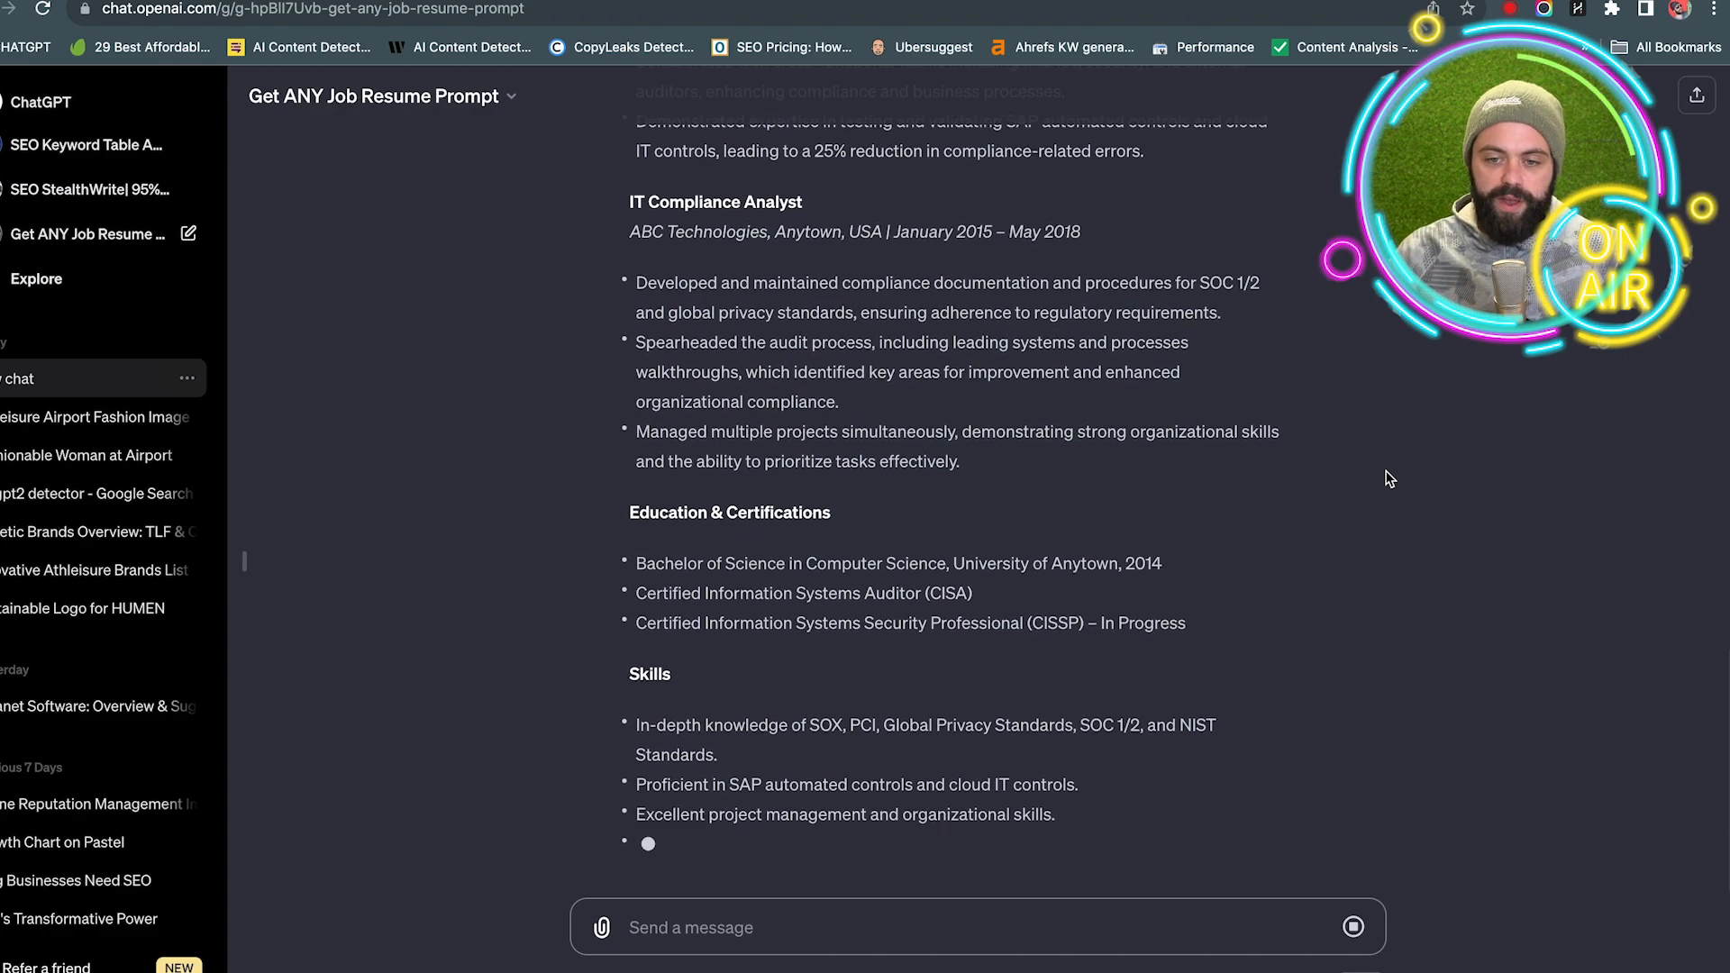
scroll("down", 3)
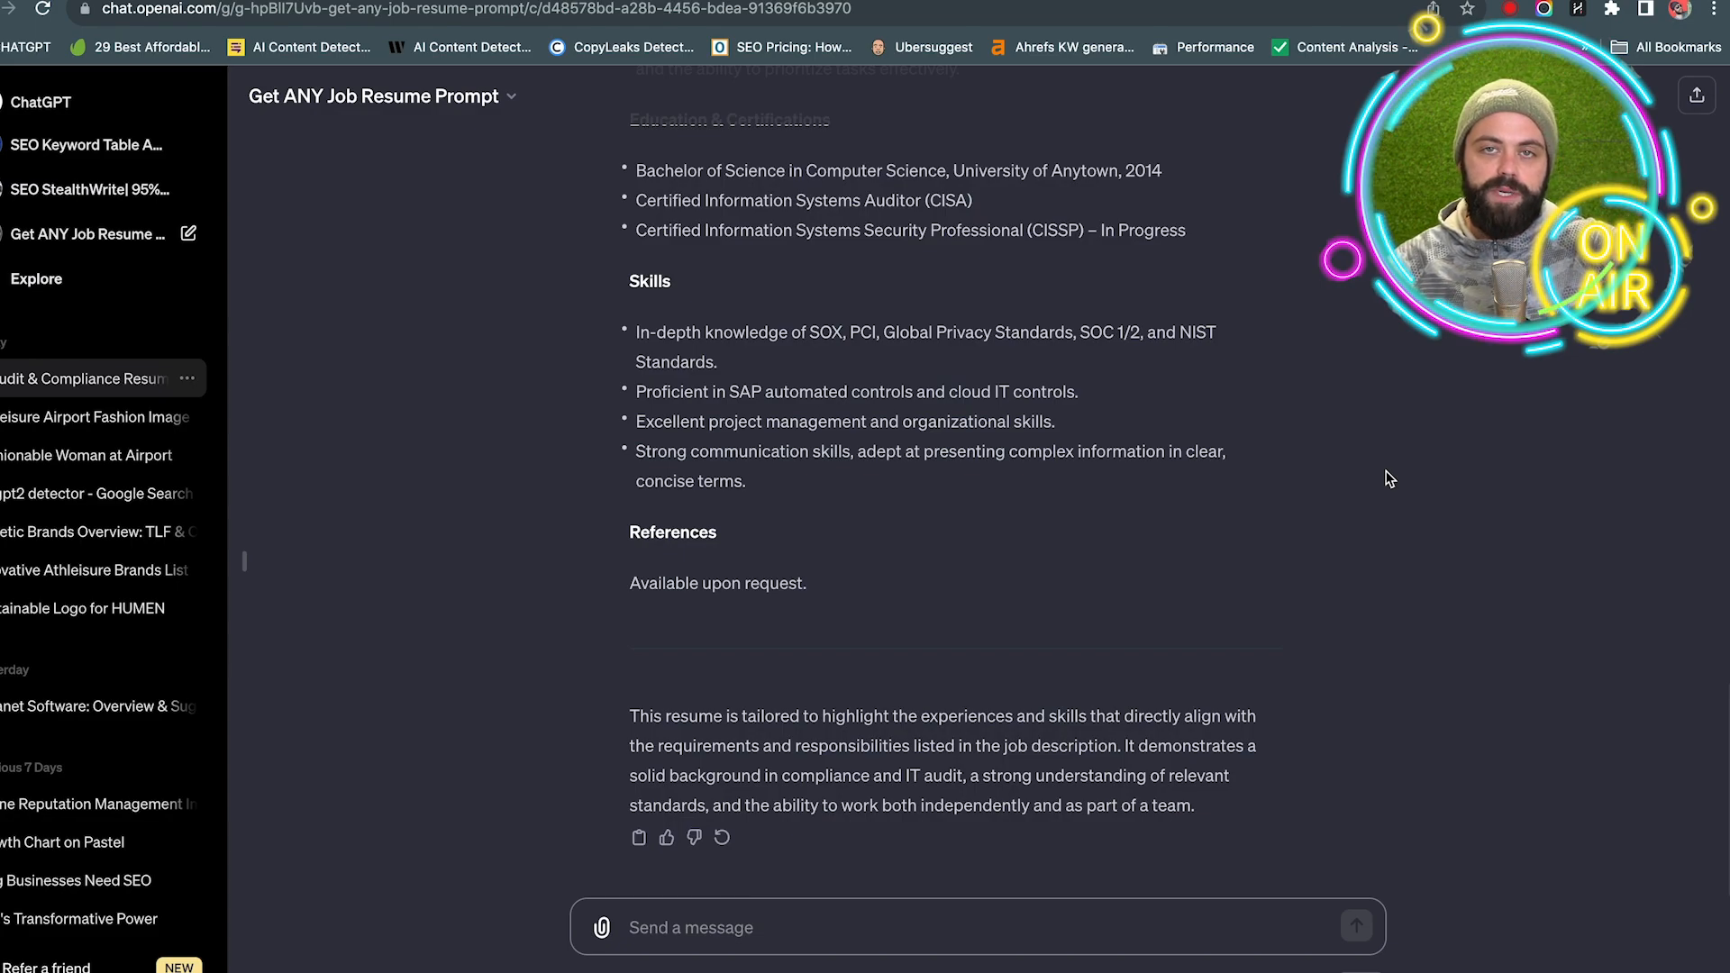
mouse_move(1376, 500)
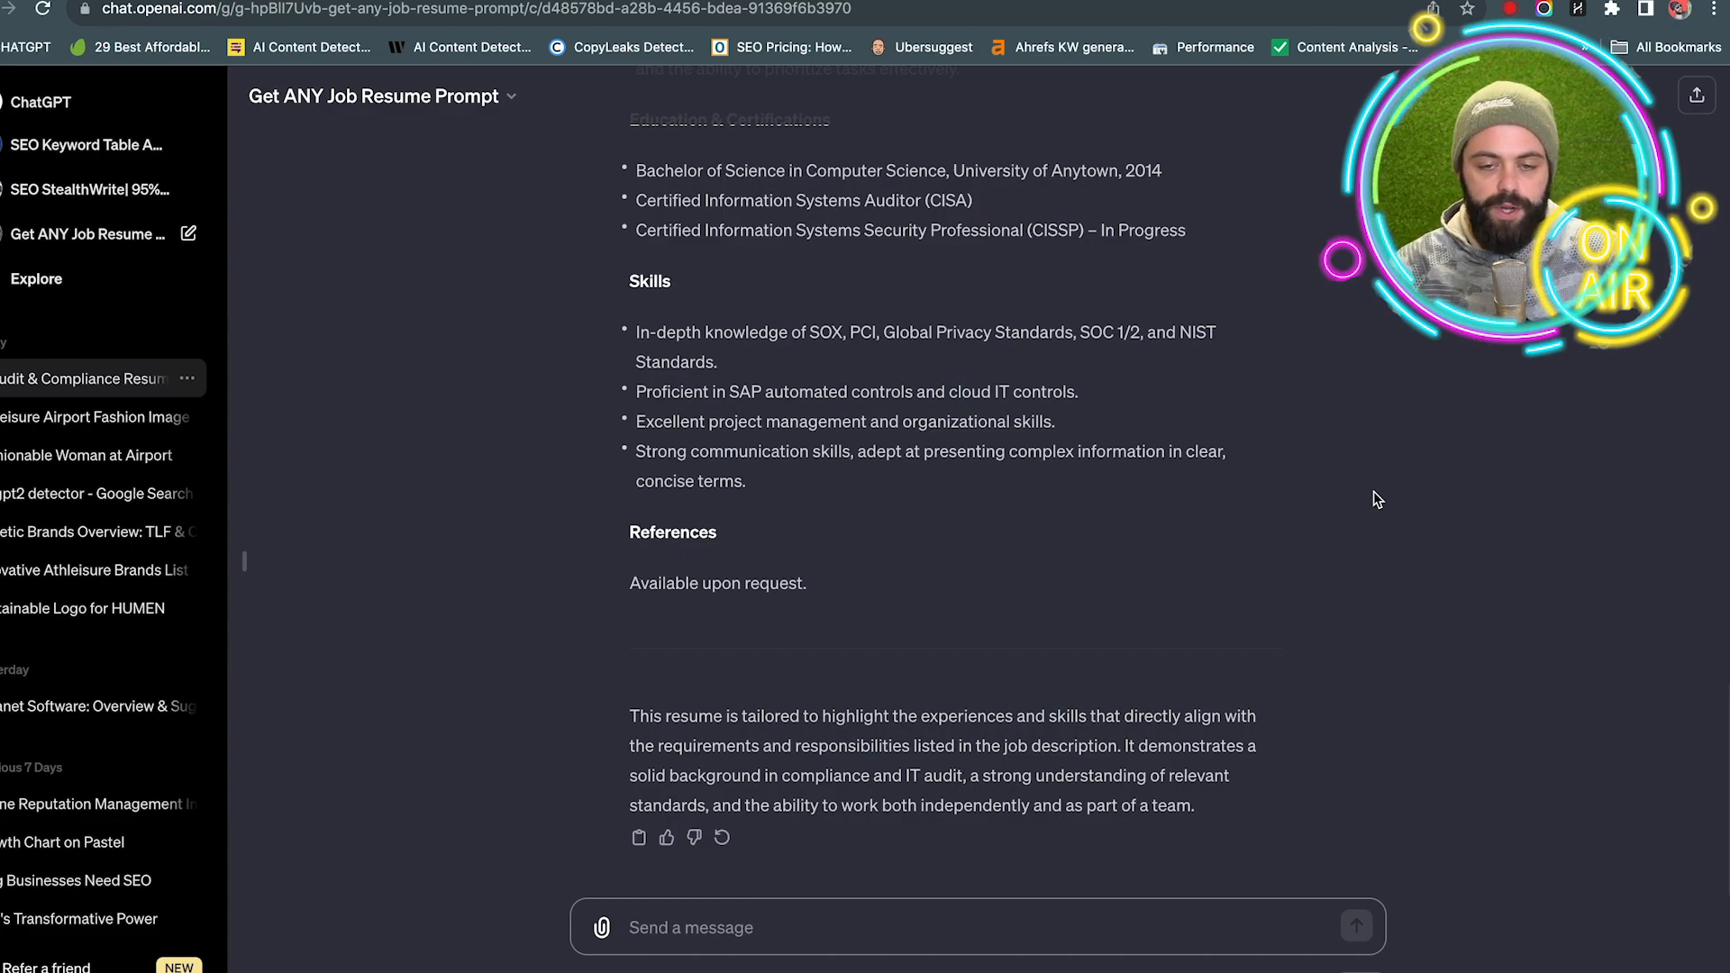
scroll("up", 3)
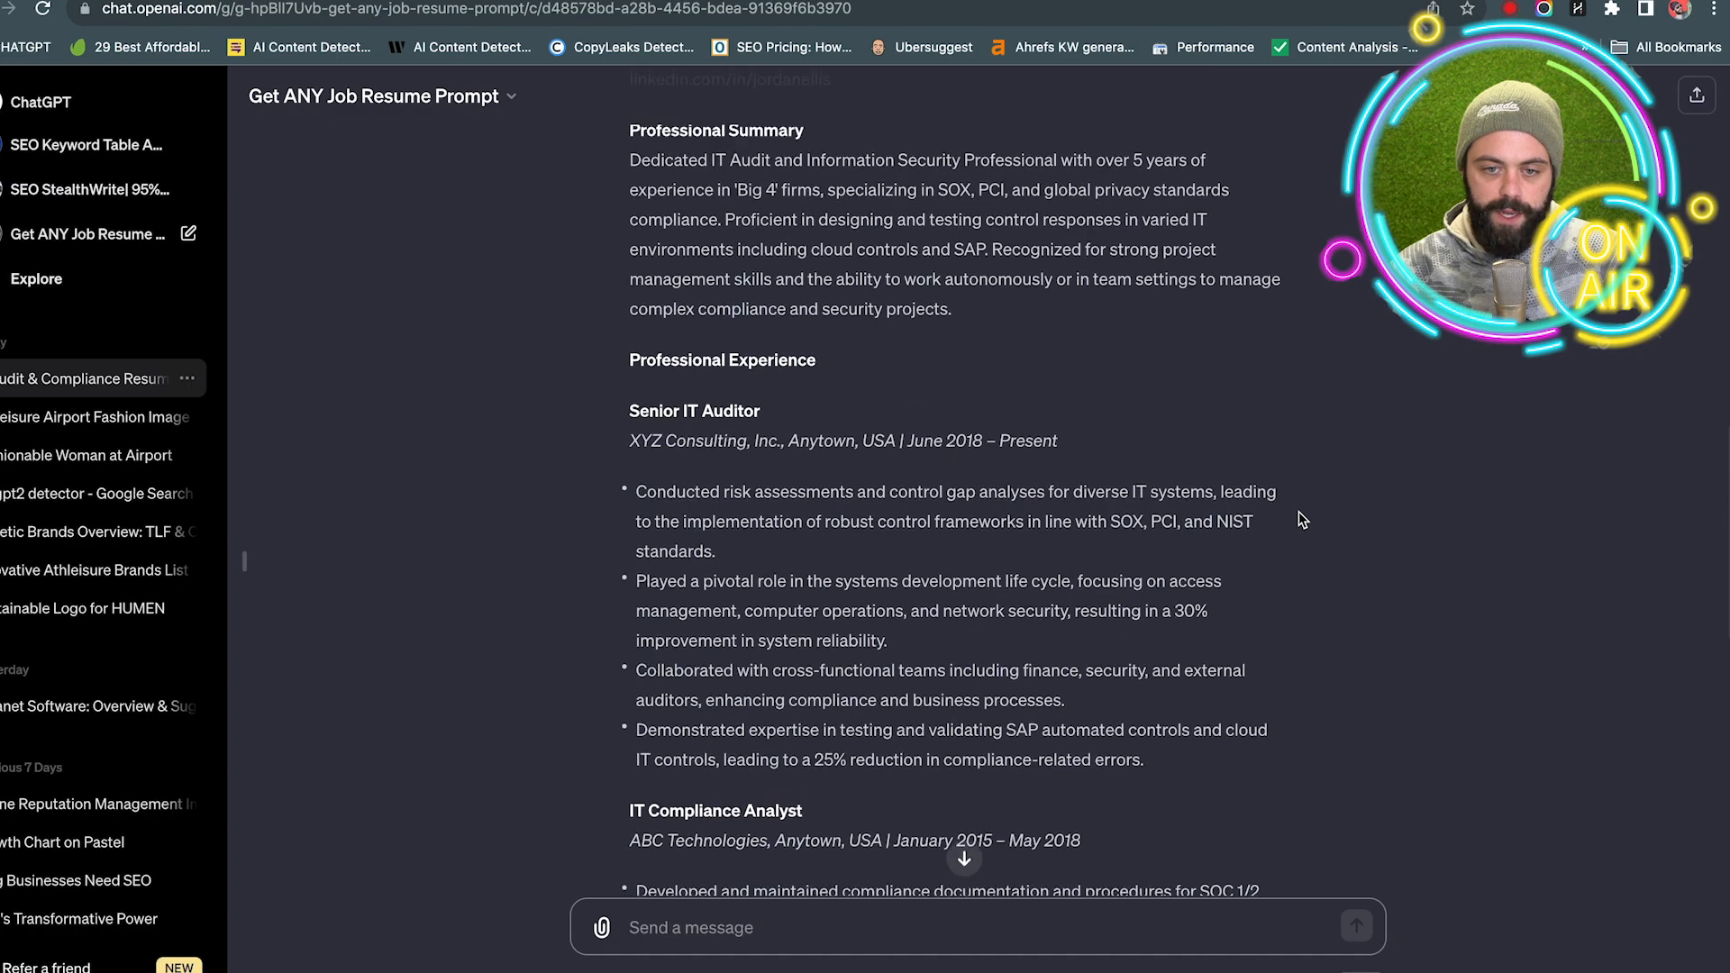
scroll("up", 3)
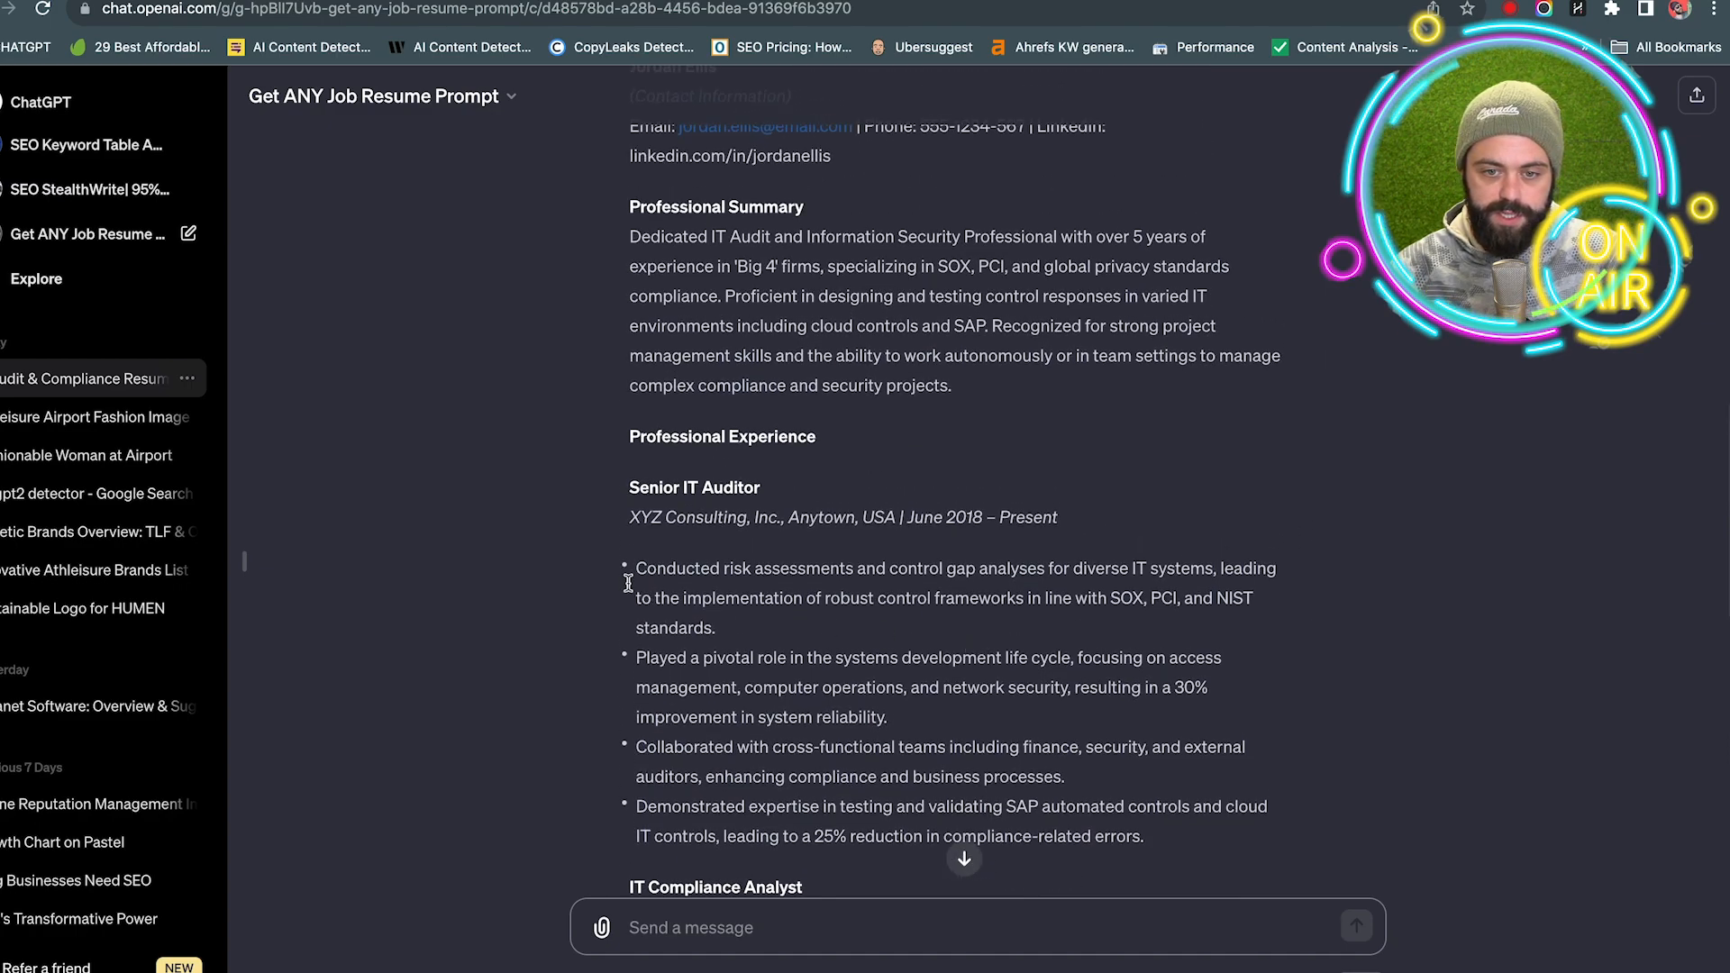
scroll("up", 3)
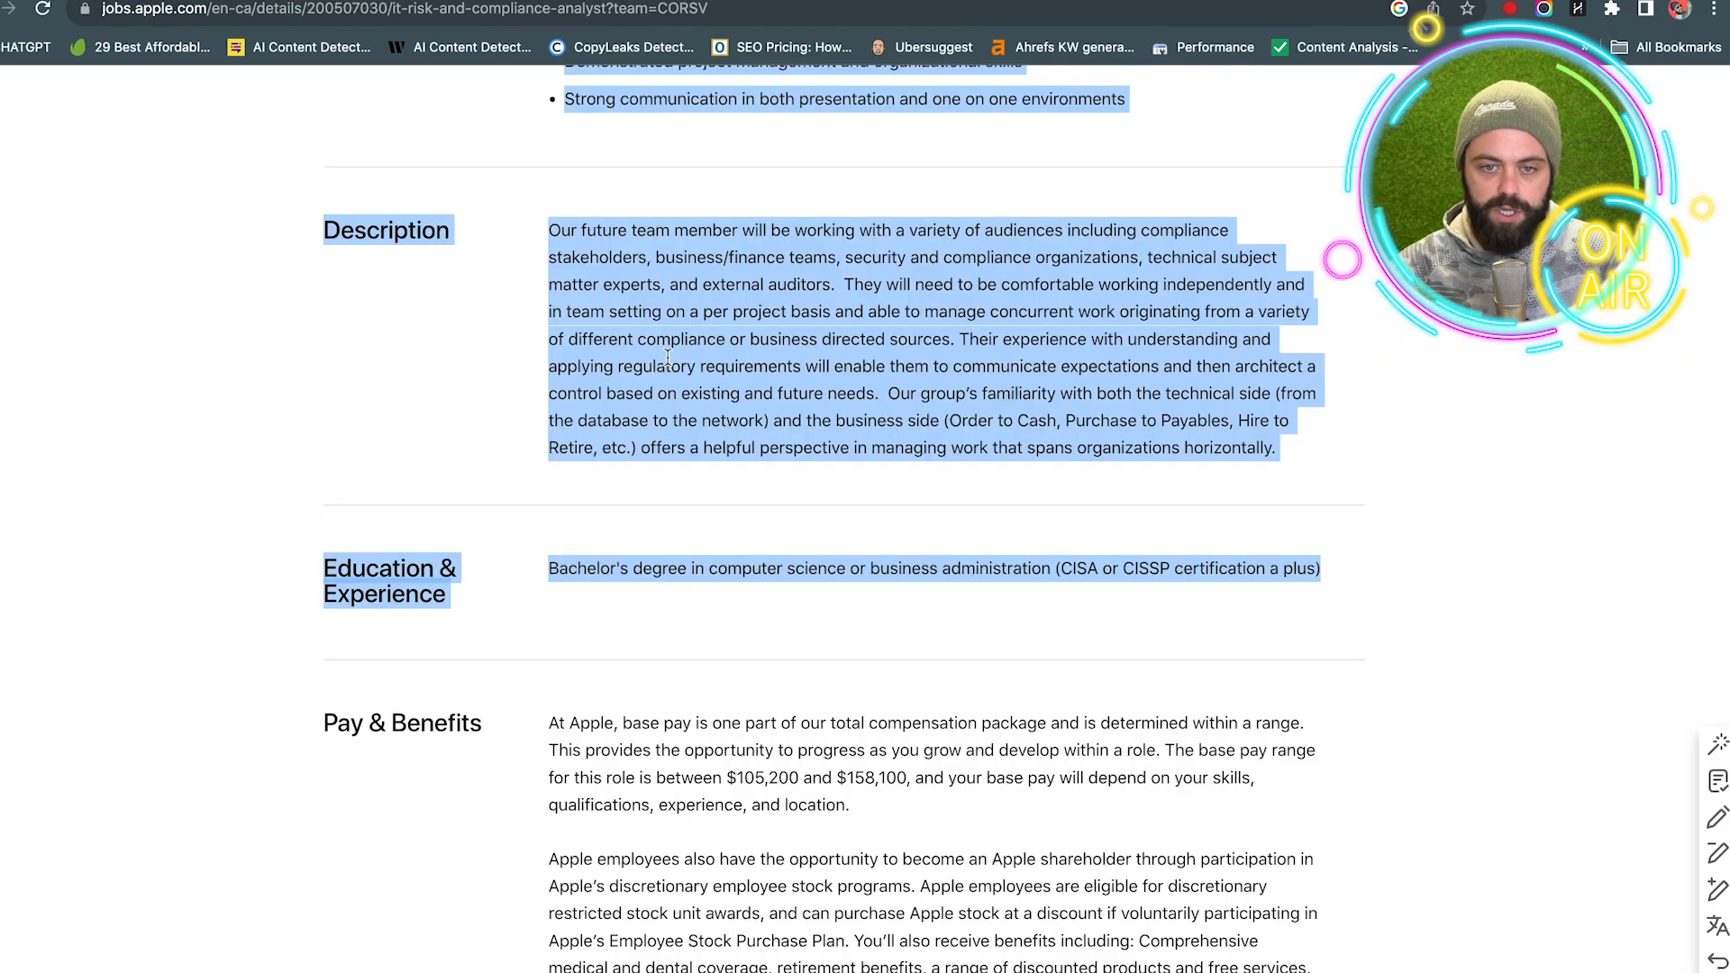
Step: Scroll the Apple posting's summary and Key Qualifications, then return to the resume's summary and experience
scroll("up", 3)
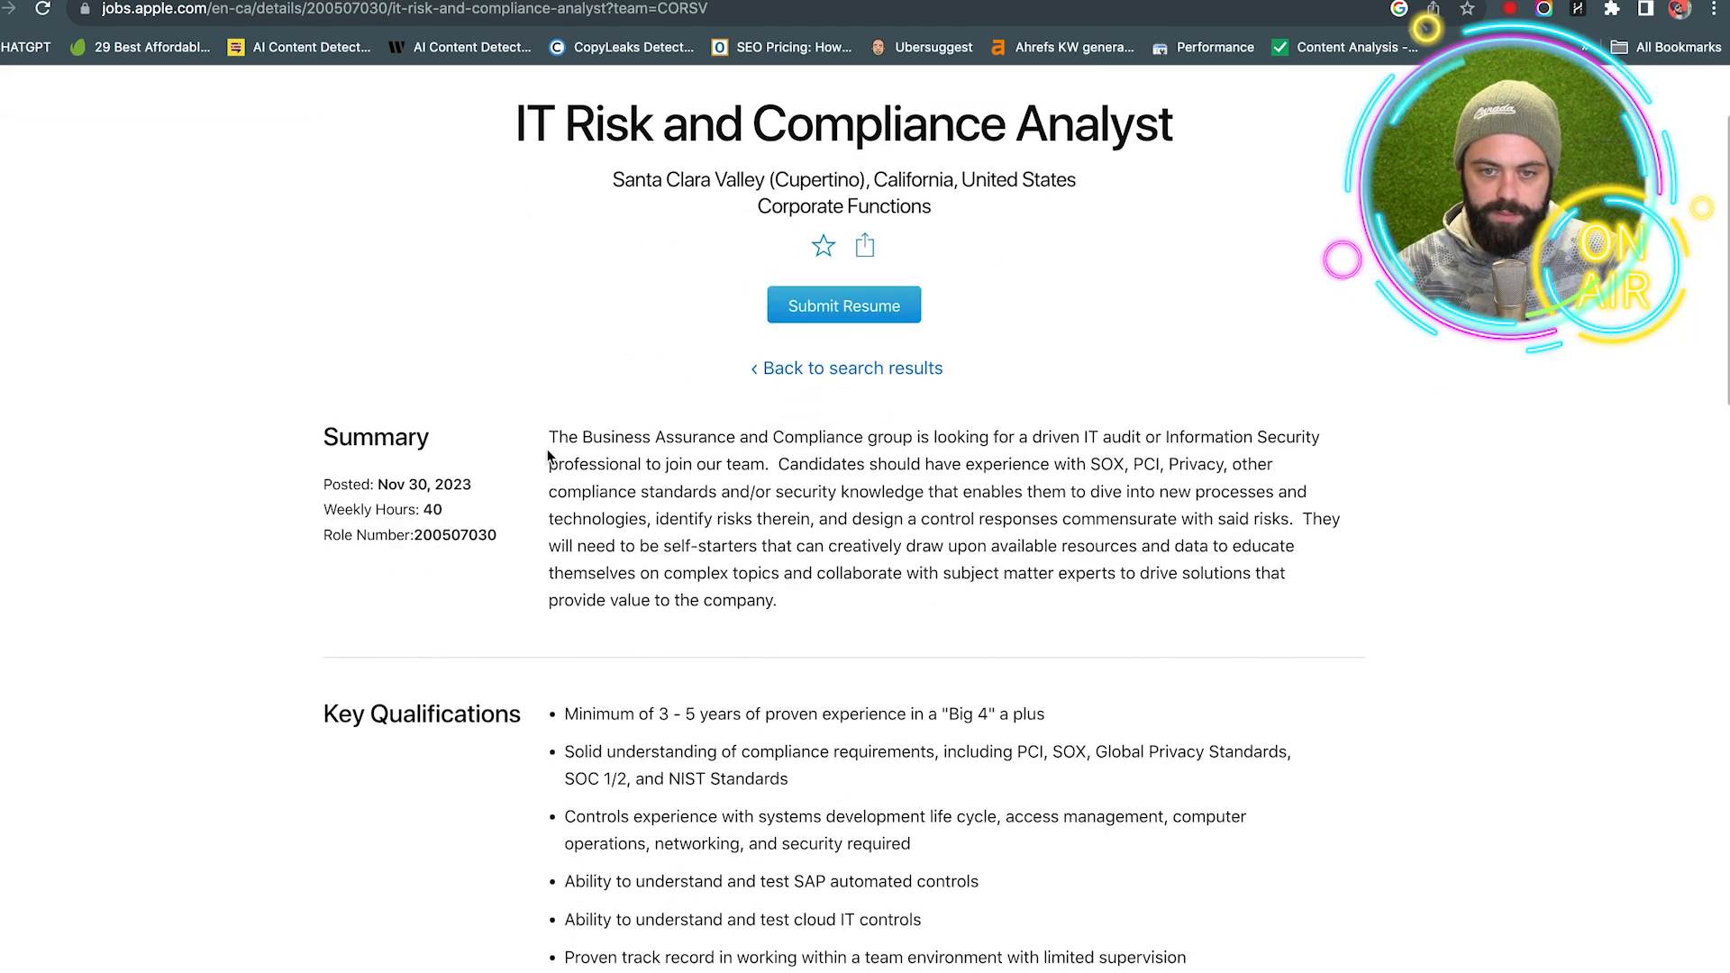
mouse_move(1009, 441)
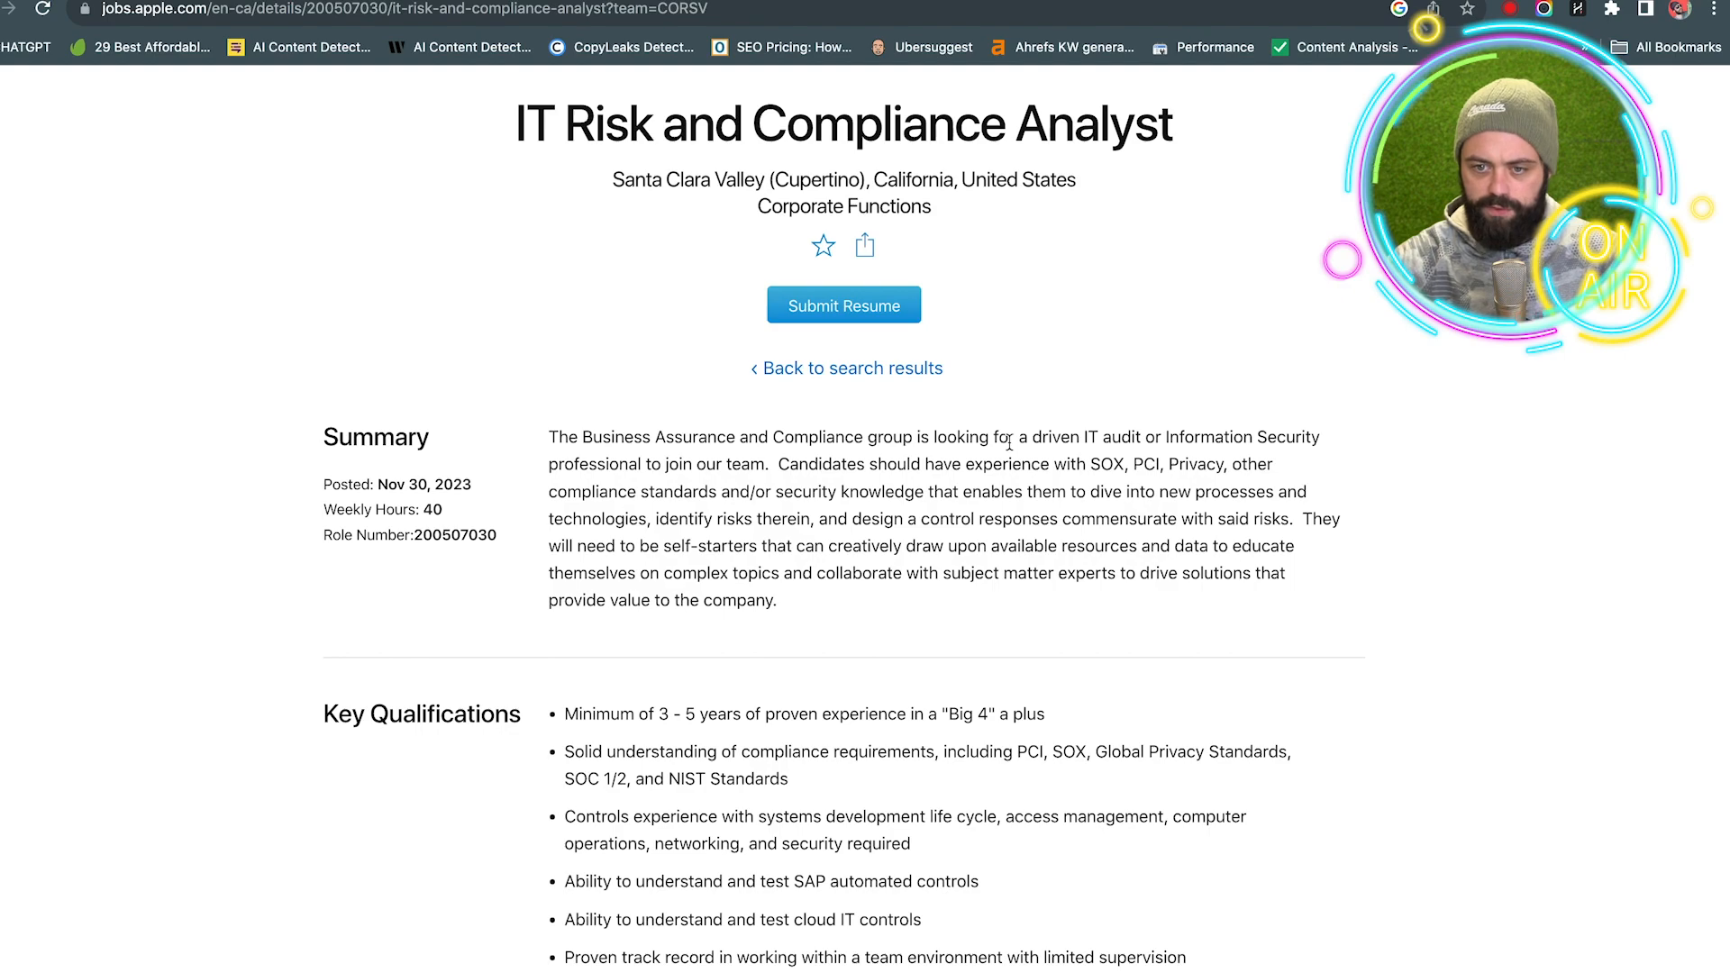
scroll("down", 3)
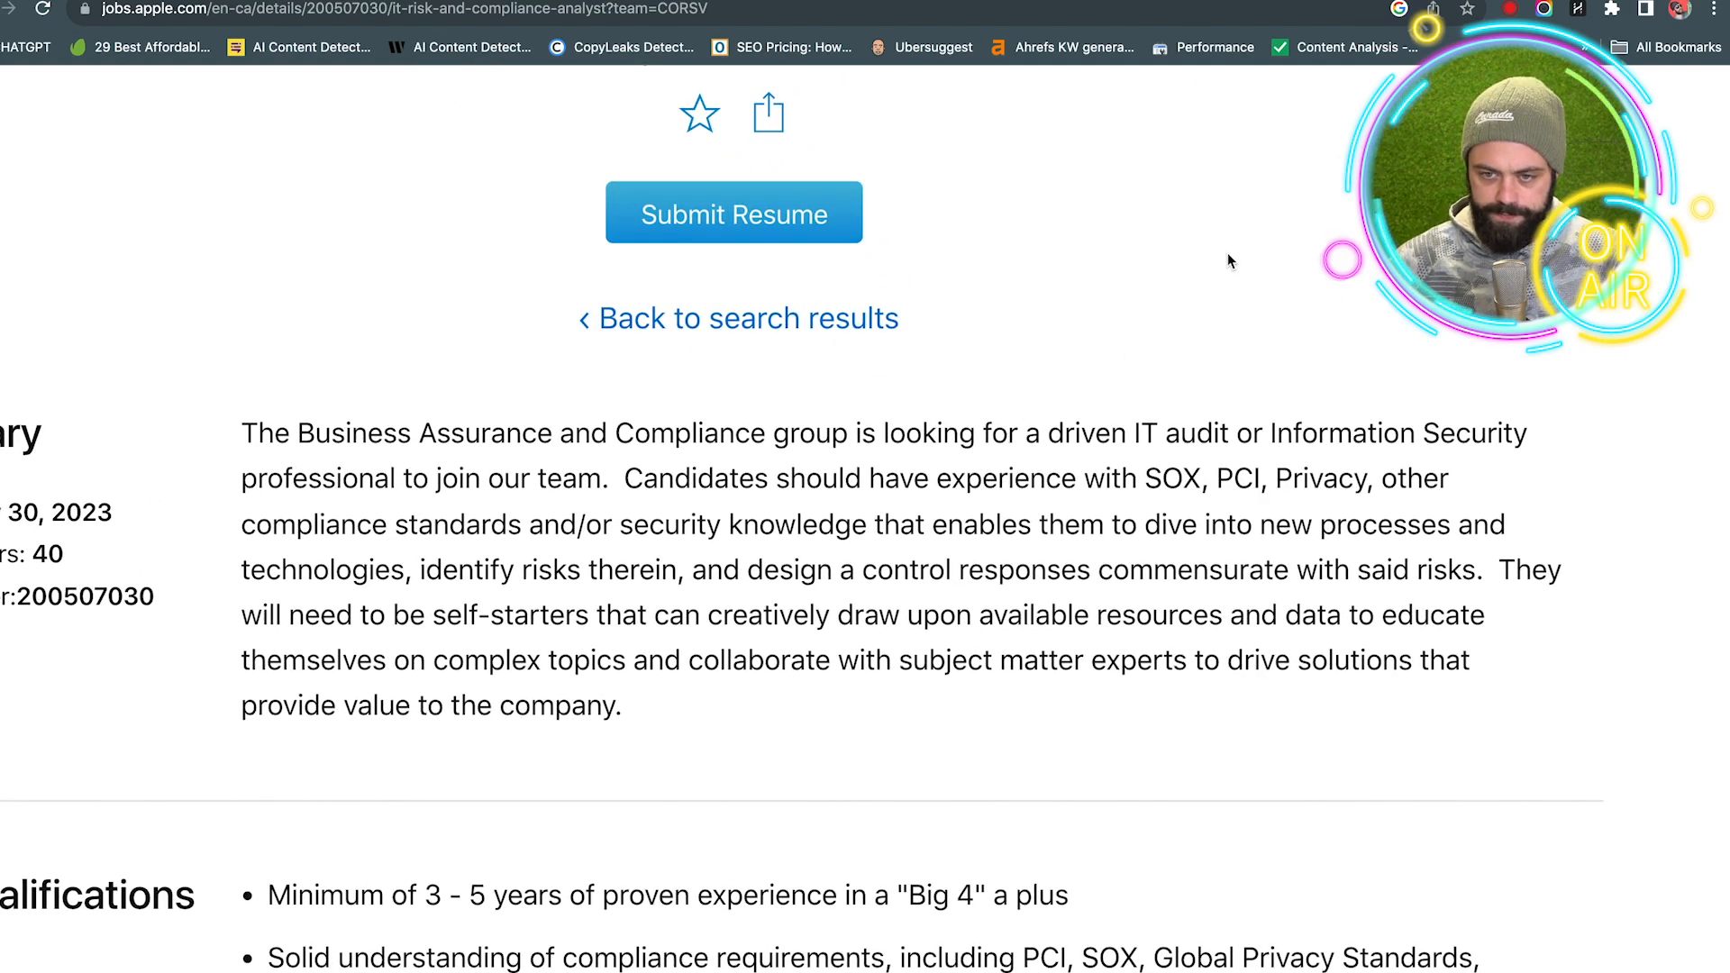
mouse_move(810, 358)
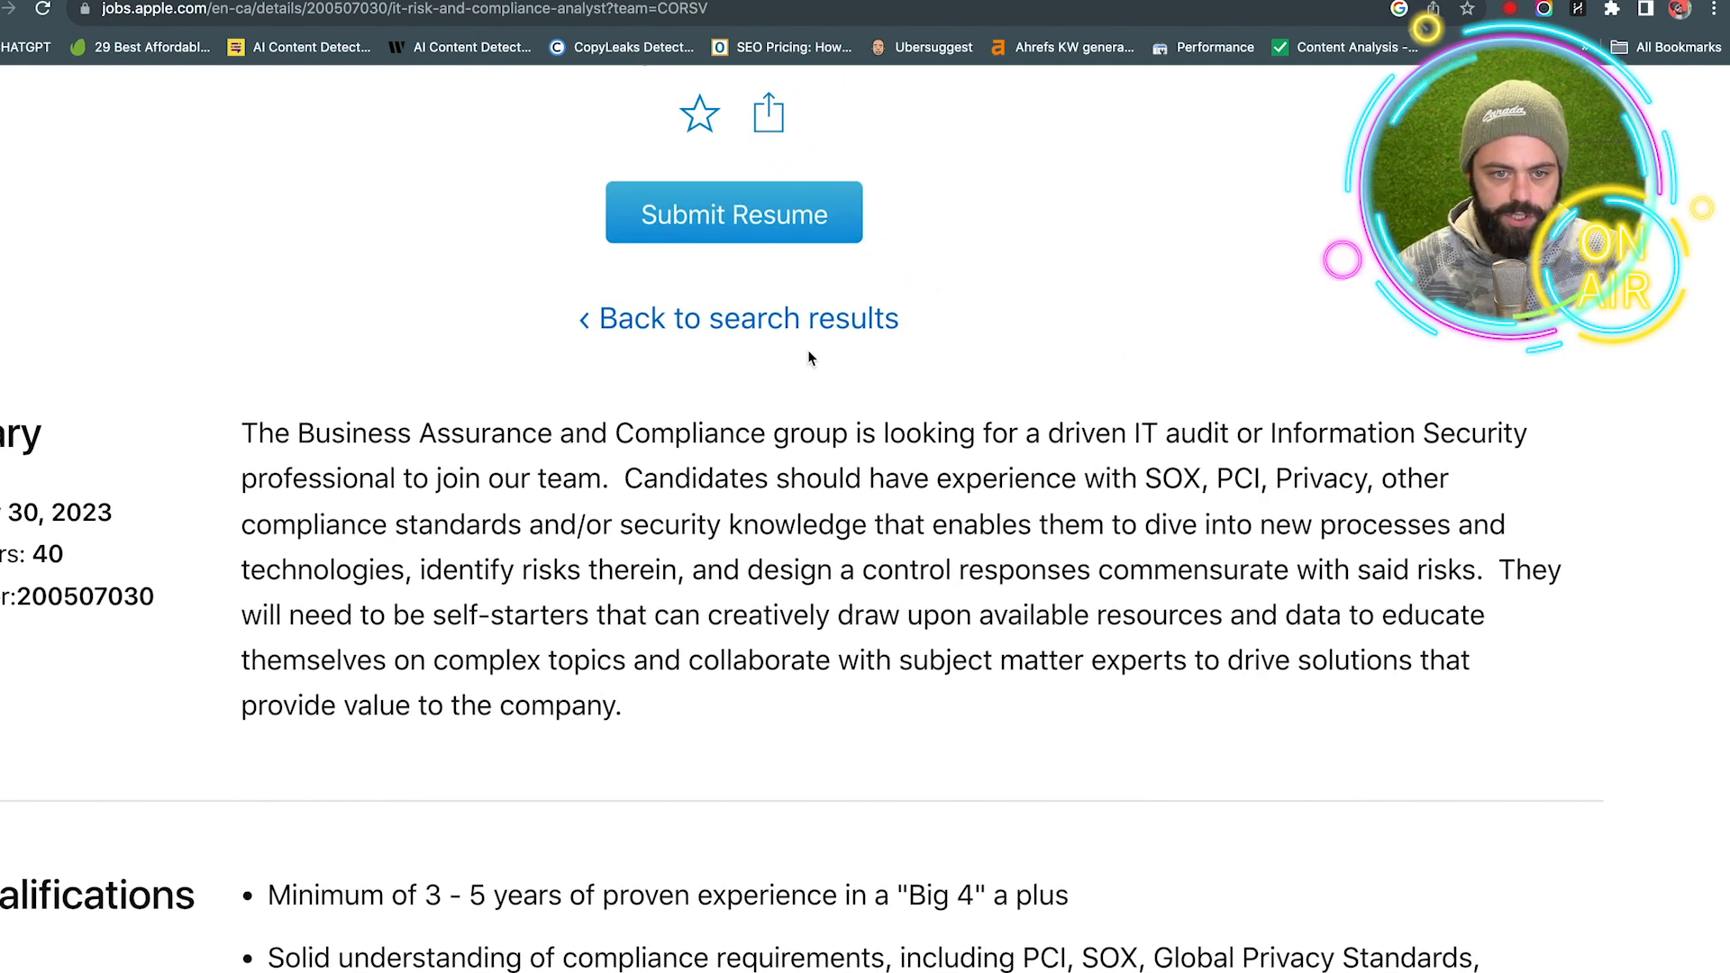
scroll("down", 3)
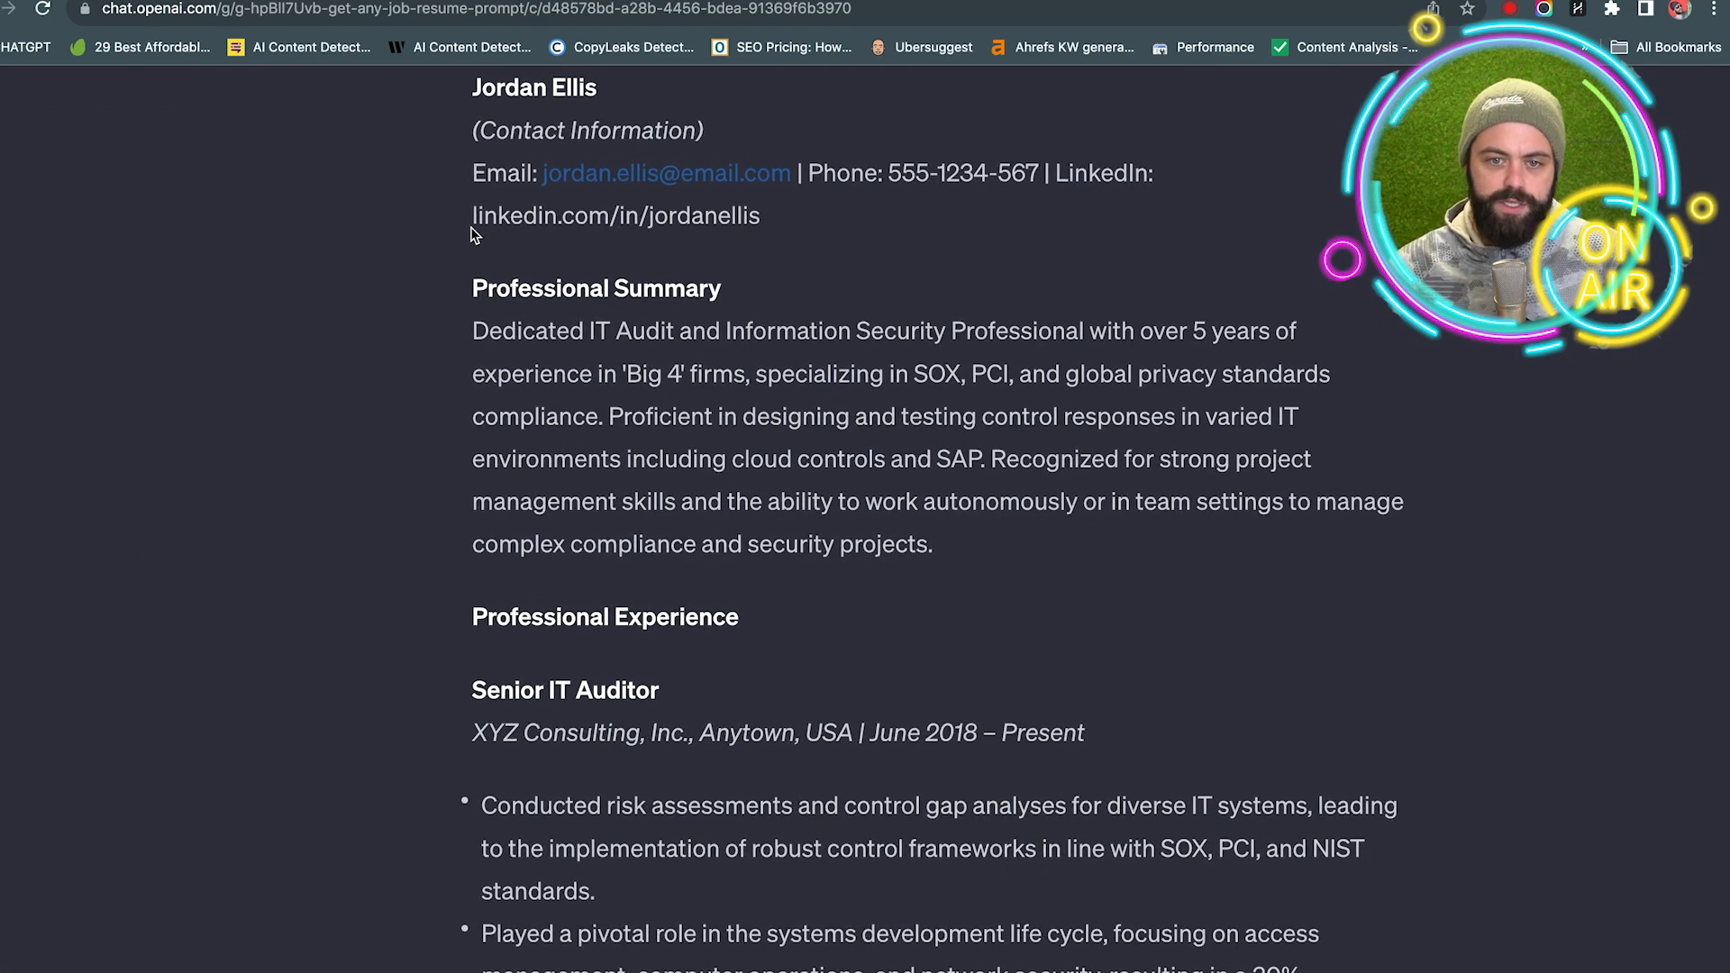
Step: Review the resume's top, highlight the XYZ Consulting Senior IT Auditor line, and read its achievements
scroll("up", 3)
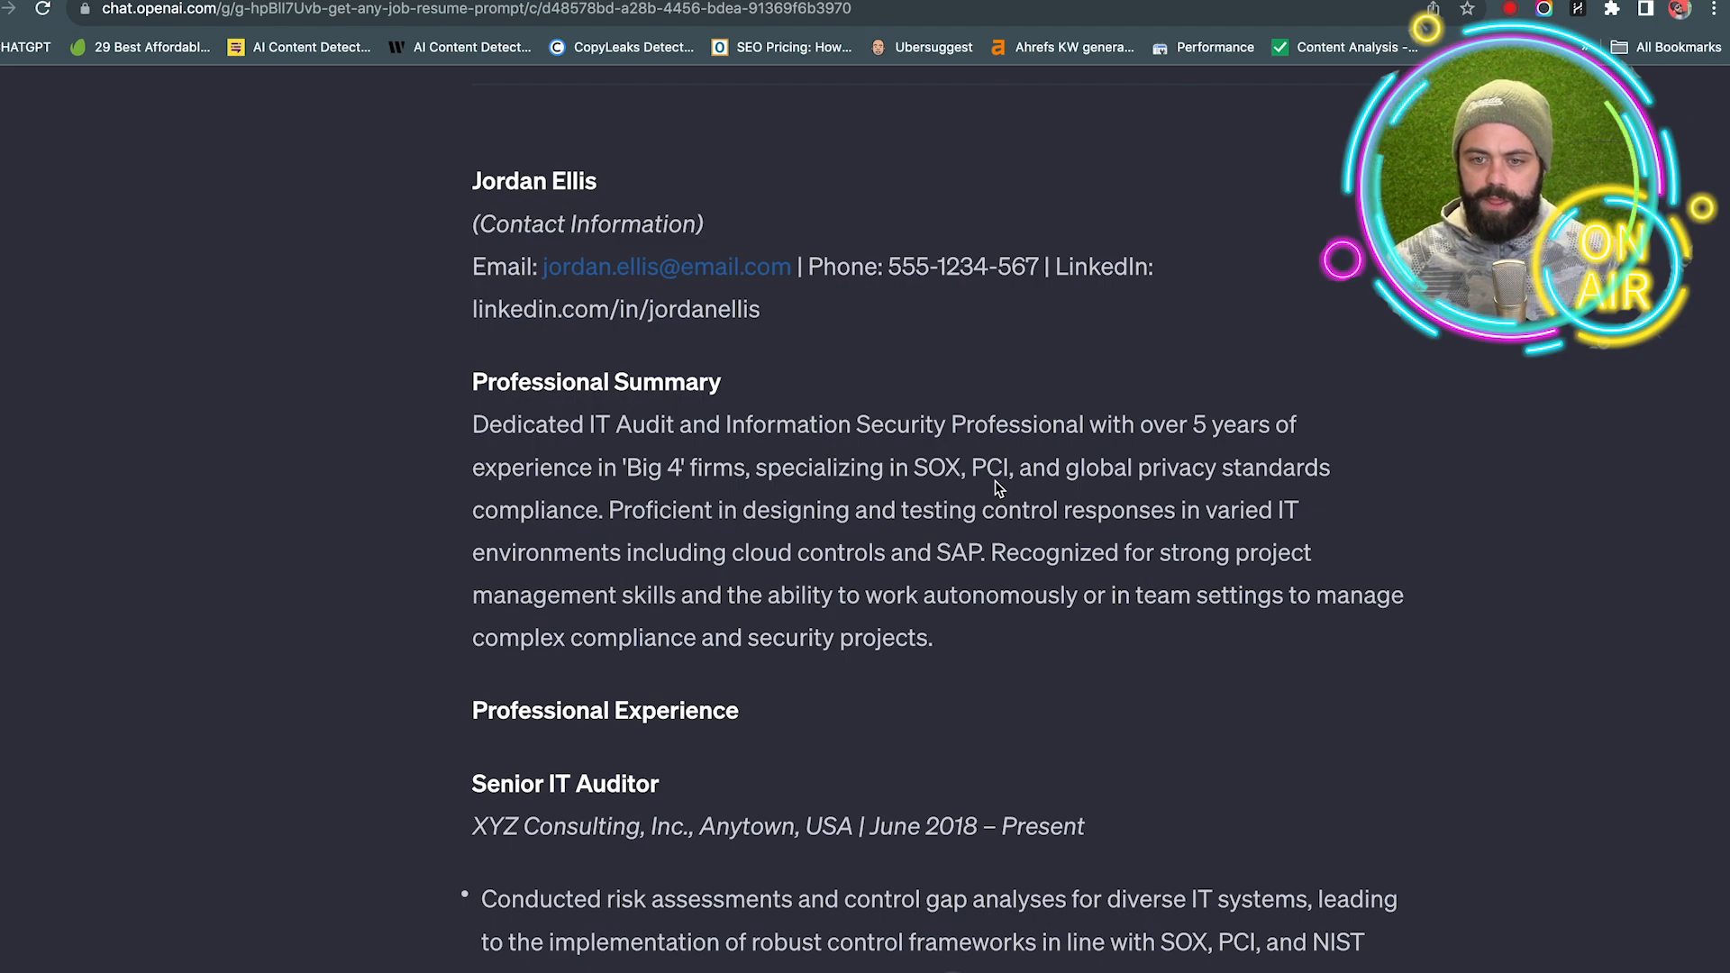
scroll("down", 3)
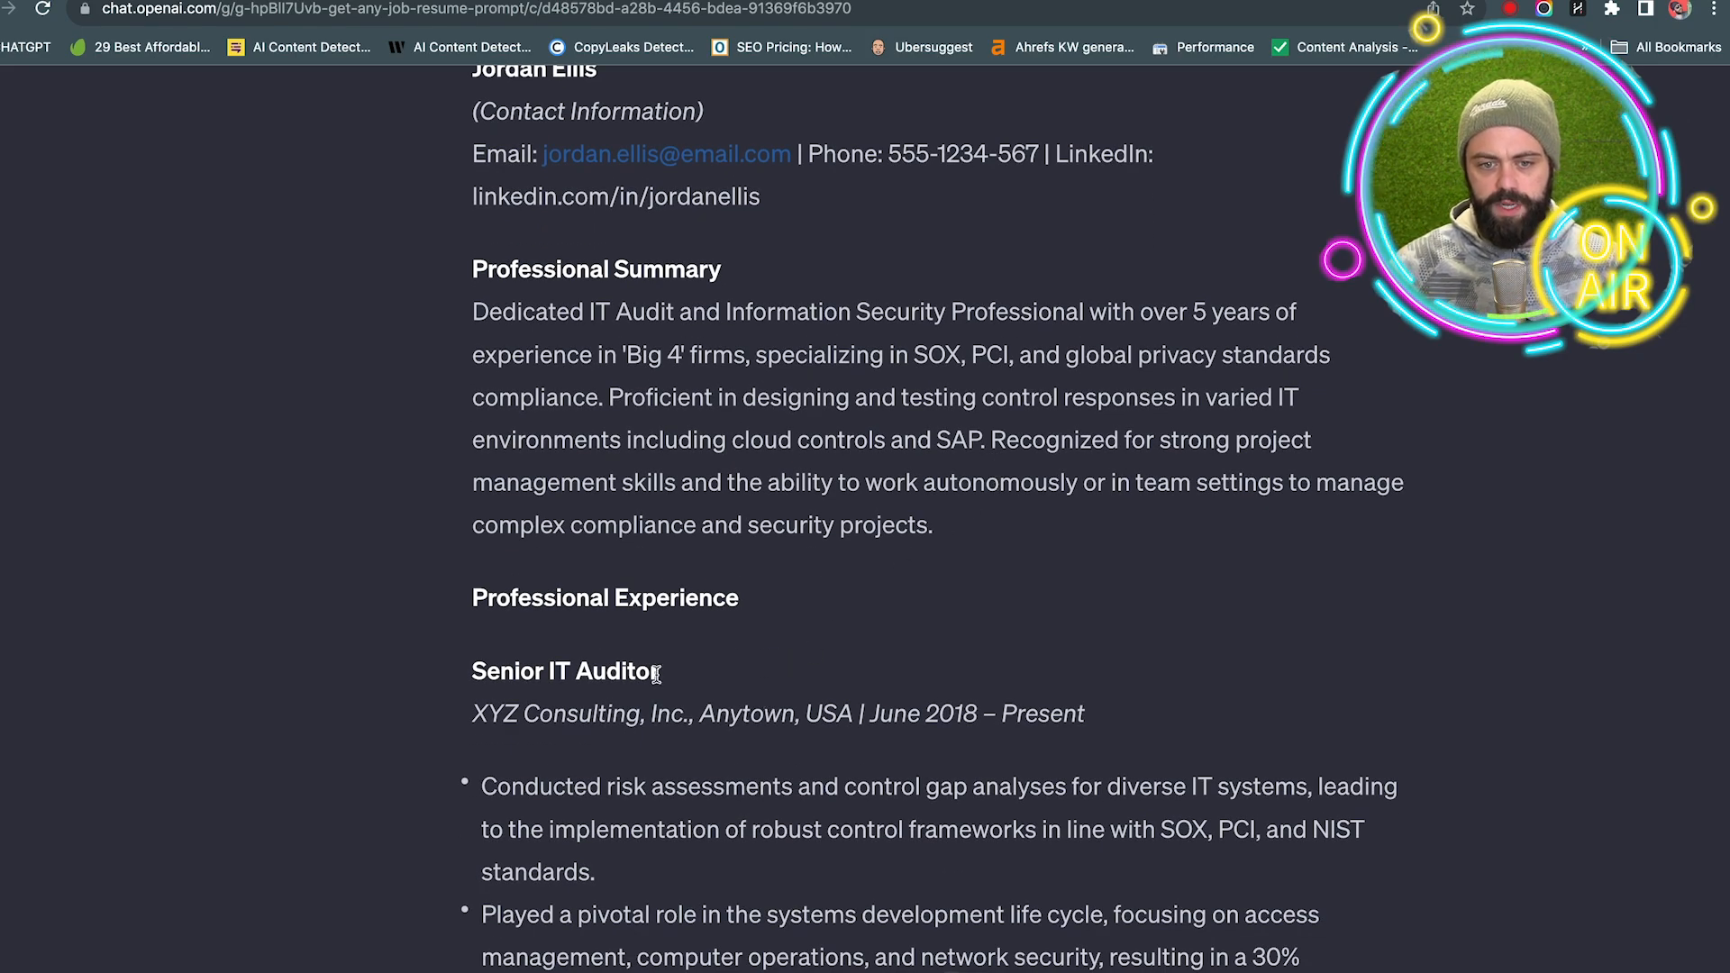
mouse_move(502, 742)
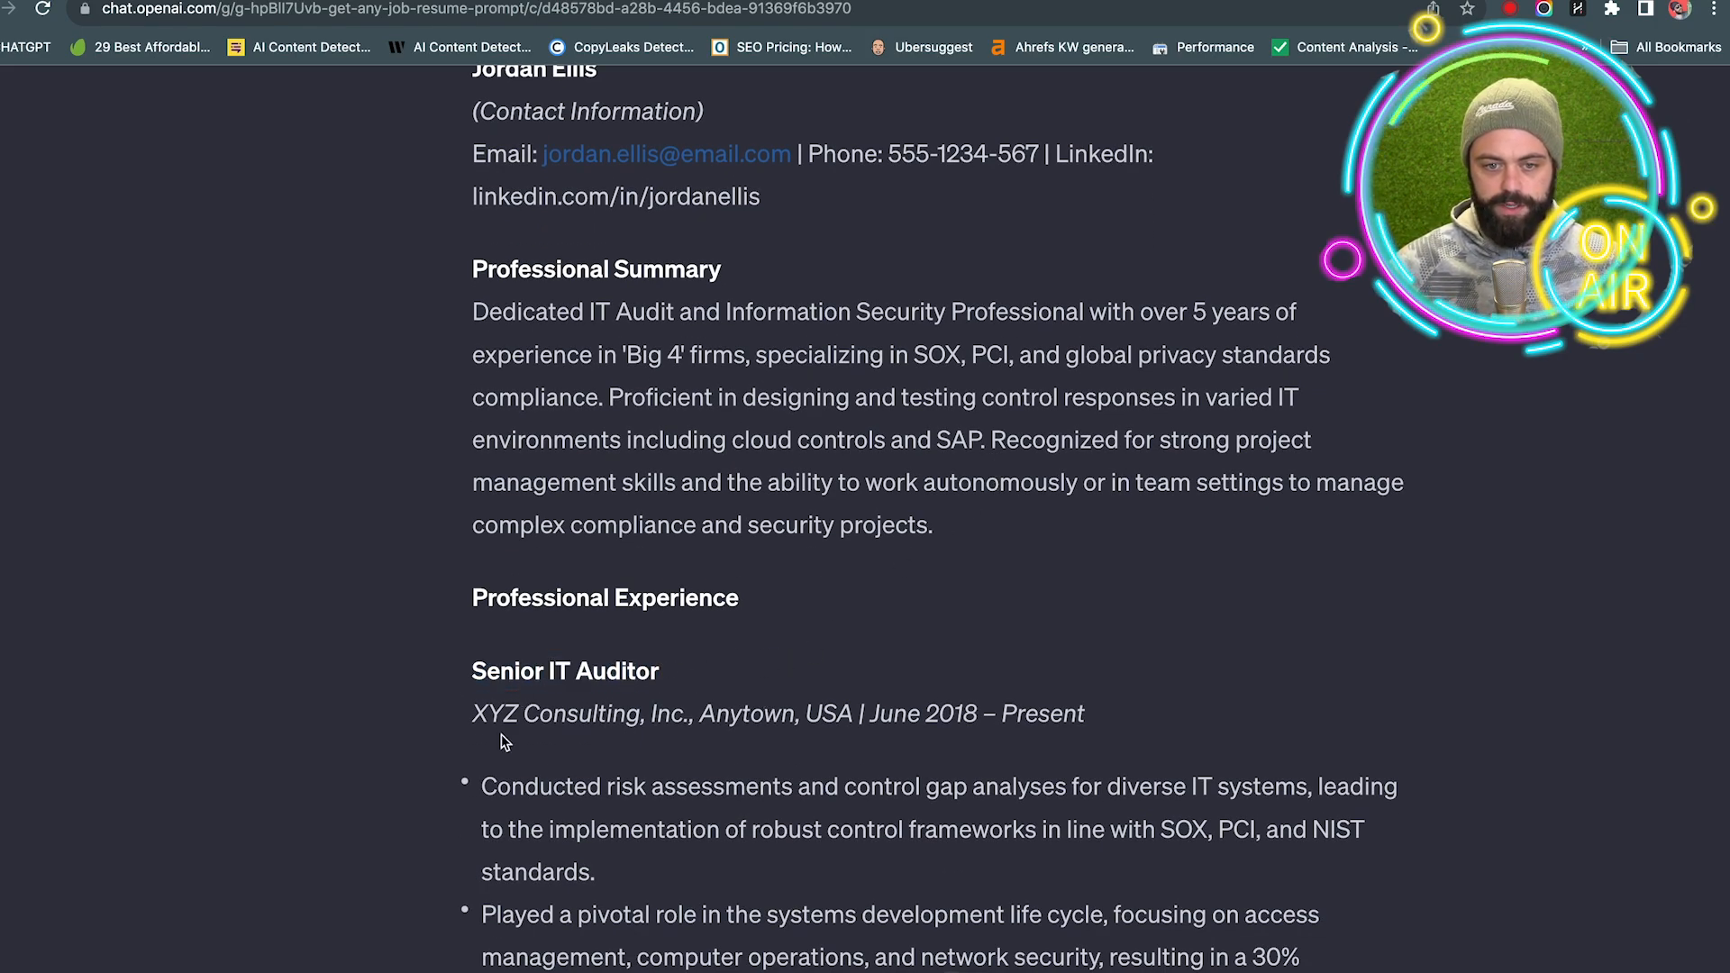
triple_click(777, 713)
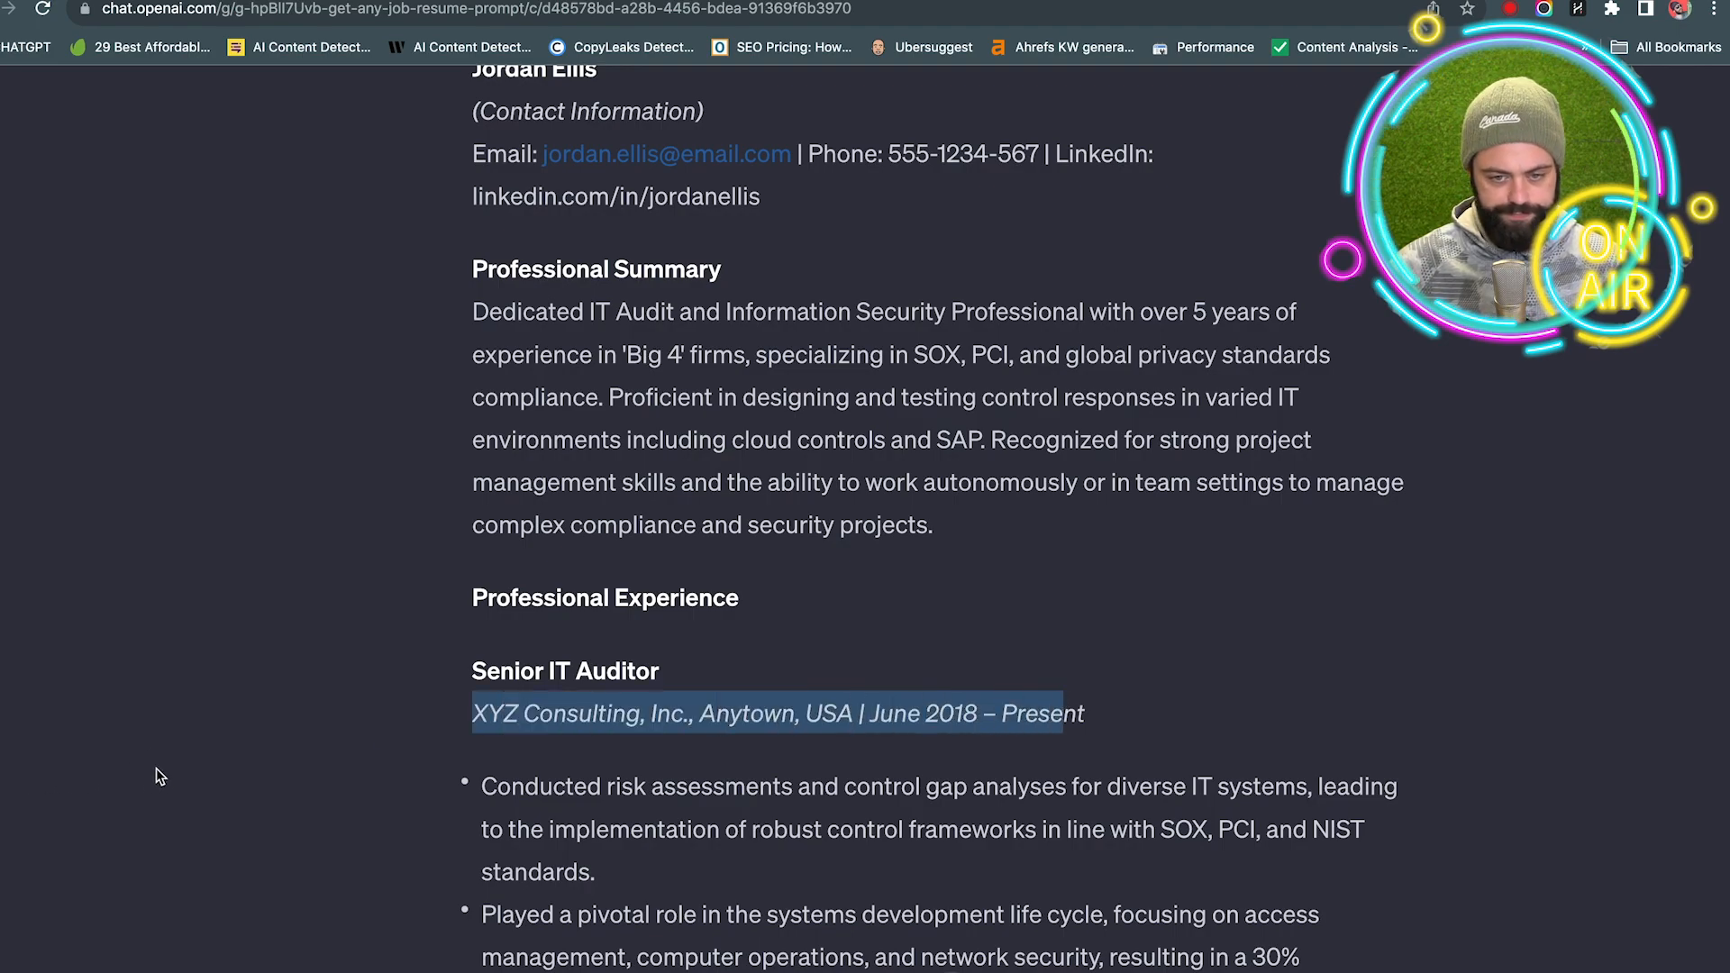
scroll("down", 3)
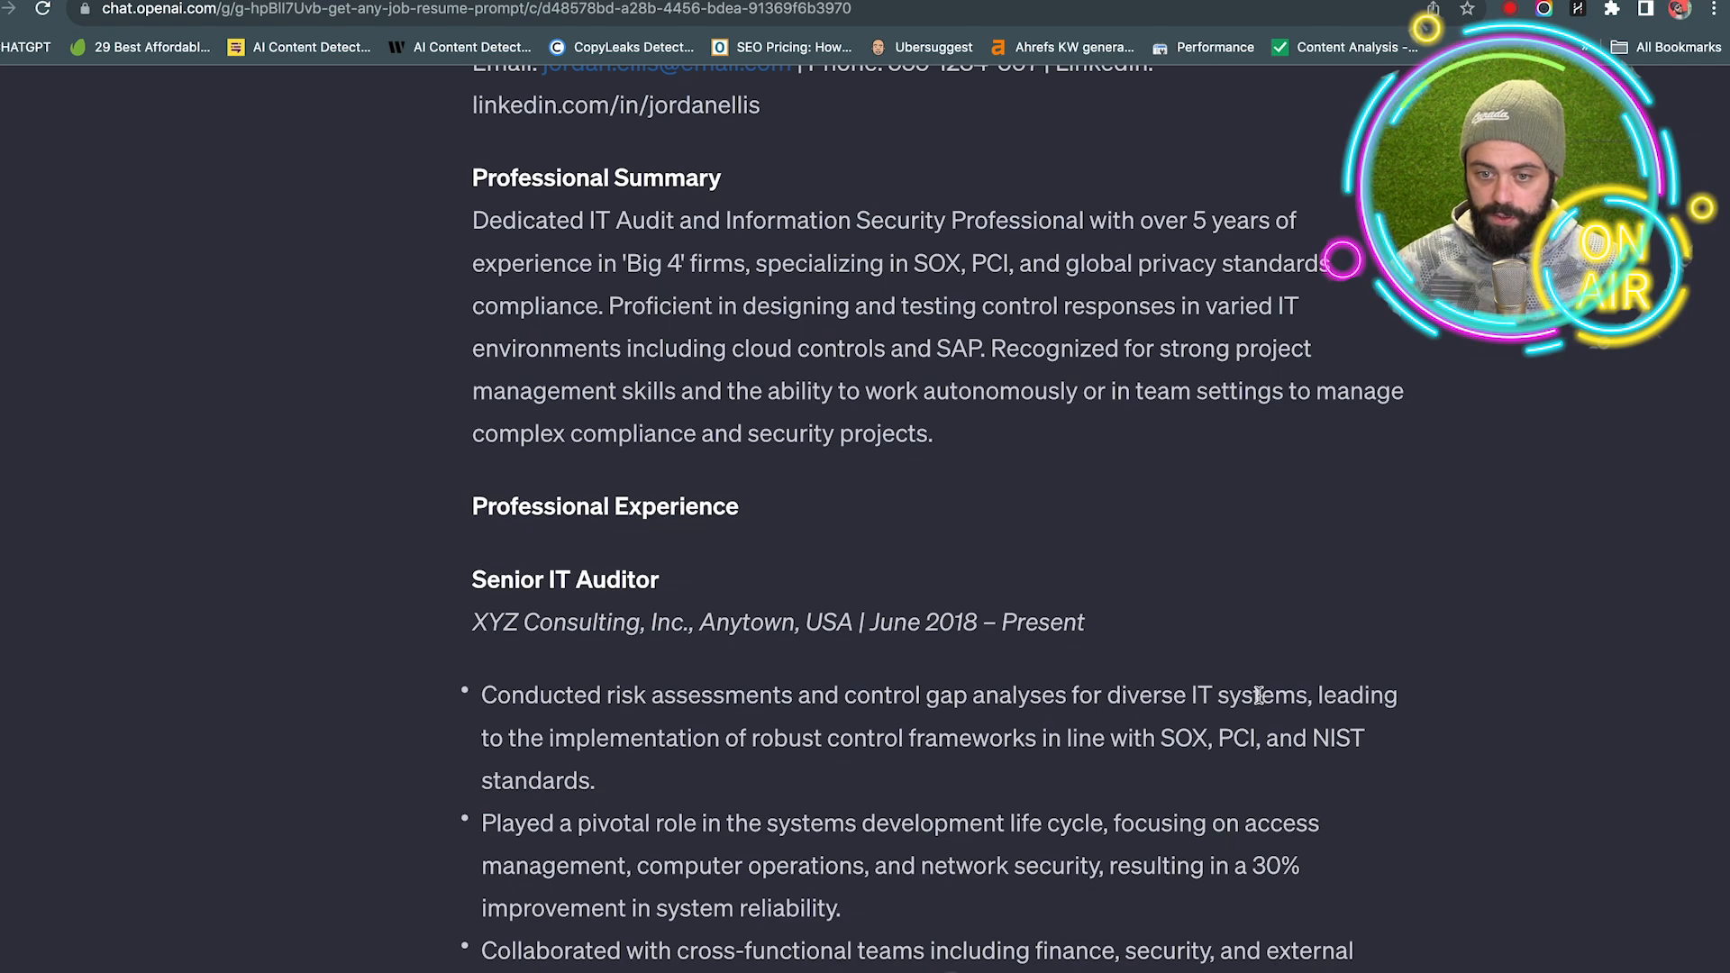
mouse_move(1242, 681)
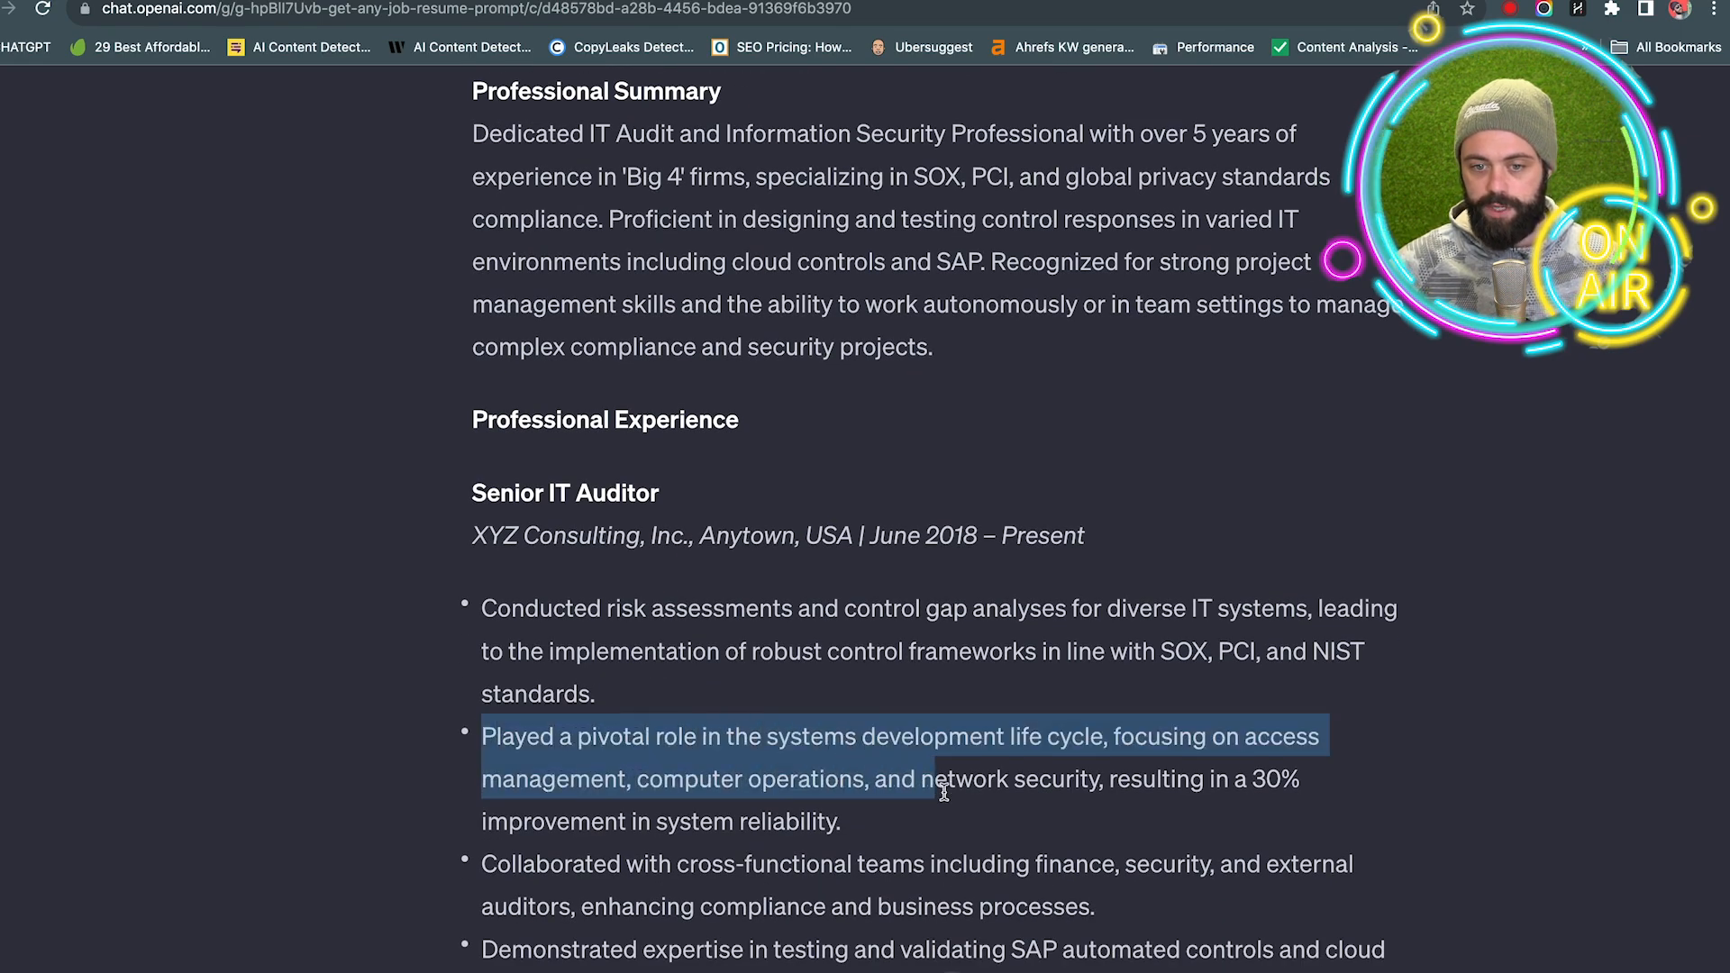
left_click(1240, 785)
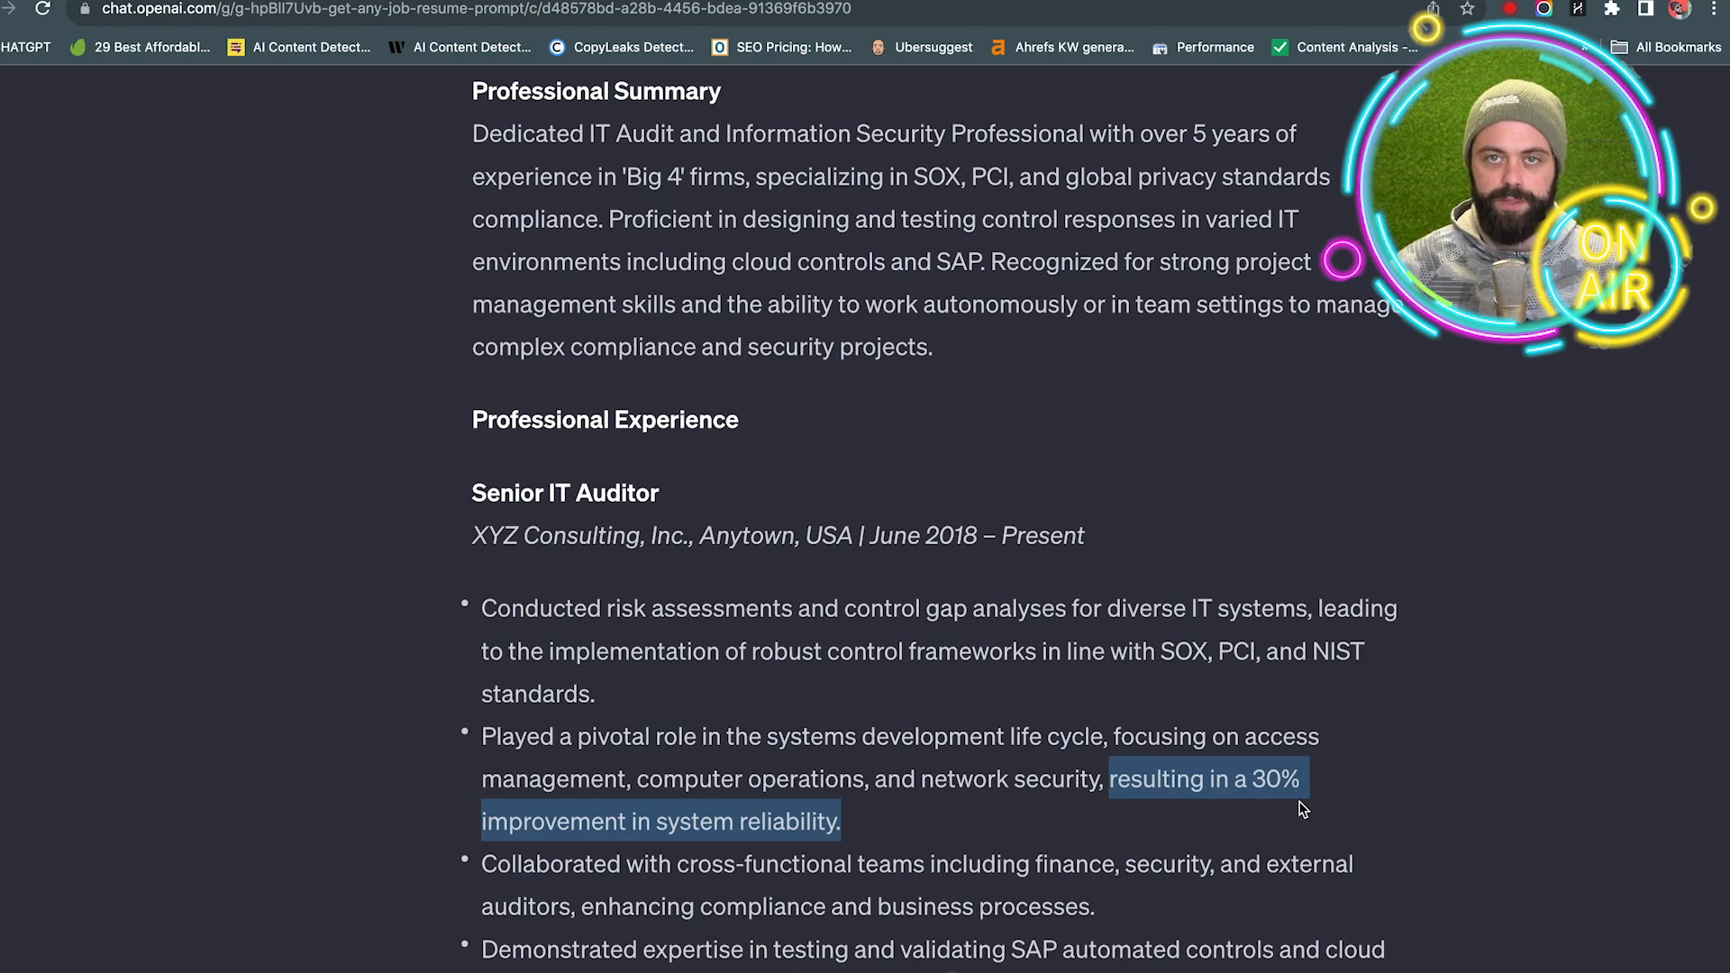
mouse_move(1296, 809)
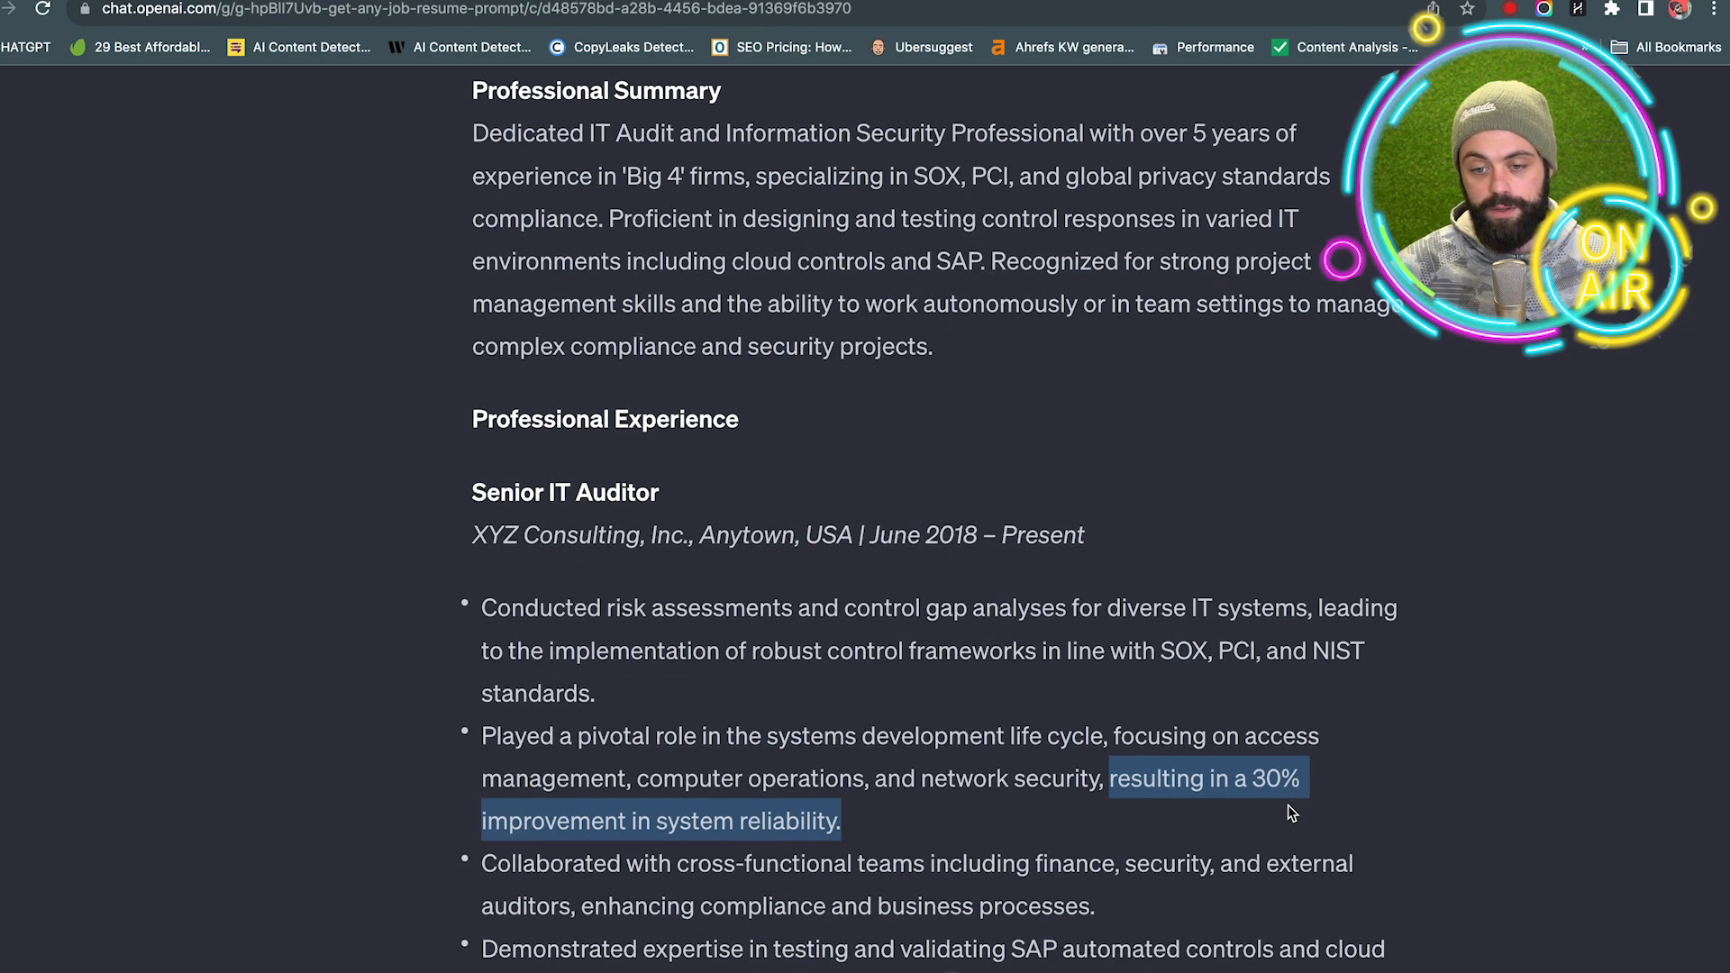
scroll("down", 3)
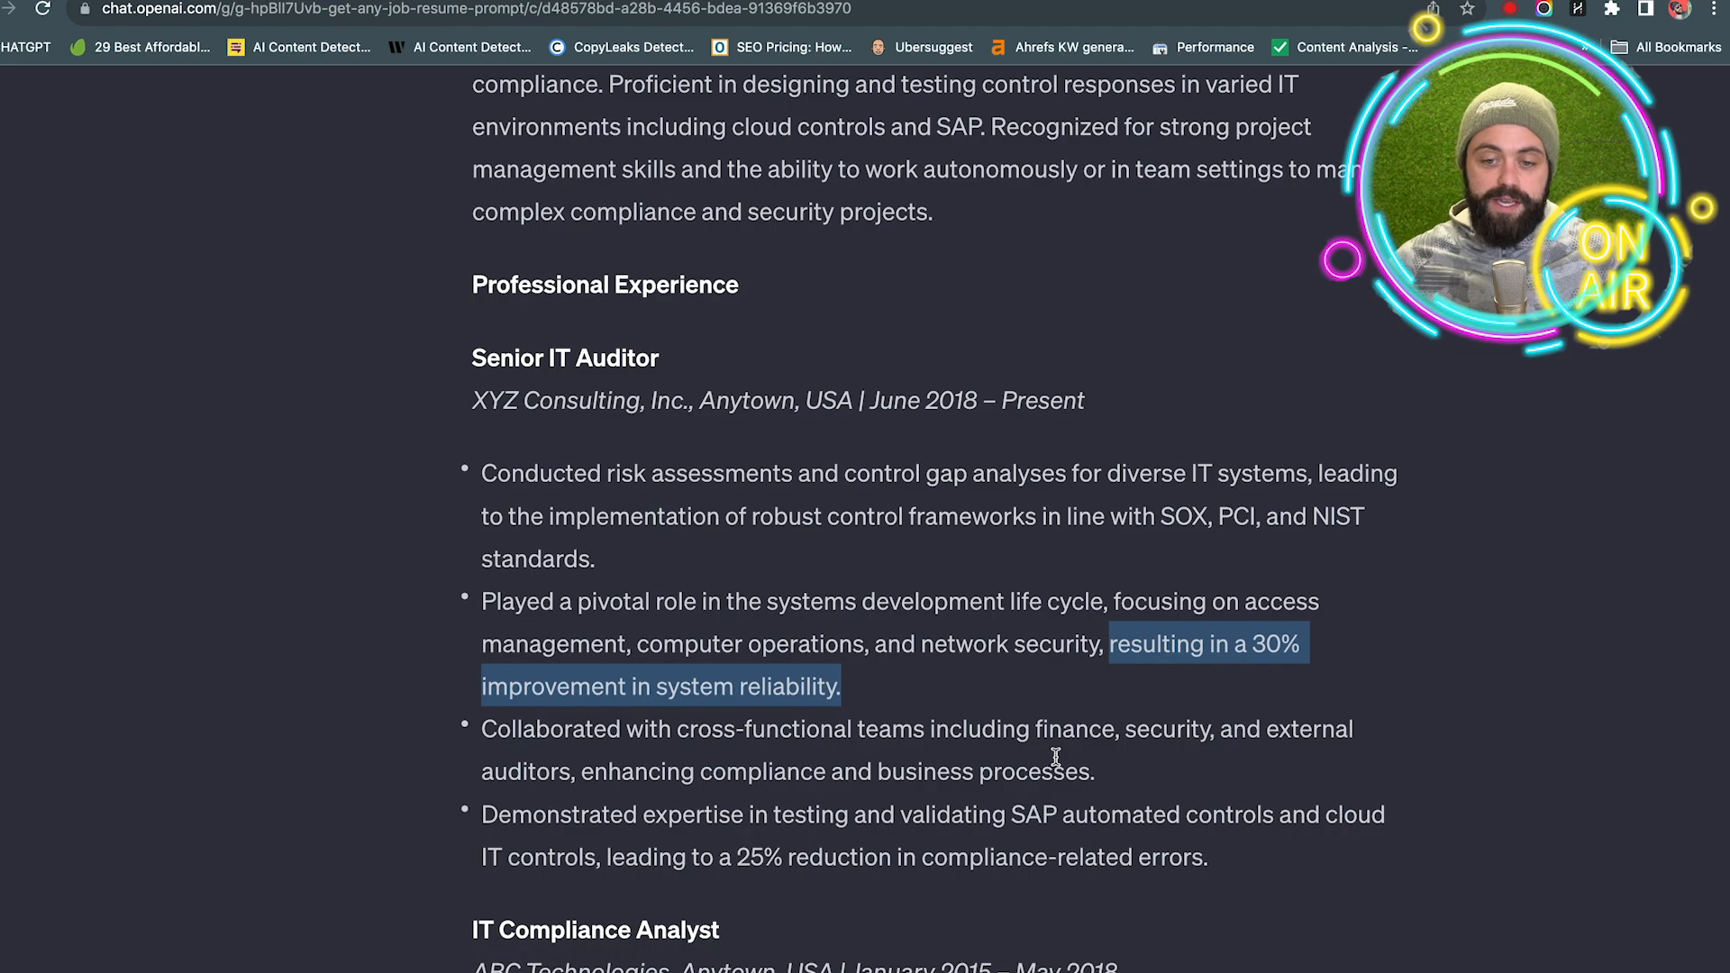
scroll("down", 3)
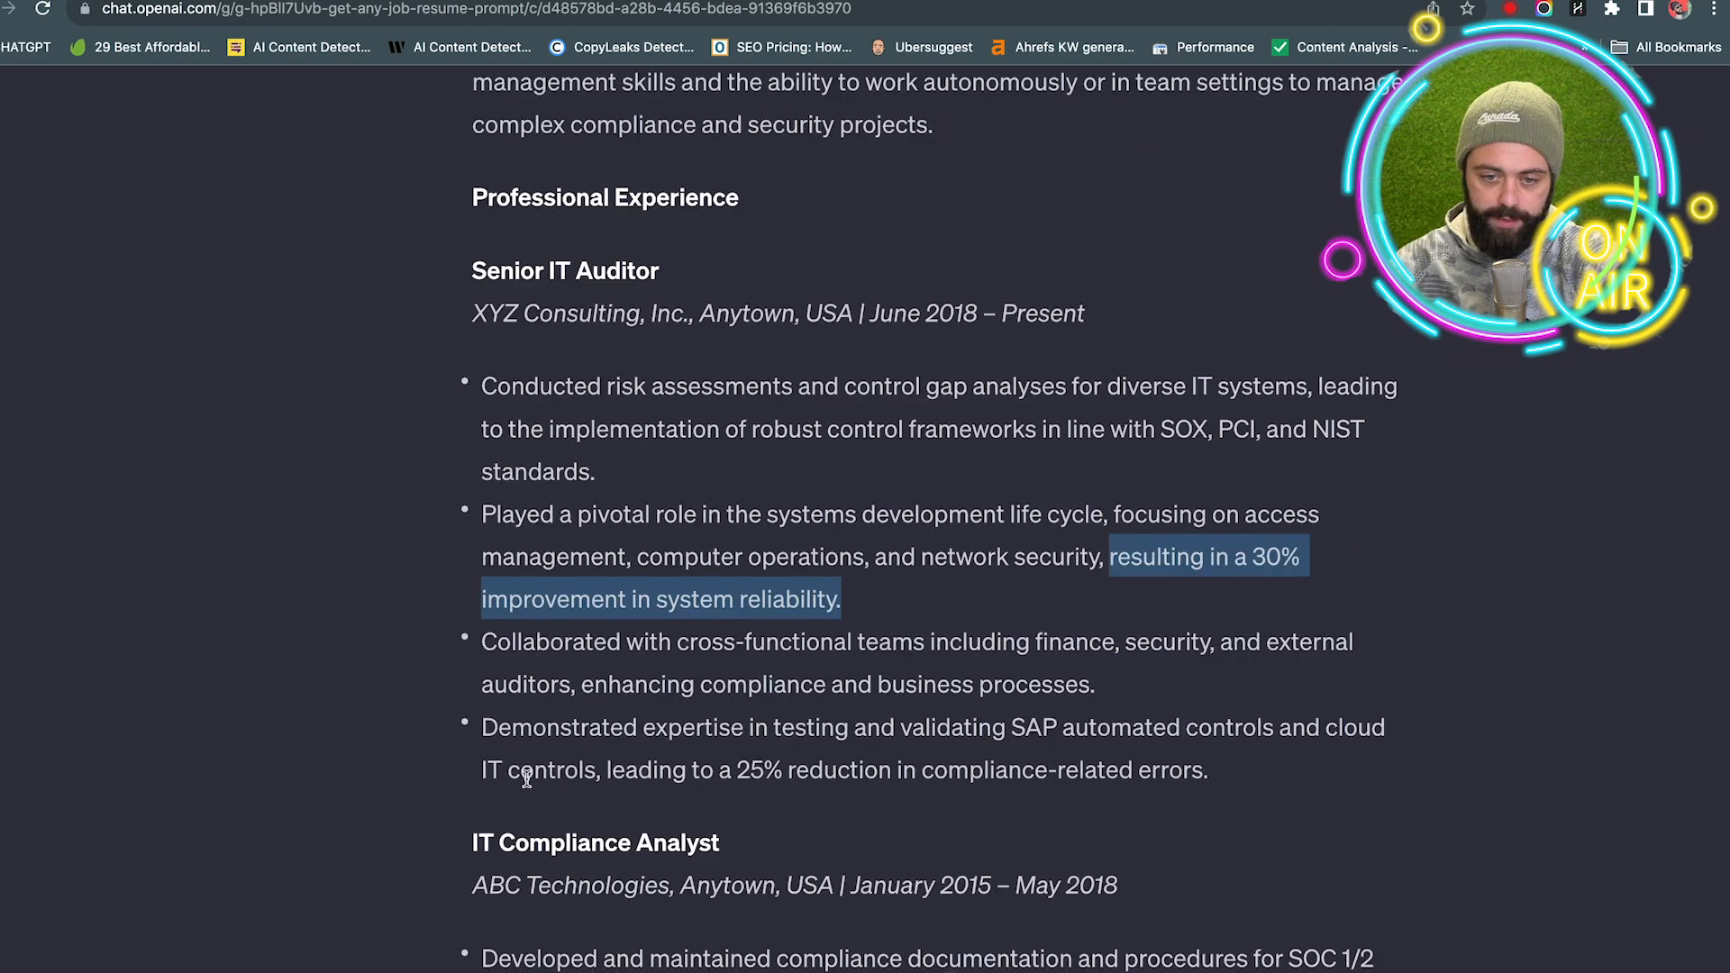
scroll("down", 3)
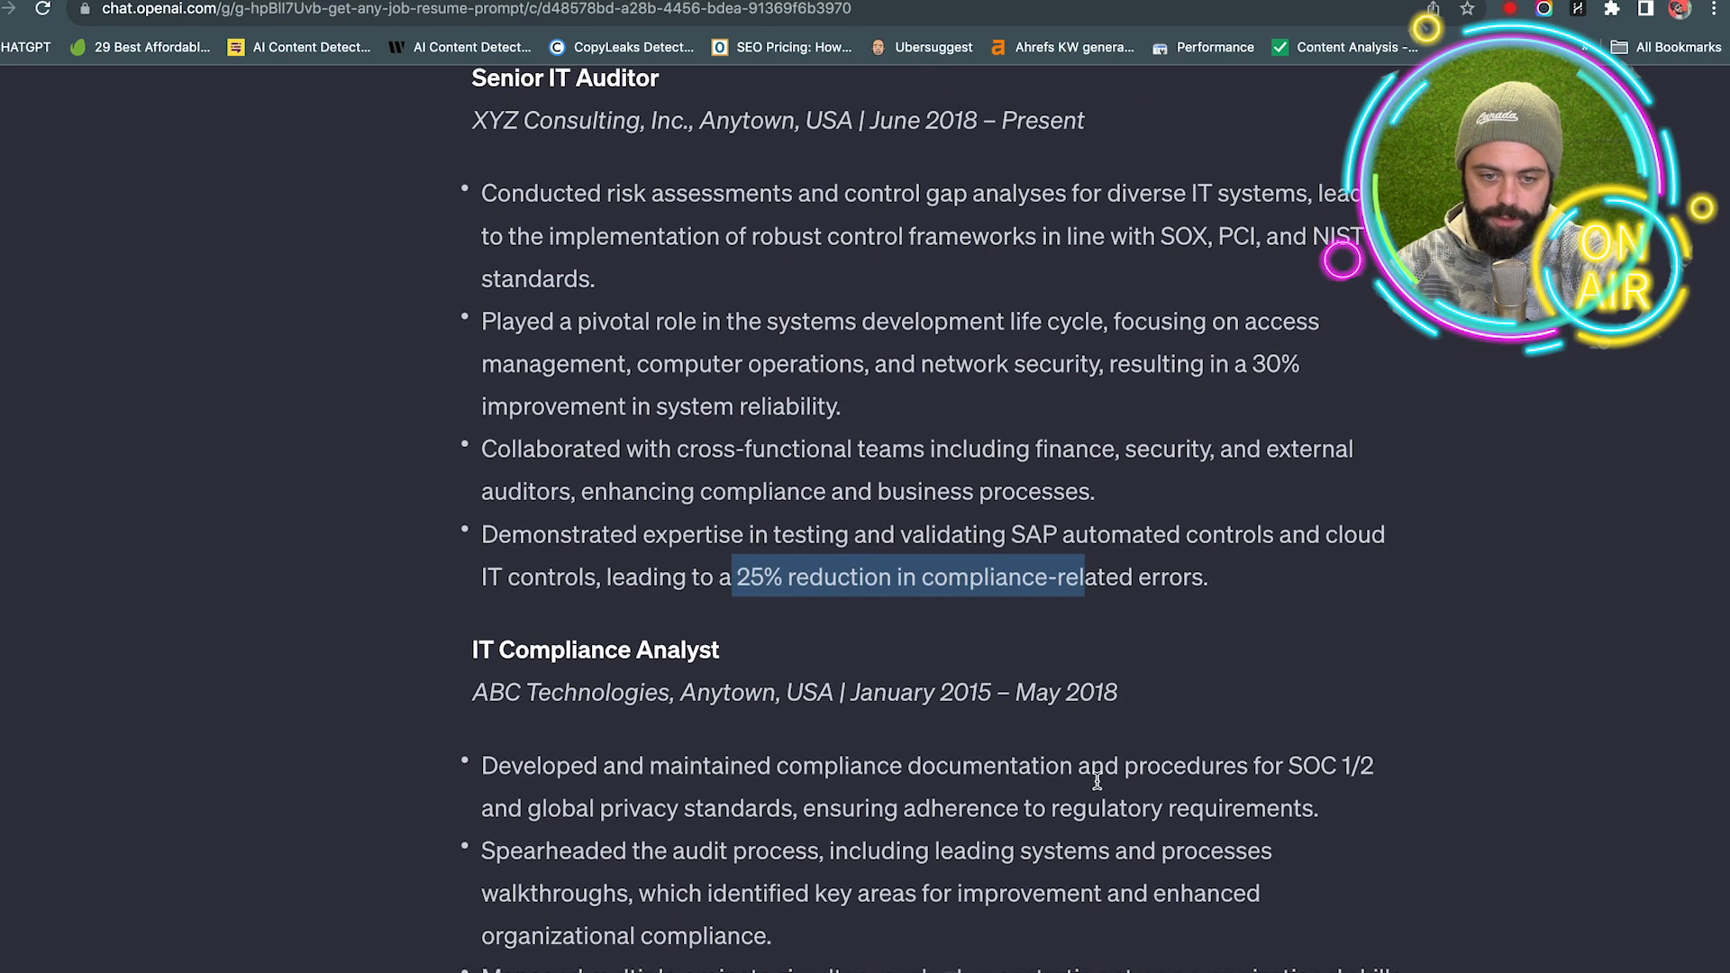
scroll("down", 3)
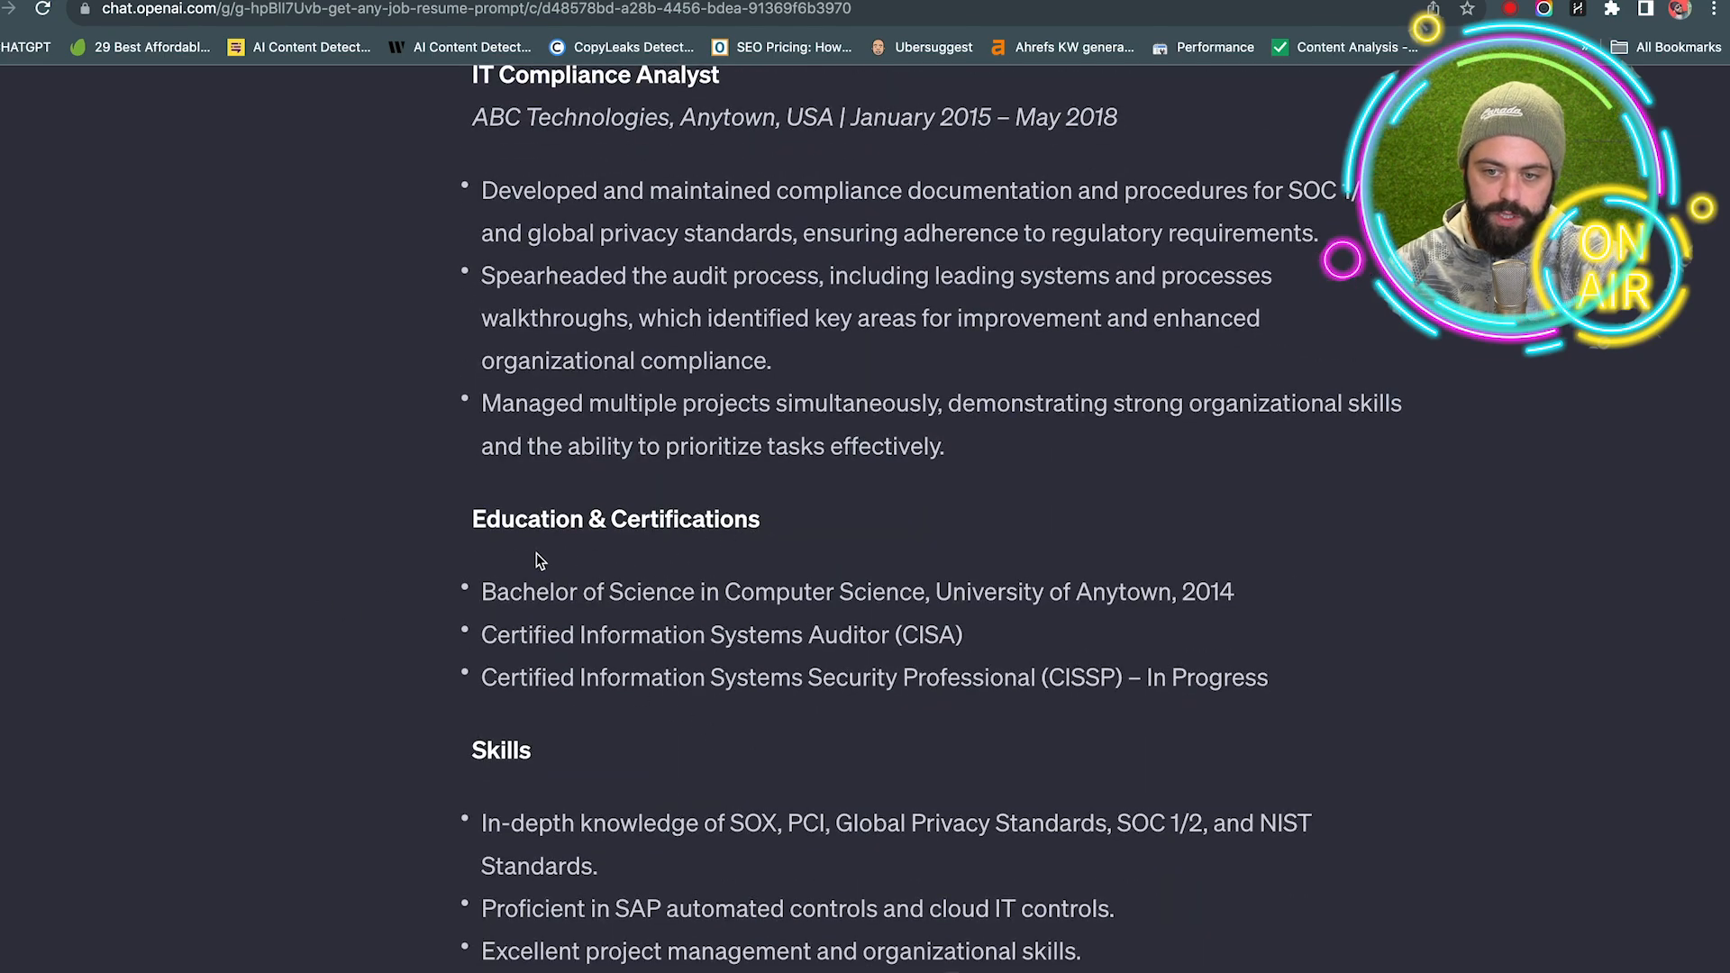
scroll("down", 3)
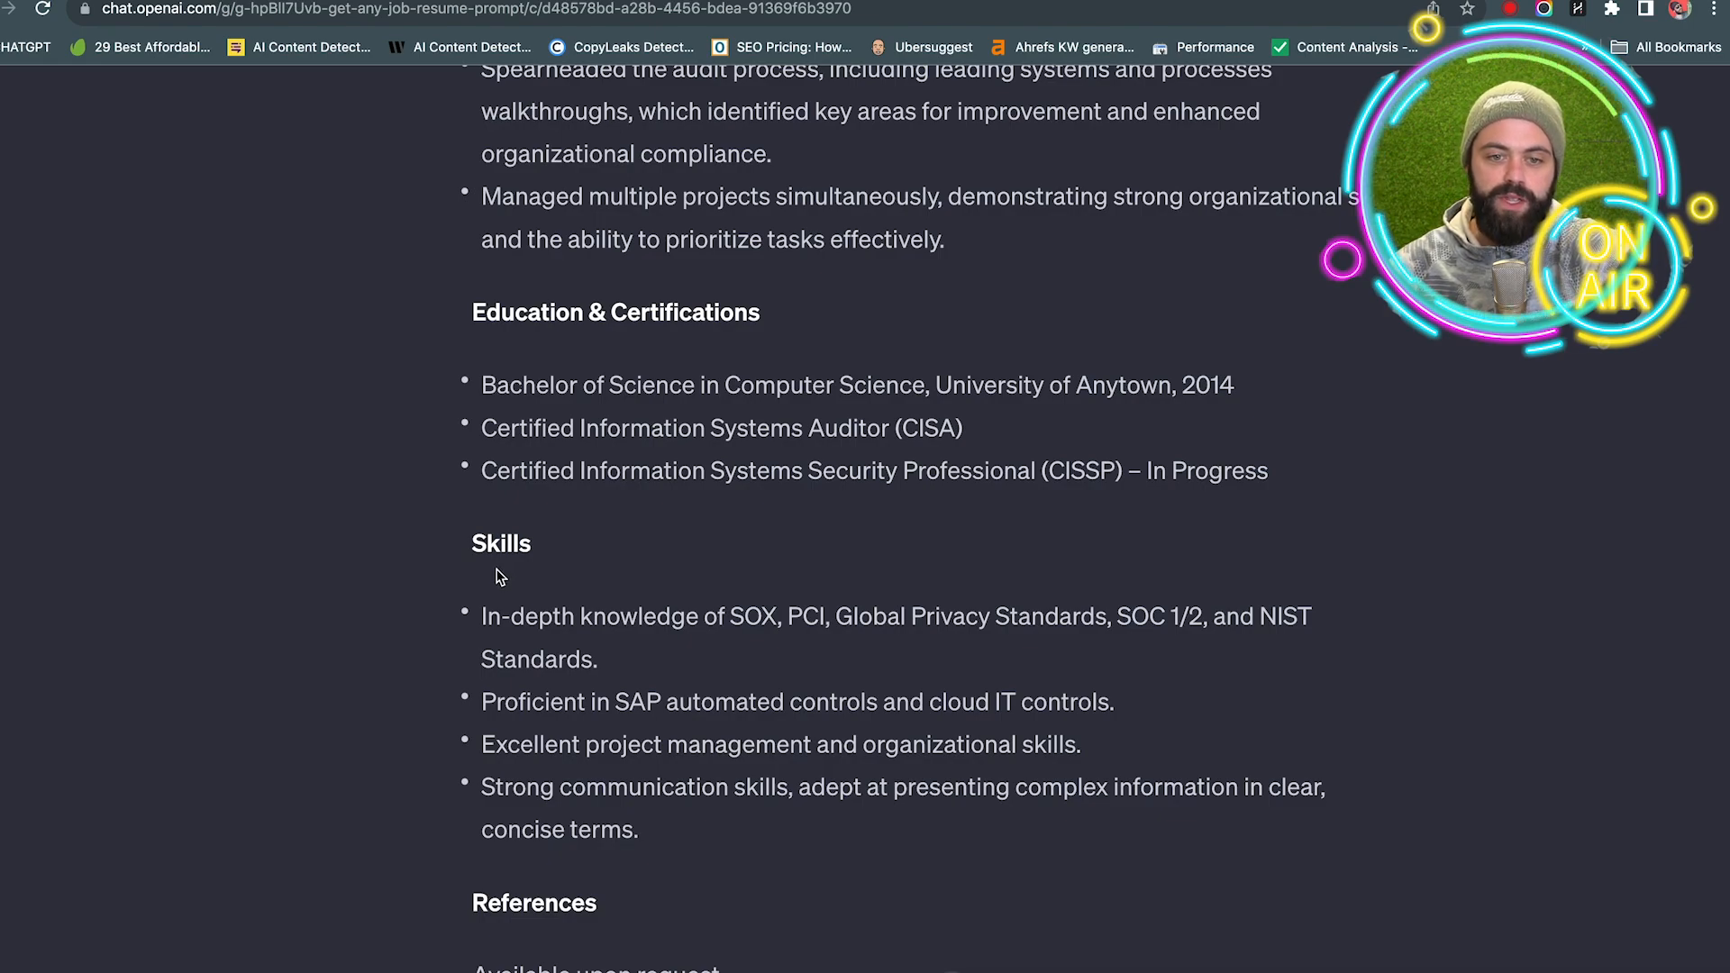
mouse_move(492, 579)
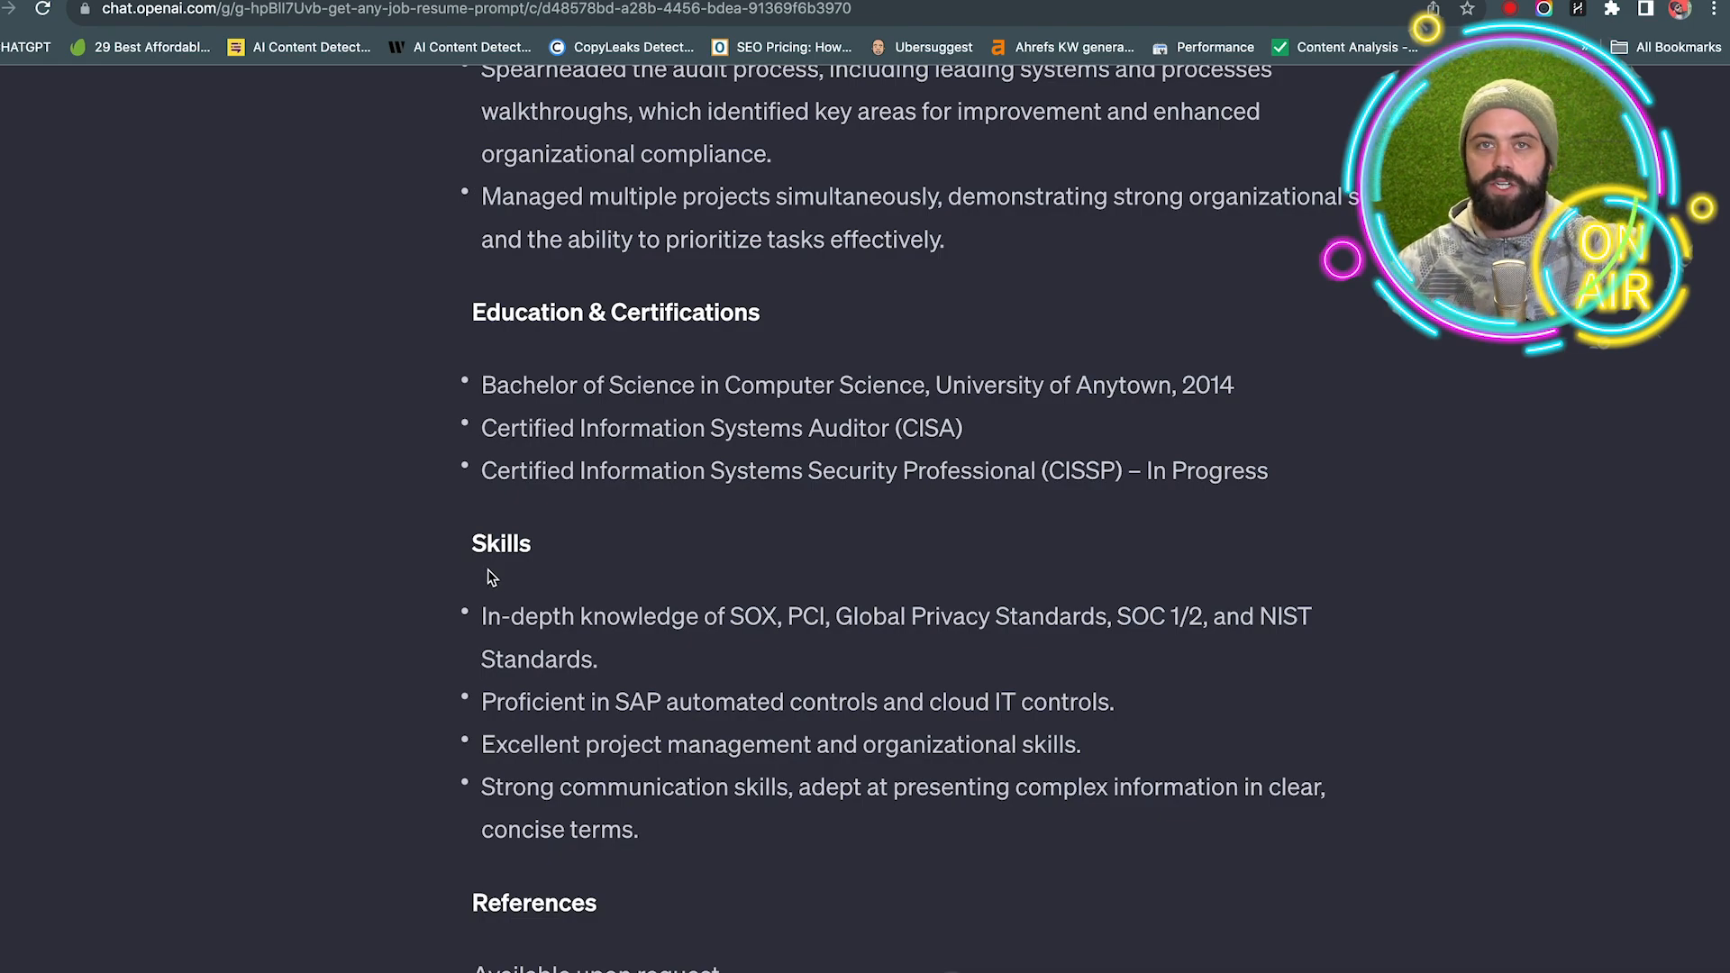